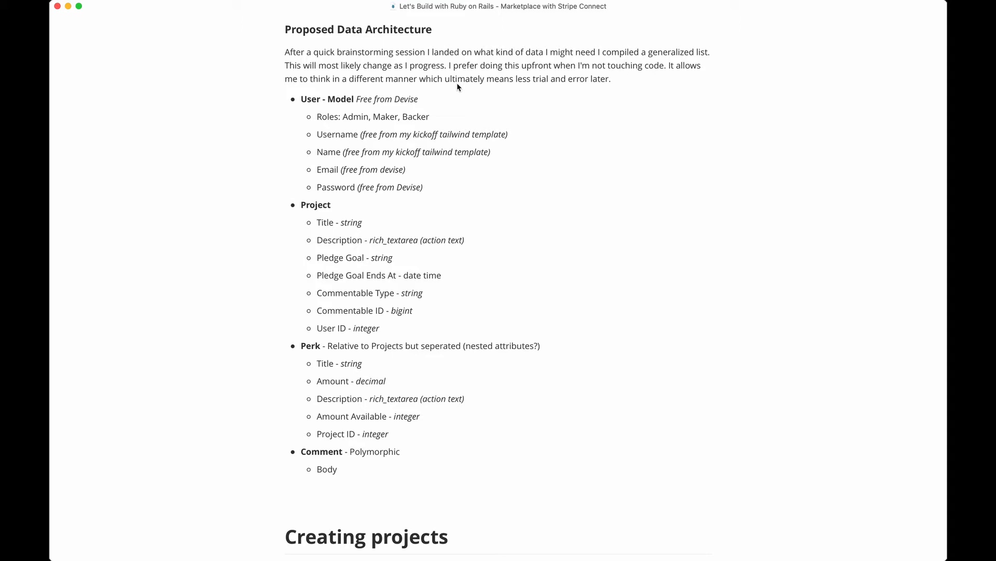
mouse_move(484, 119)
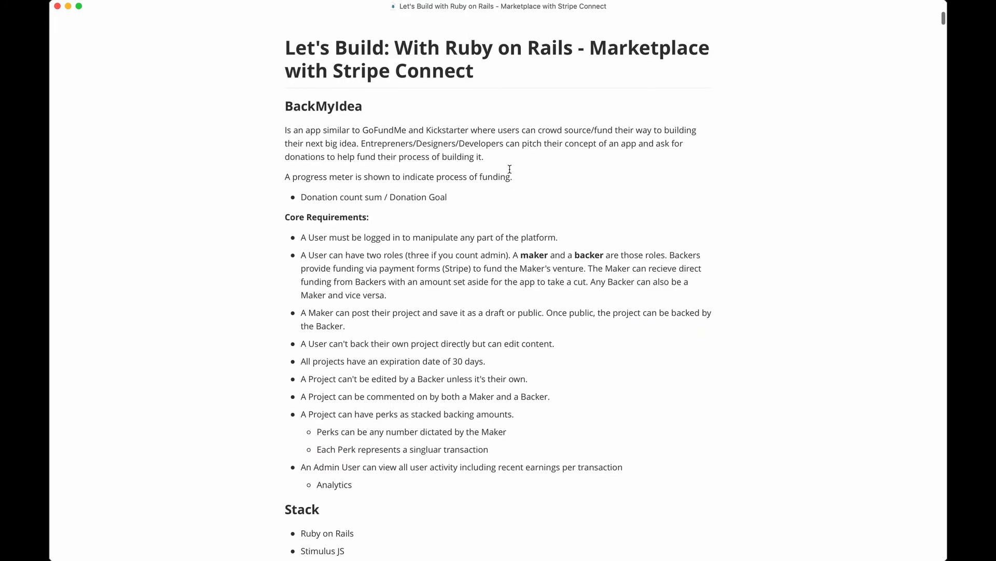
Read the project document, highlighting Stripe Connect in the title and Stimulus JS
double_click(323, 105)
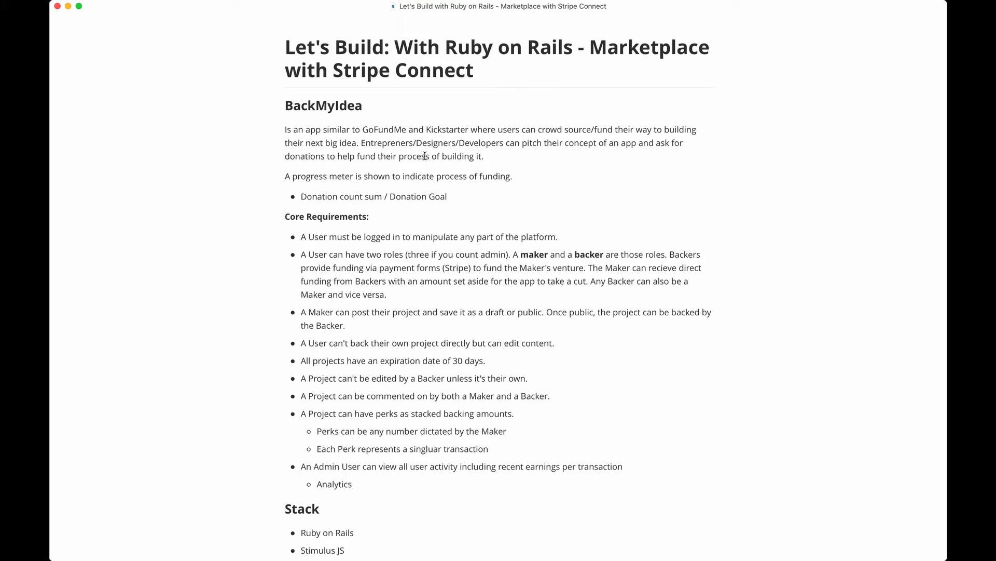
drag(344, 71, 473, 70)
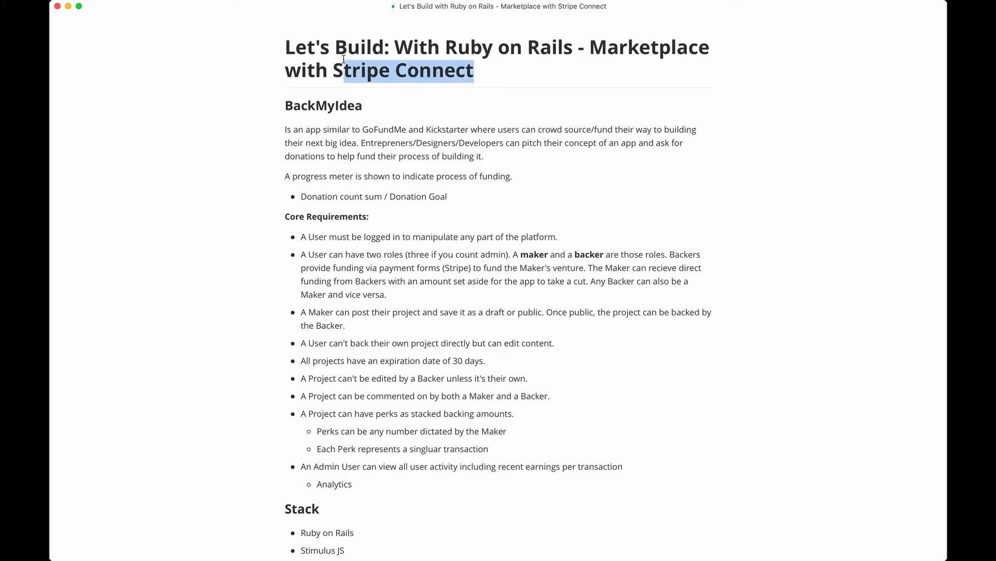
click(497, 142)
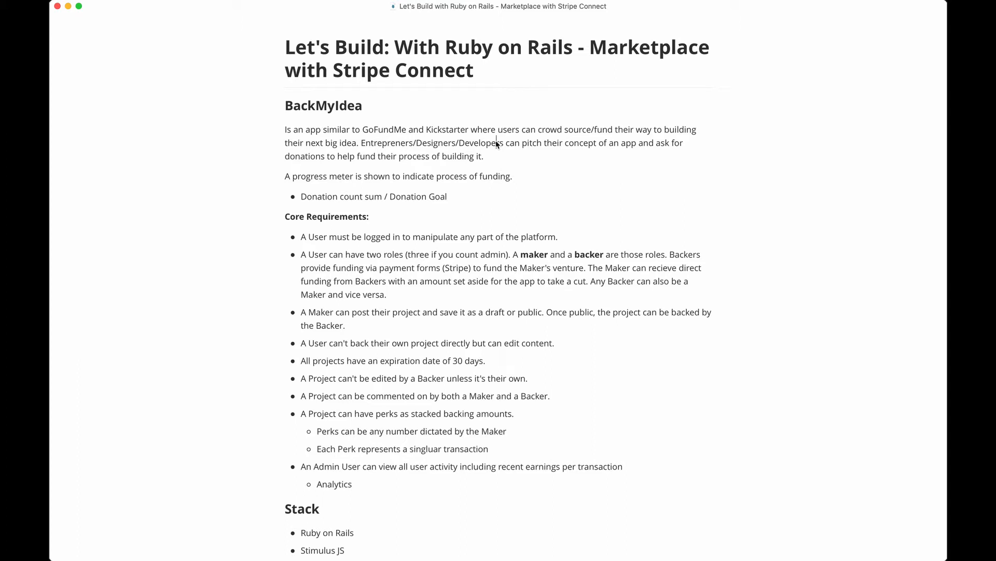
scroll(down, 3)
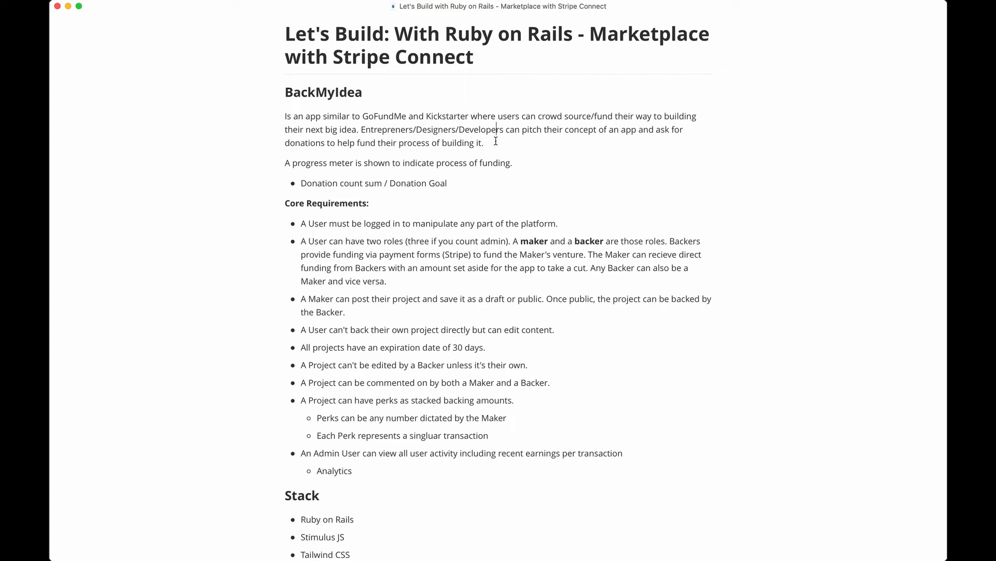
scroll(down, 3)
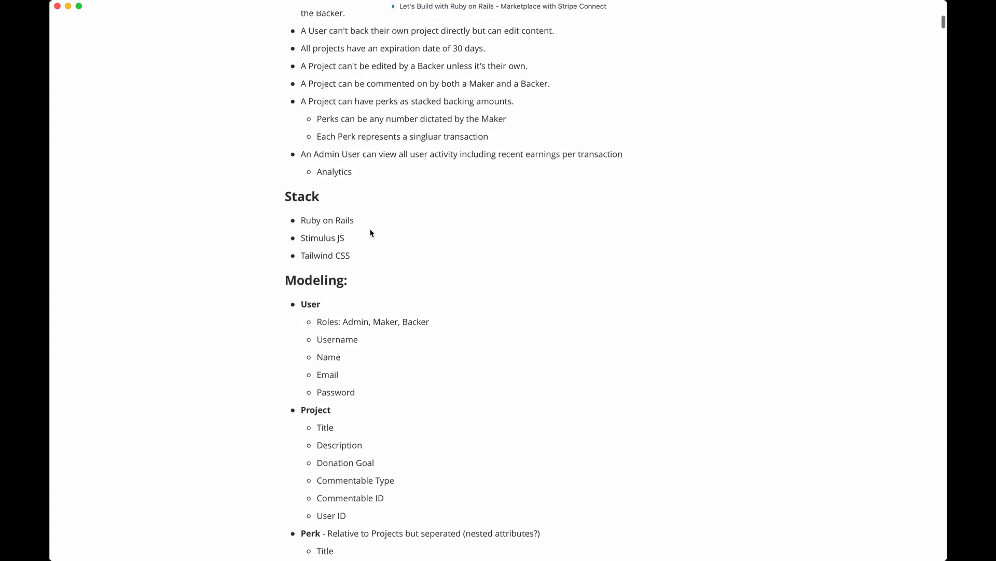
double_click(321, 238)
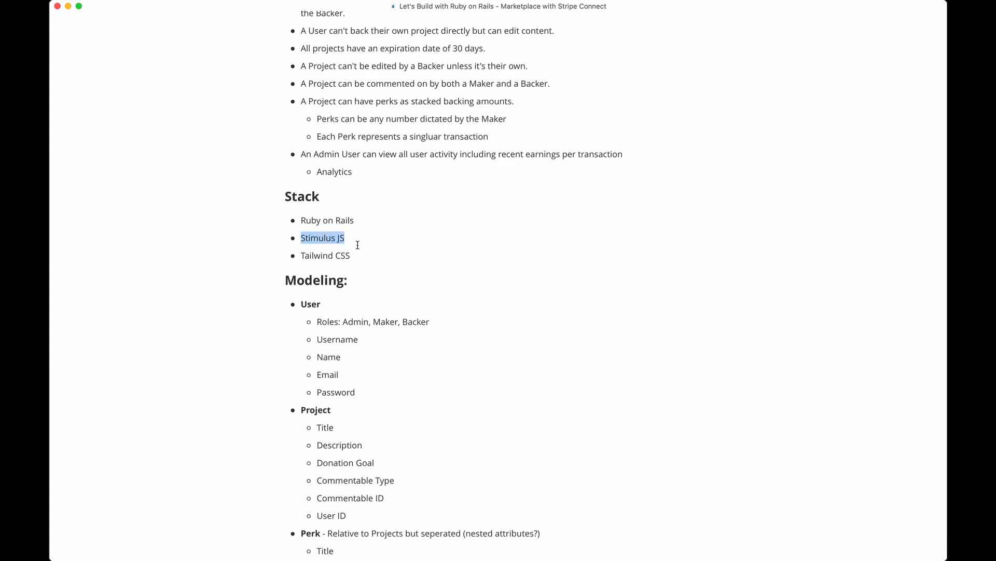
scroll(down, 3)
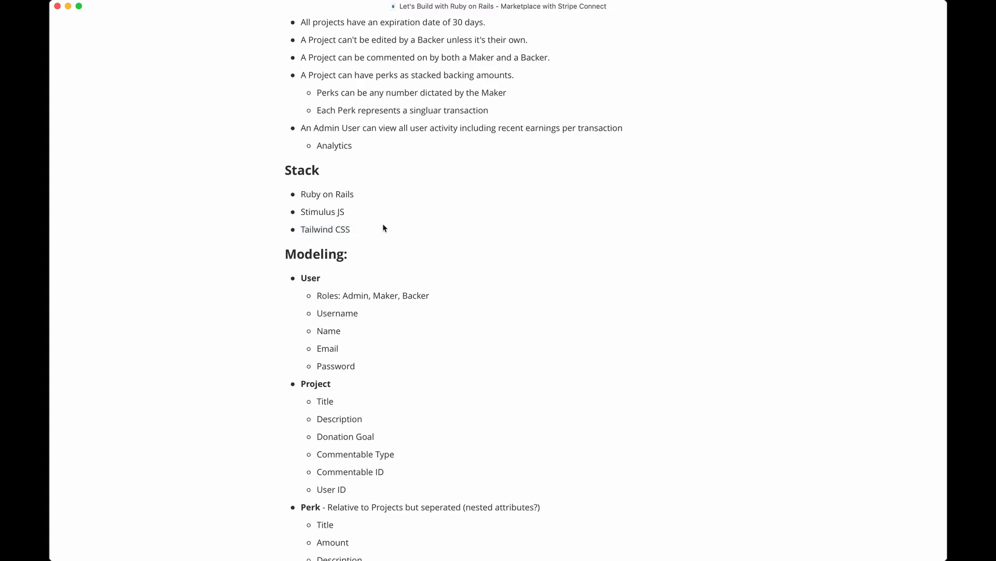
scroll(down, 3)
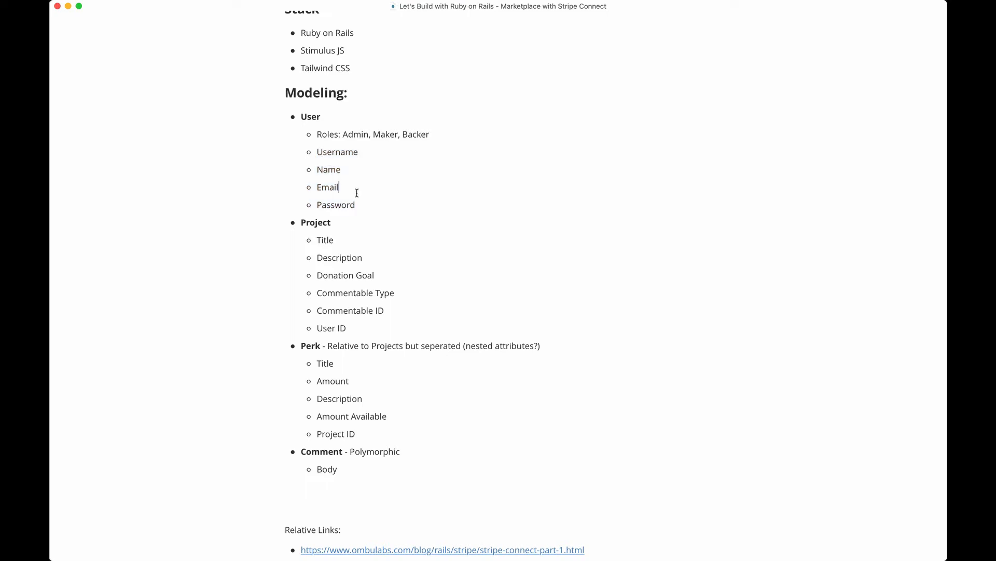
scroll(down, 3)
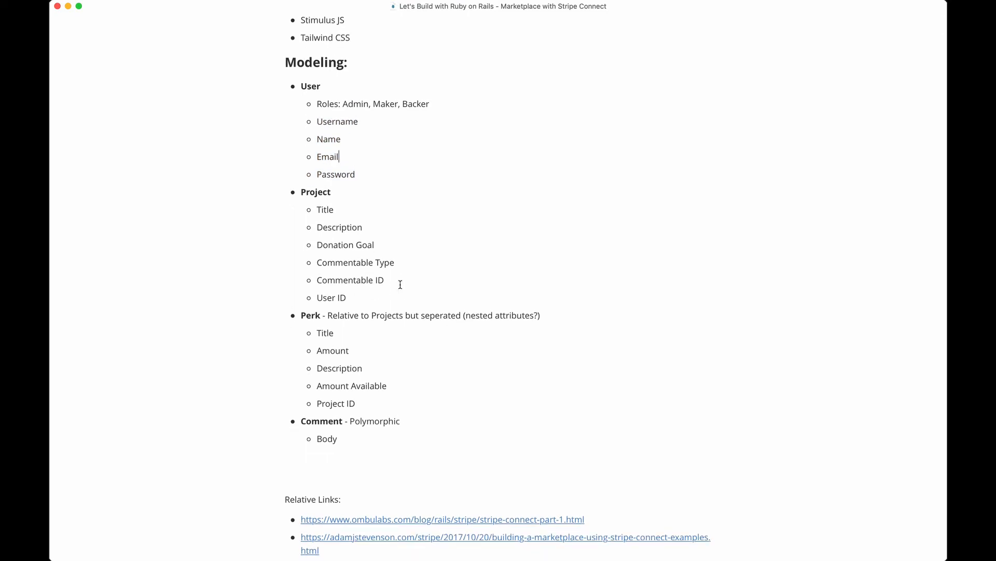
mouse_move(337, 223)
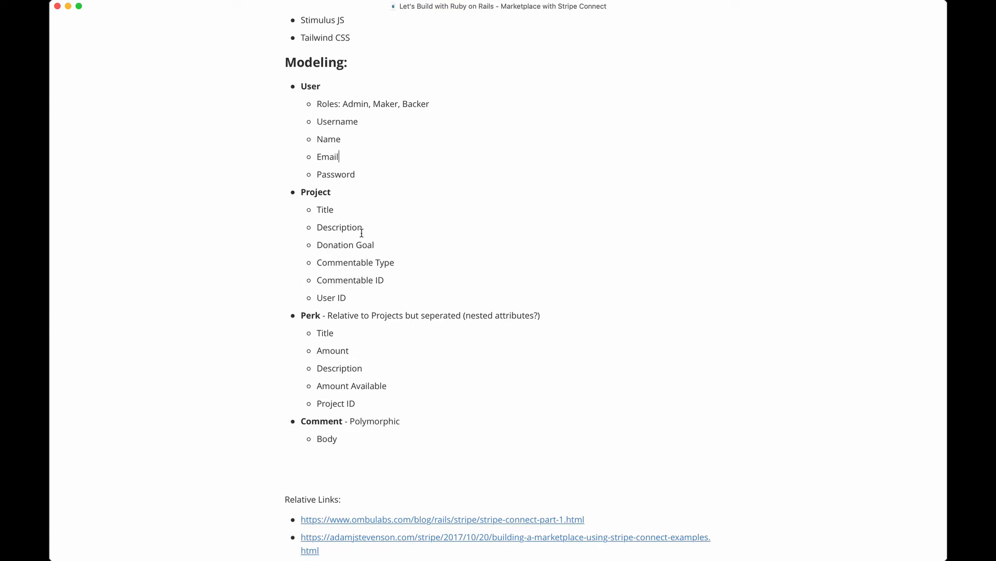
scroll(down, 3)
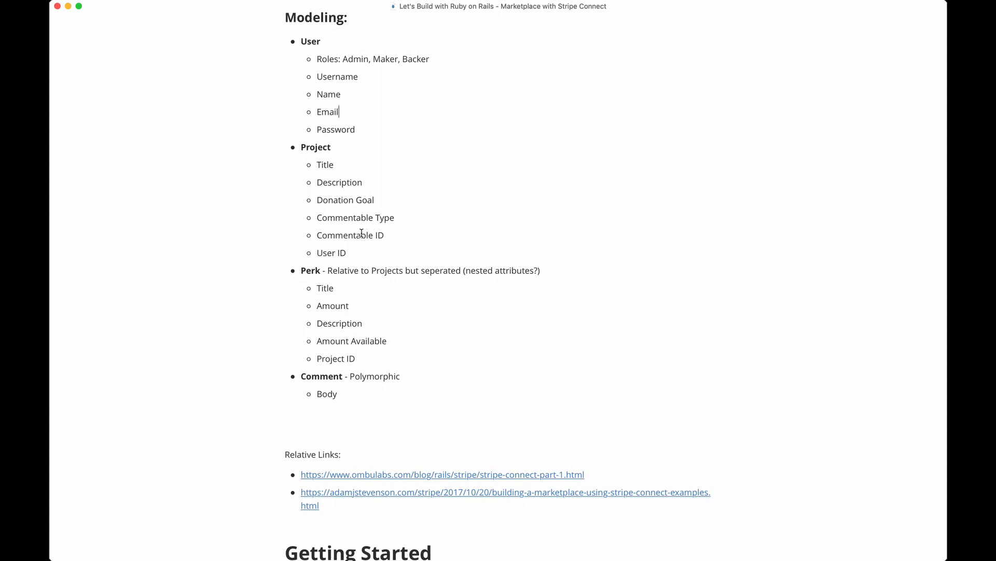
mouse_move(331, 200)
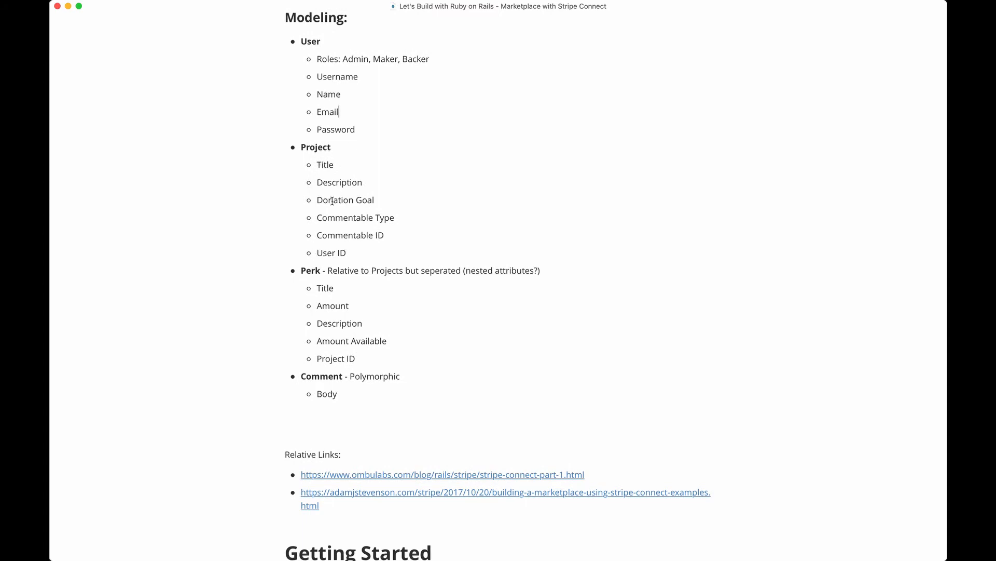
Review the Commentable Type and Commentable ID fields and scroll through the rest of the document
drag(316, 218, 386, 235)
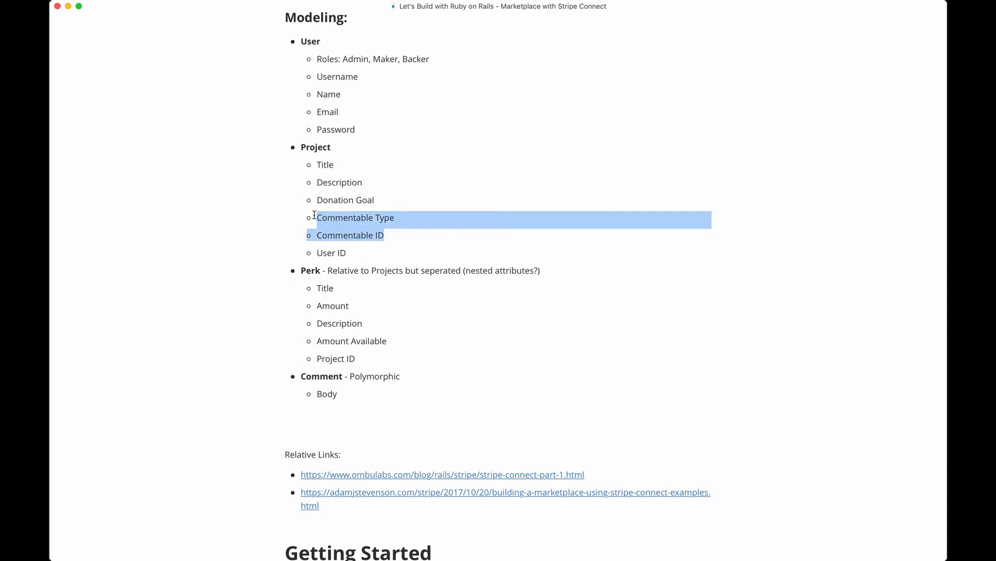
click(415, 242)
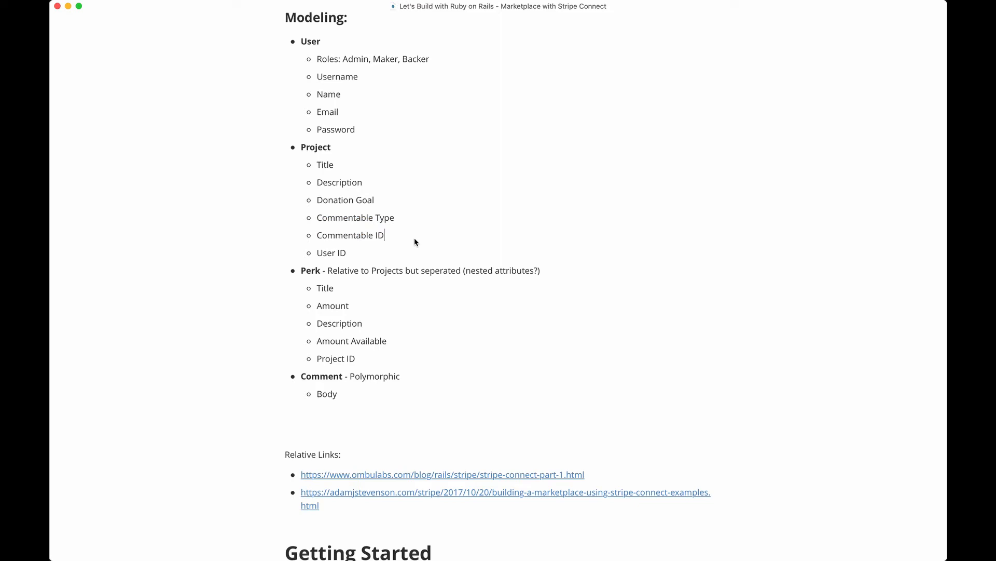
mouse_move(410, 238)
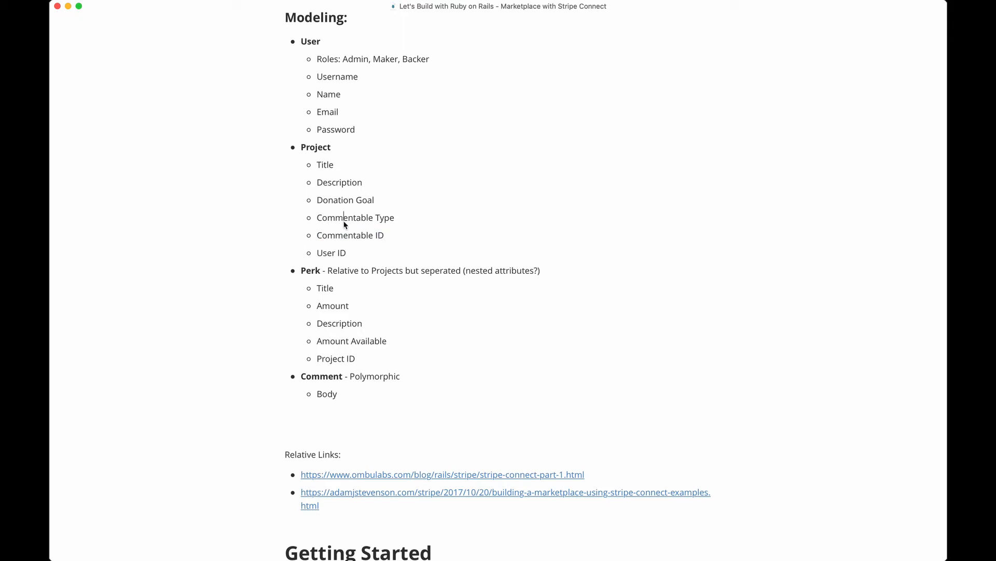
mouse_move(389, 249)
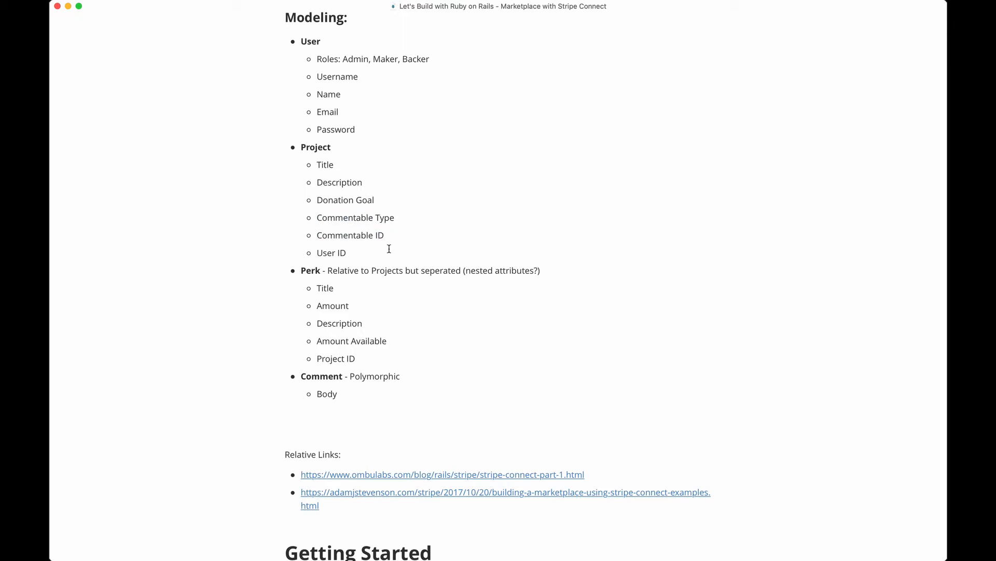
double_click(345, 217)
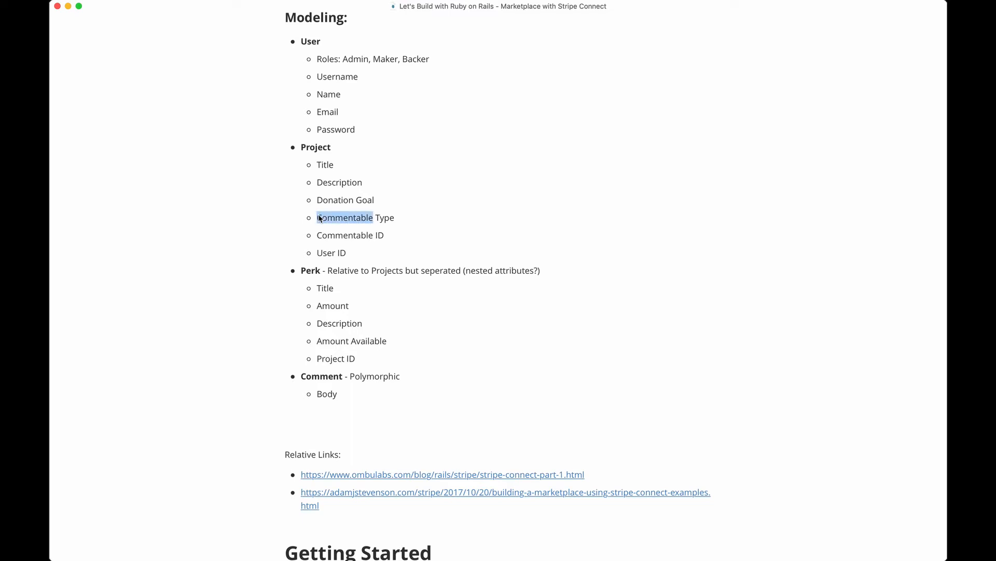
double_click(345, 217)
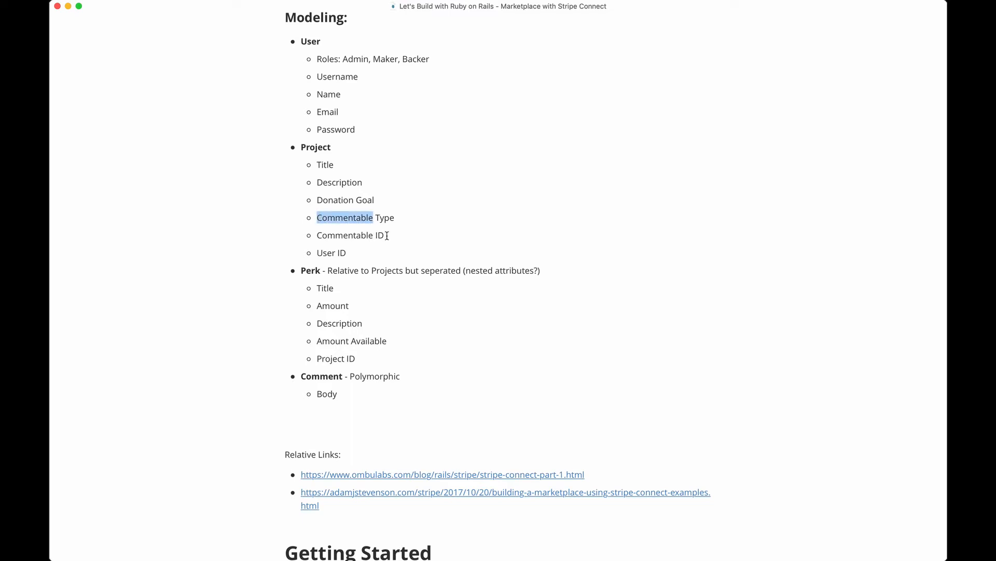
click(387, 237)
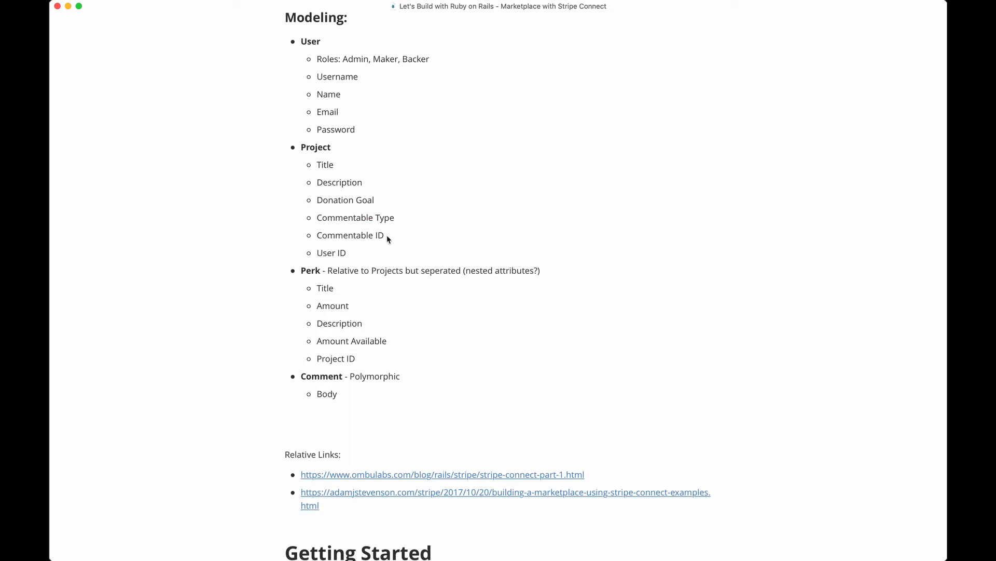
scroll(down, 3)
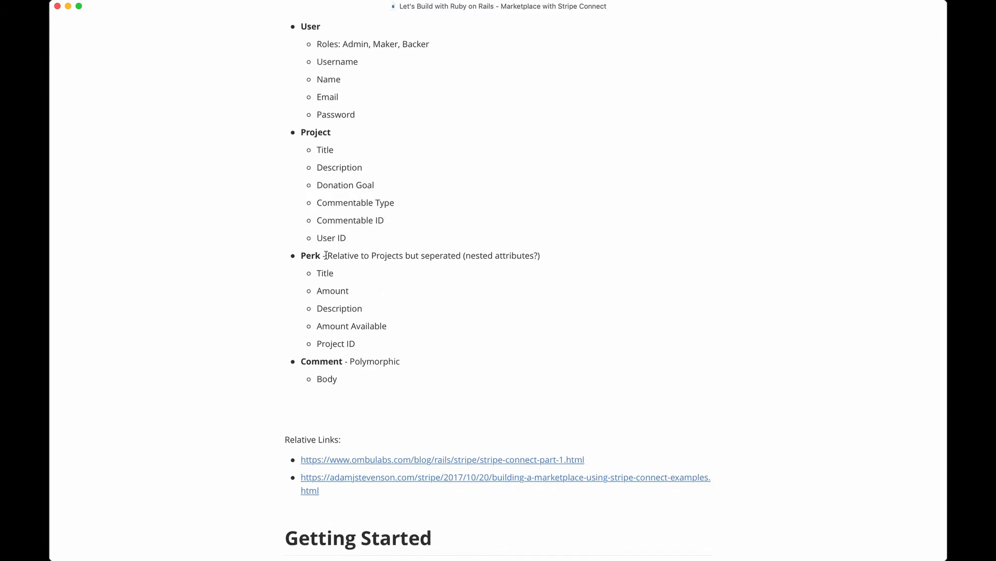
mouse_move(393, 255)
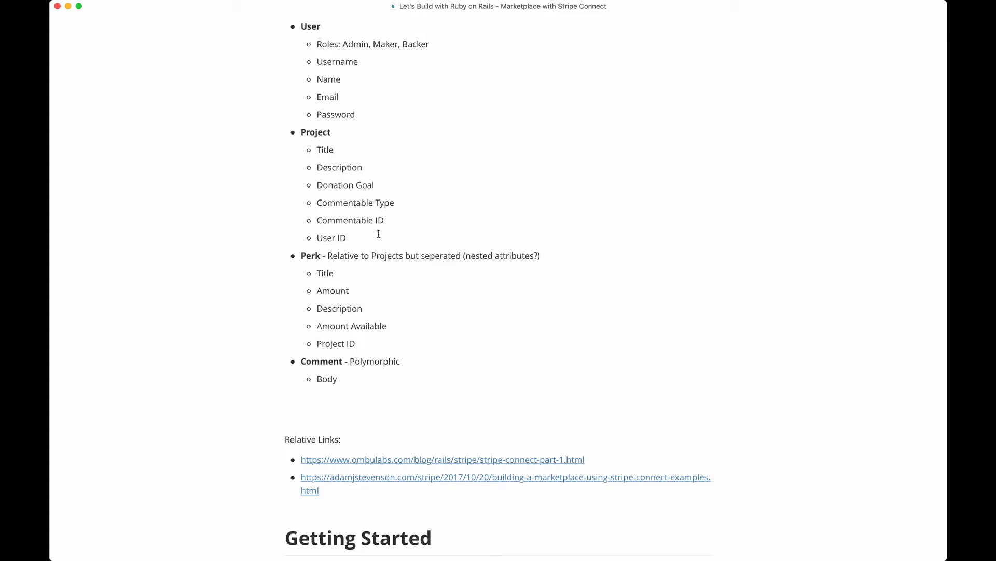
scroll(down, 3)
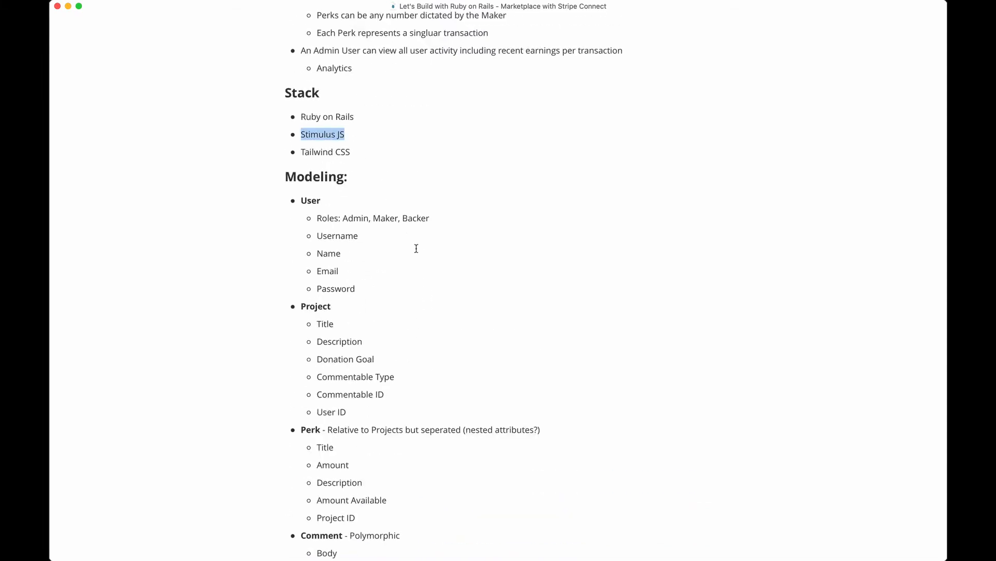
scroll(down, 3)
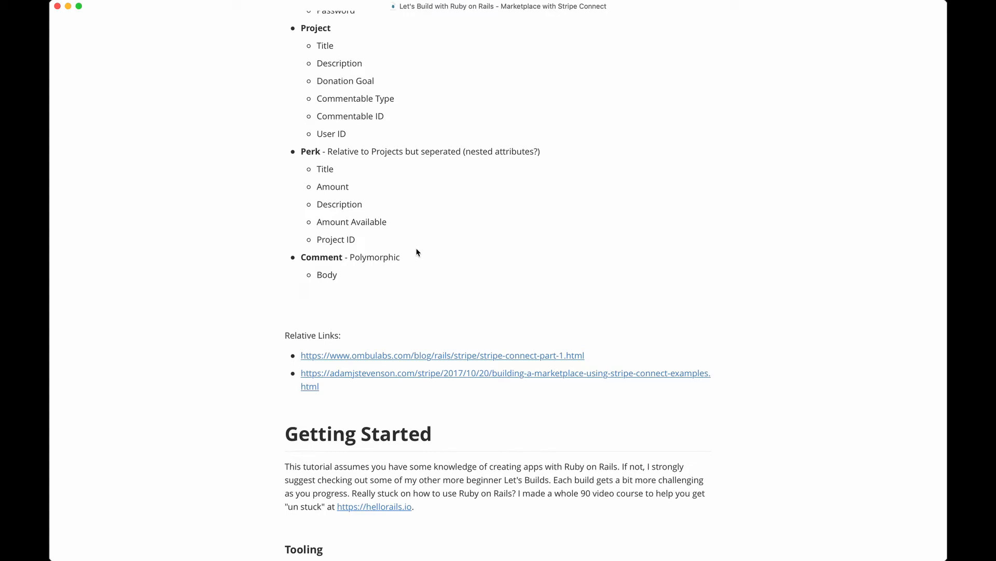
scroll(down, 3)
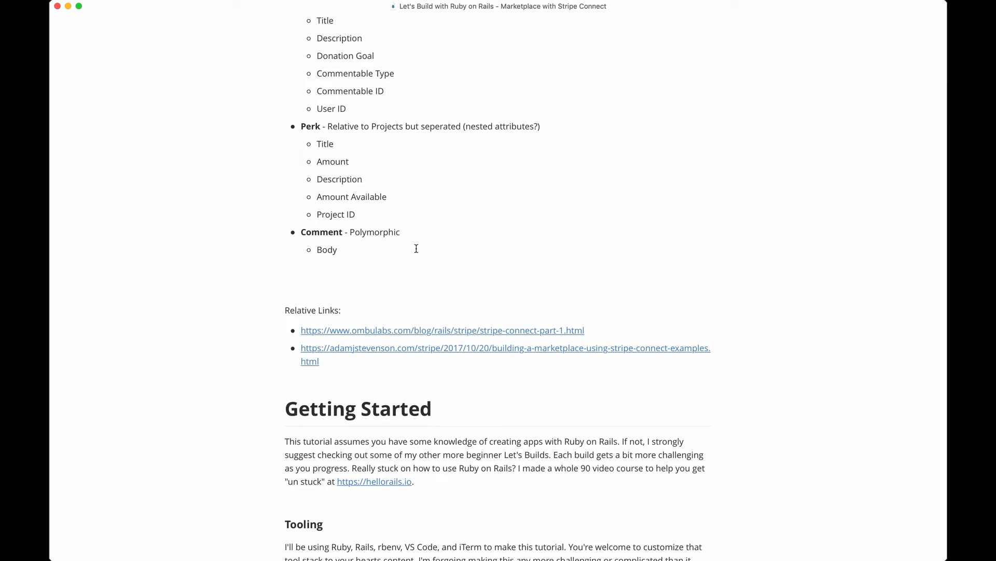
scroll(down, 3)
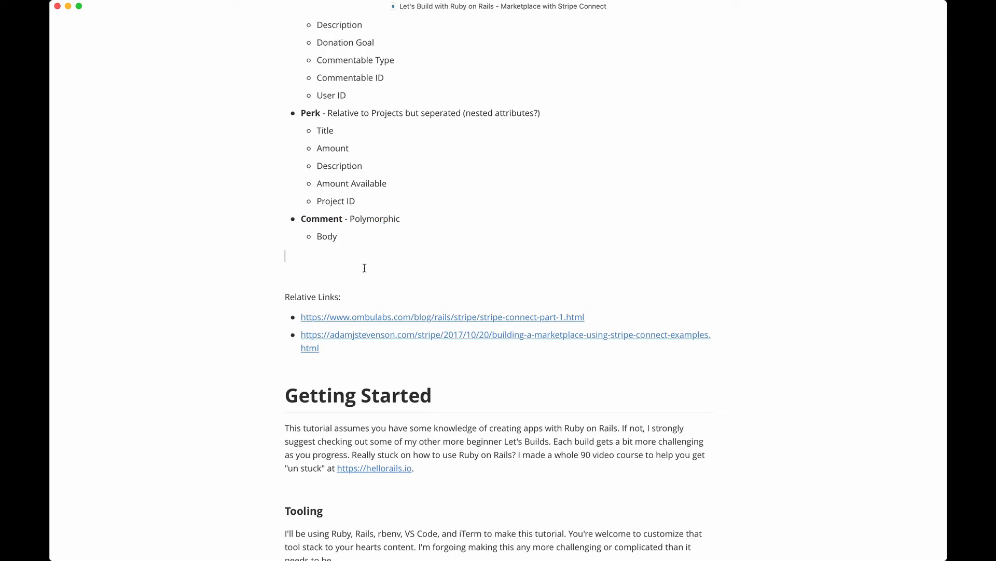
scroll(down, 3)
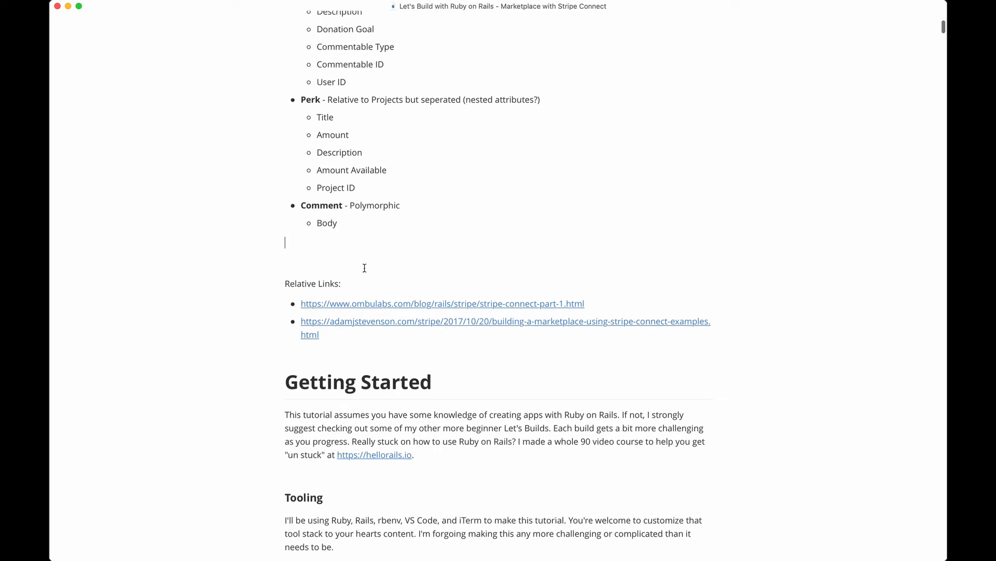
scroll(down, 3)
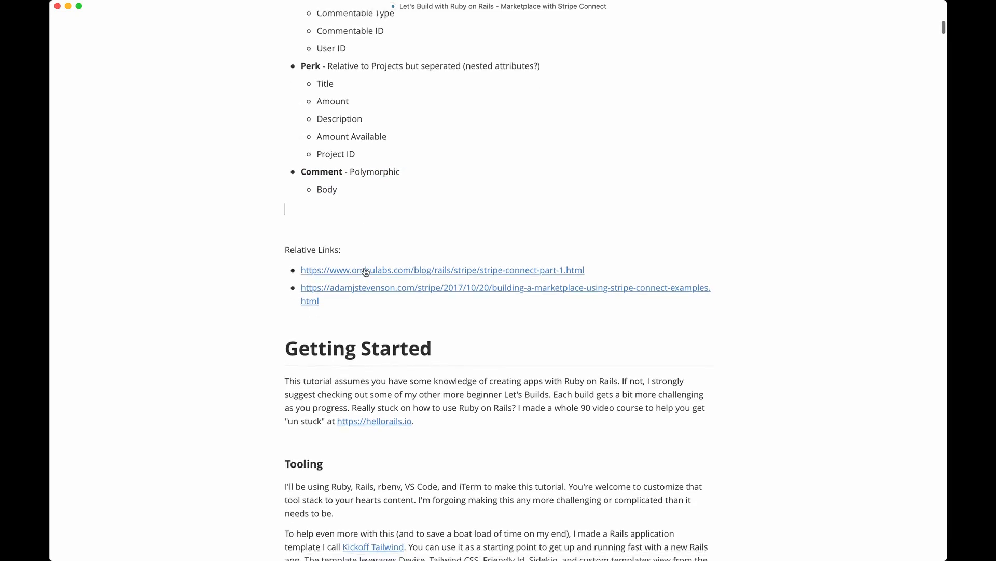
mouse_move(378, 296)
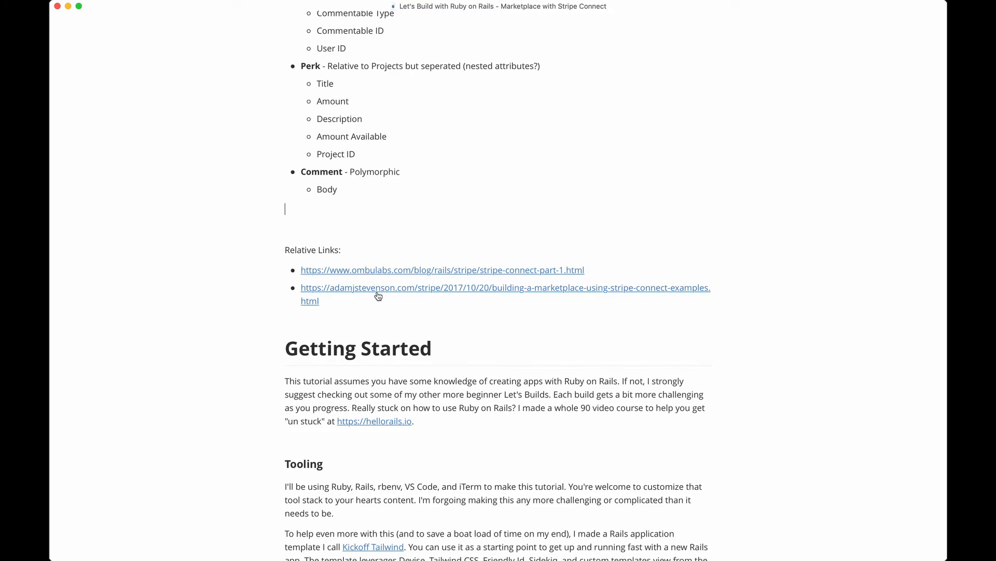
scroll(down, 3)
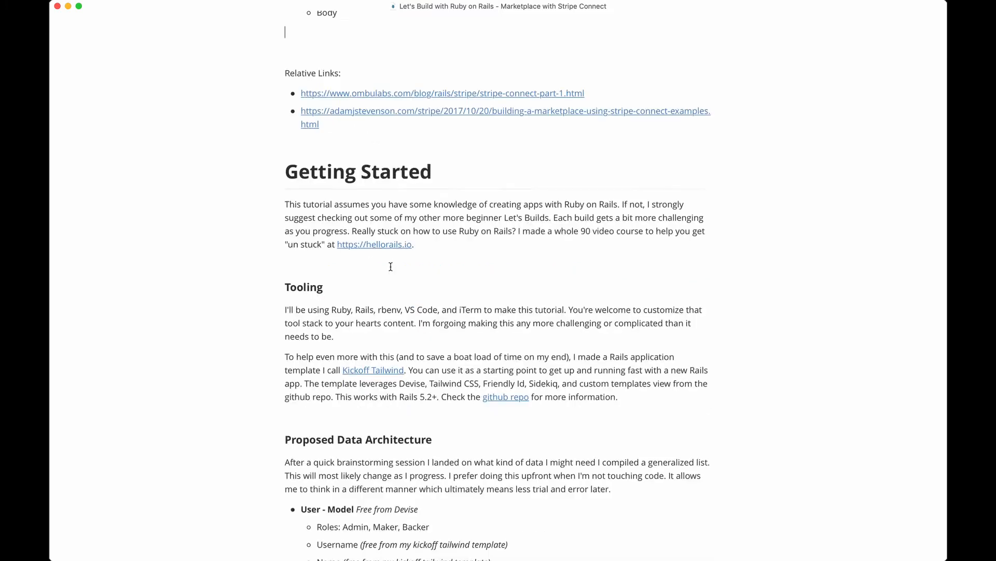
scroll(down, 3)
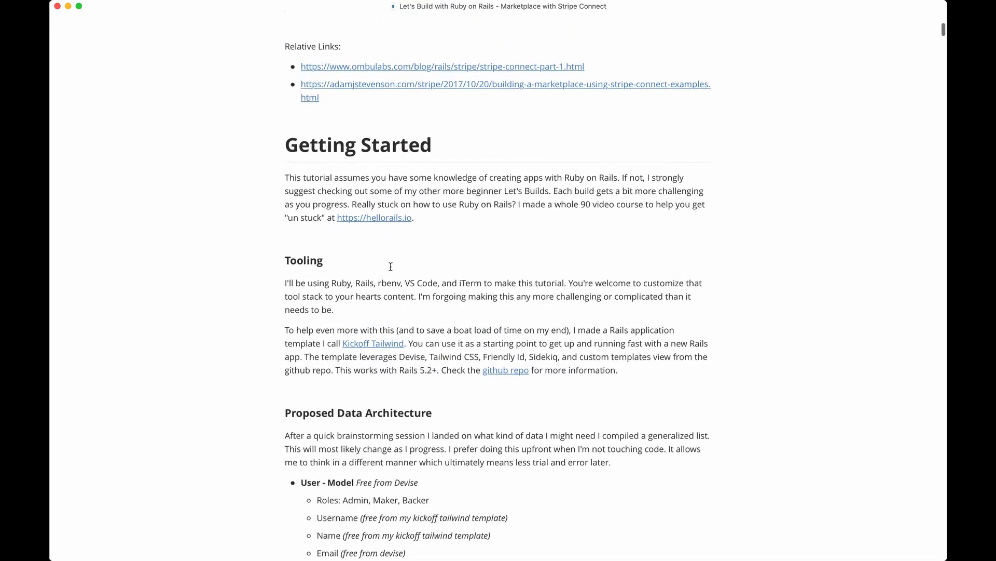
scroll(up, 3)
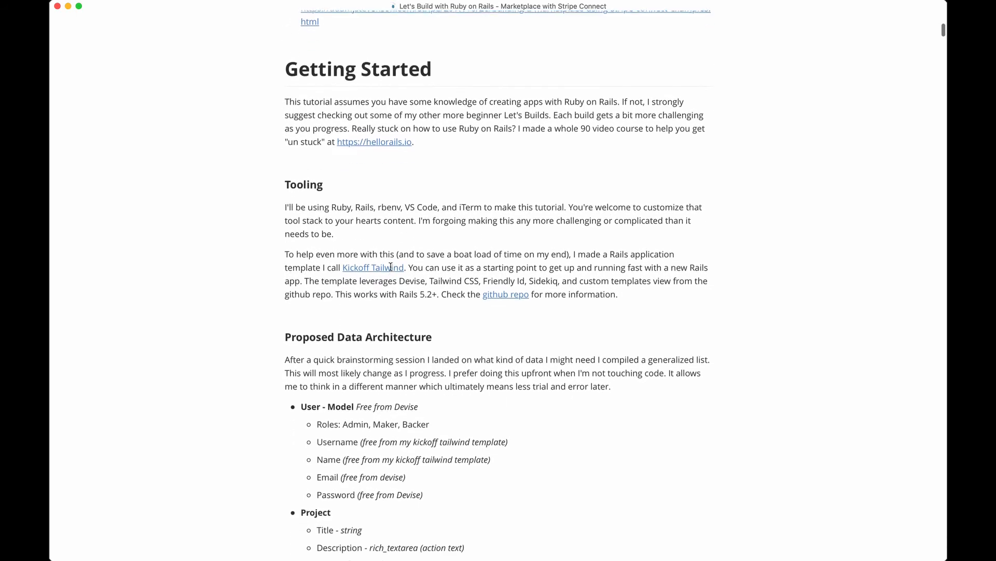
scroll(down, 3)
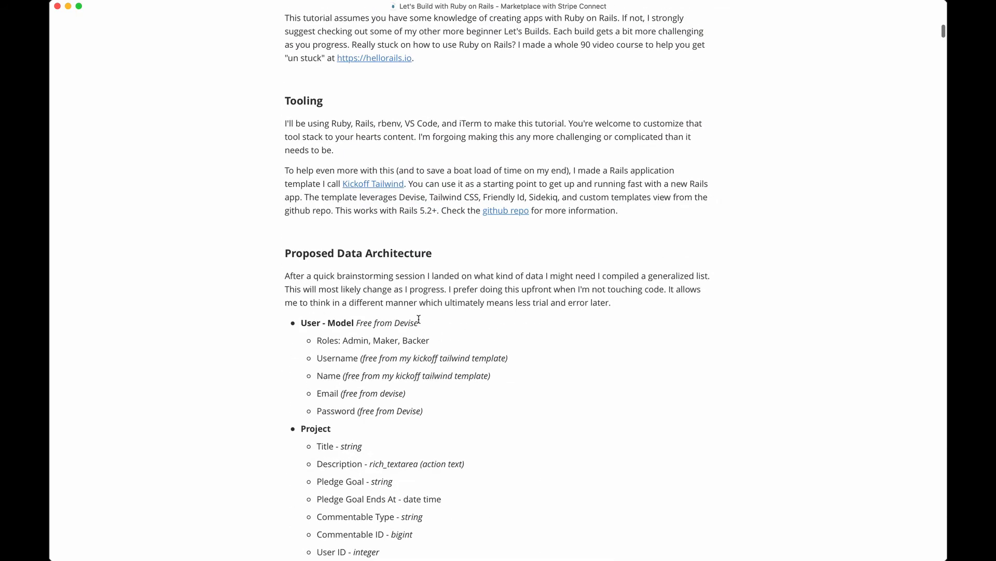
scroll(down, 3)
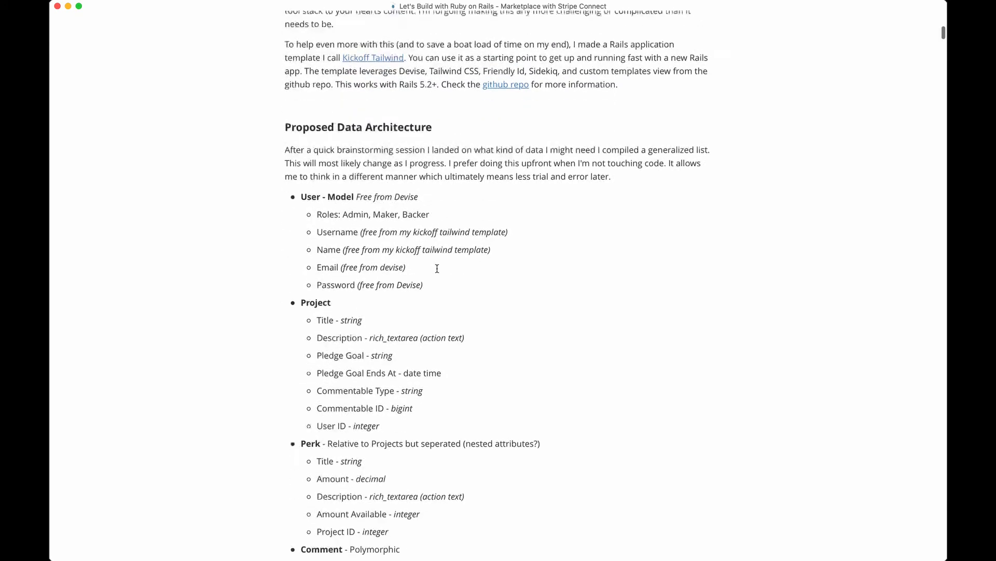
scroll(down, 3)
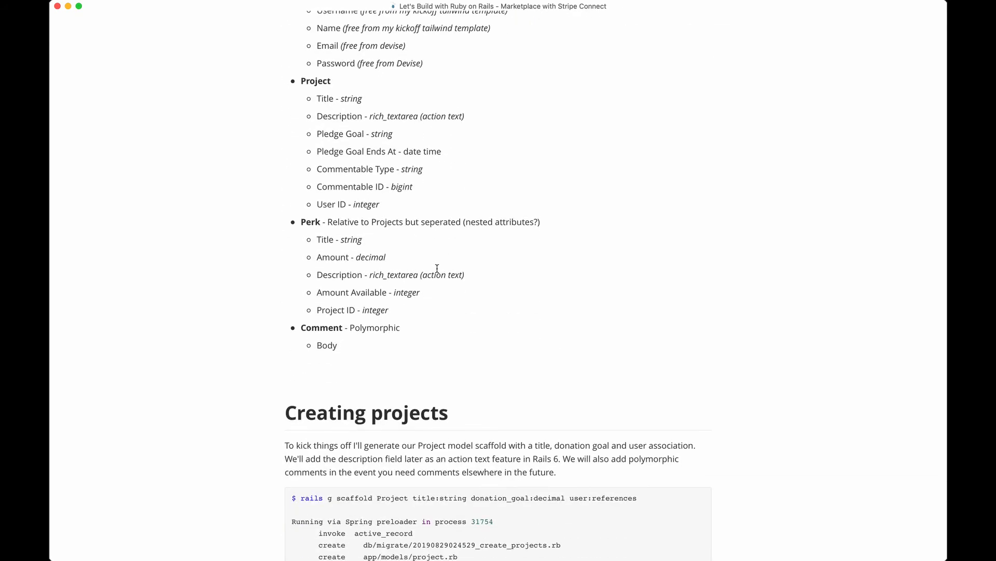
scroll(down, 3)
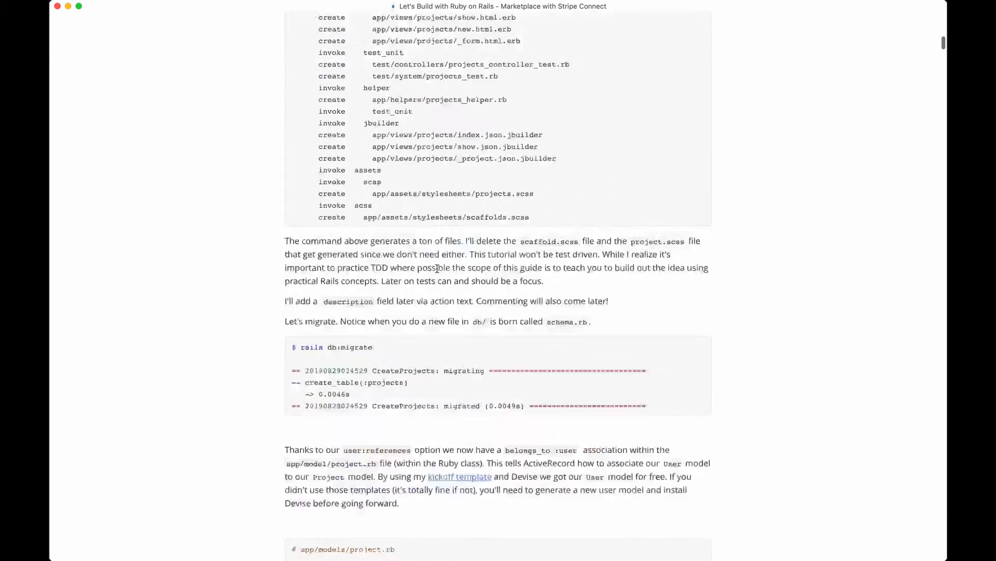
scroll(up, 3)
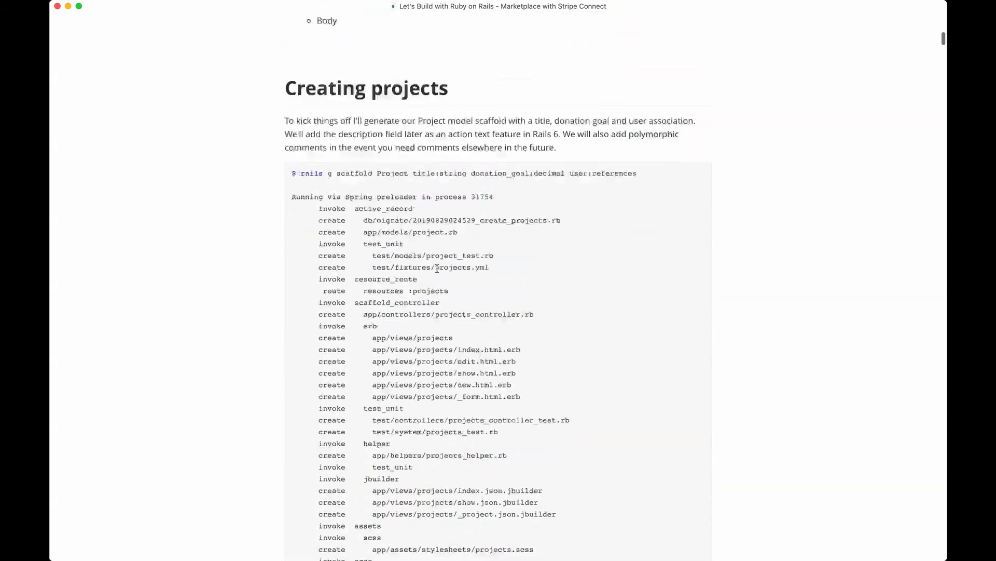
scroll(up, 3)
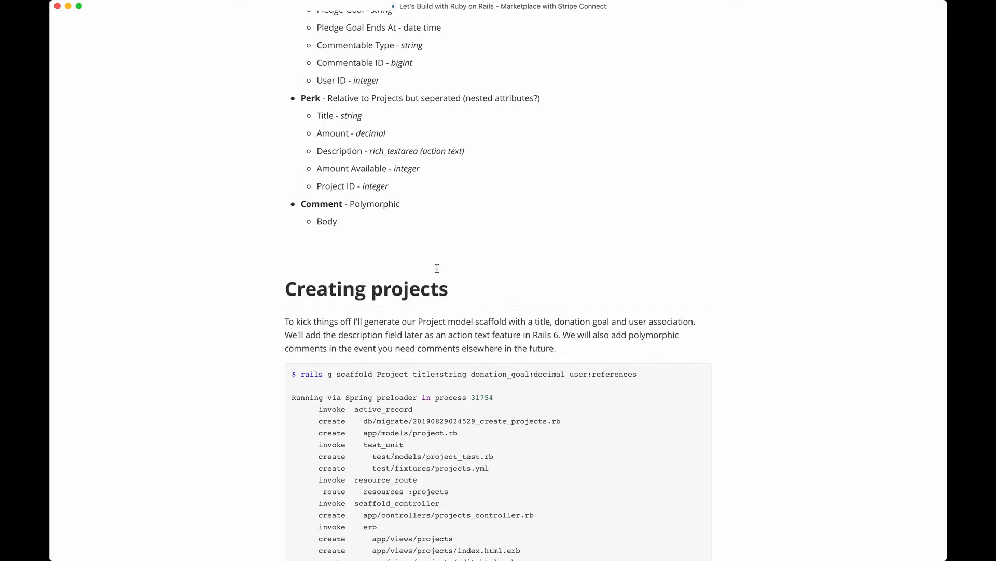
mouse_move(454, 303)
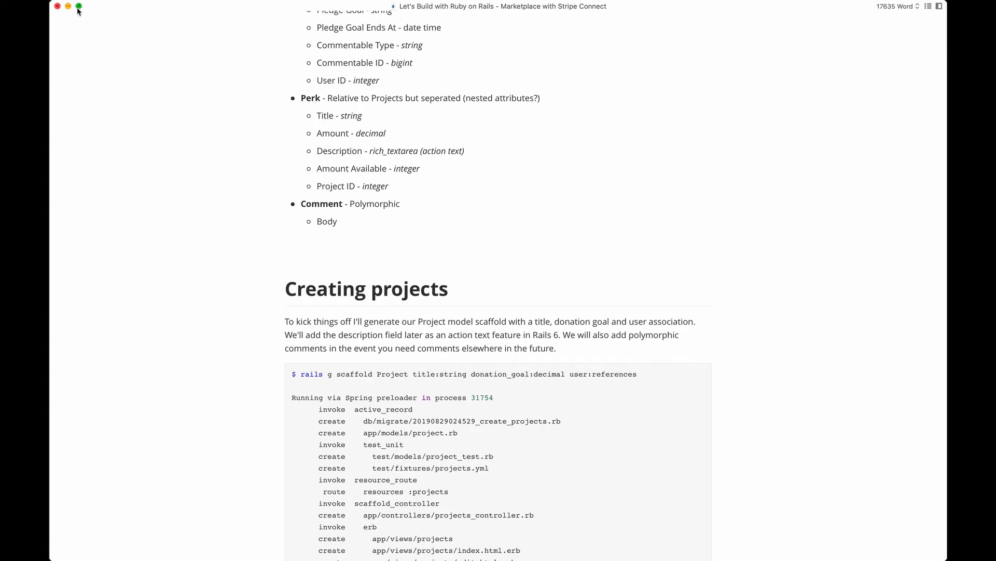
Log out of Back My Idea, request a new project, and fill in the saved email
click(63, 6)
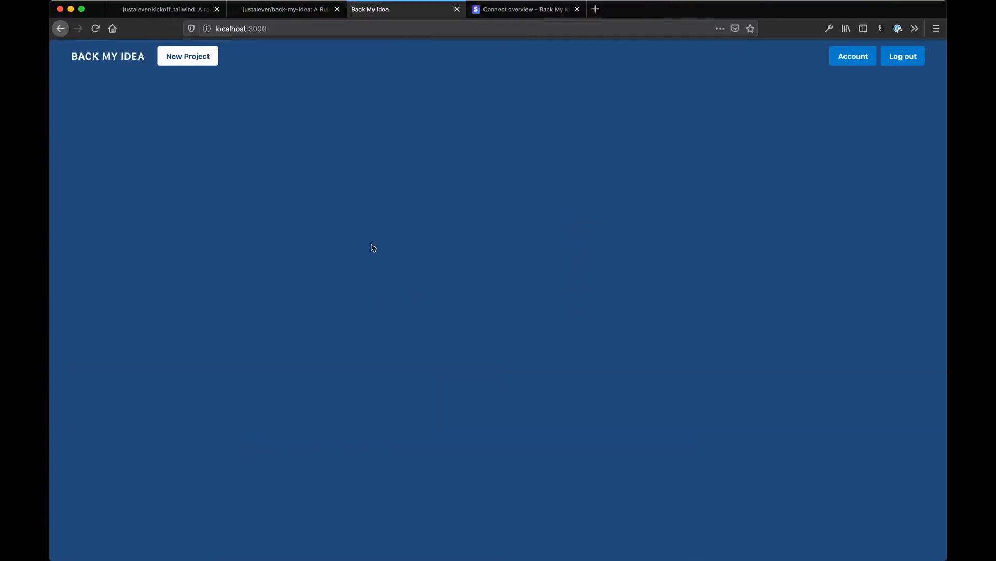
mouse_move(339, 201)
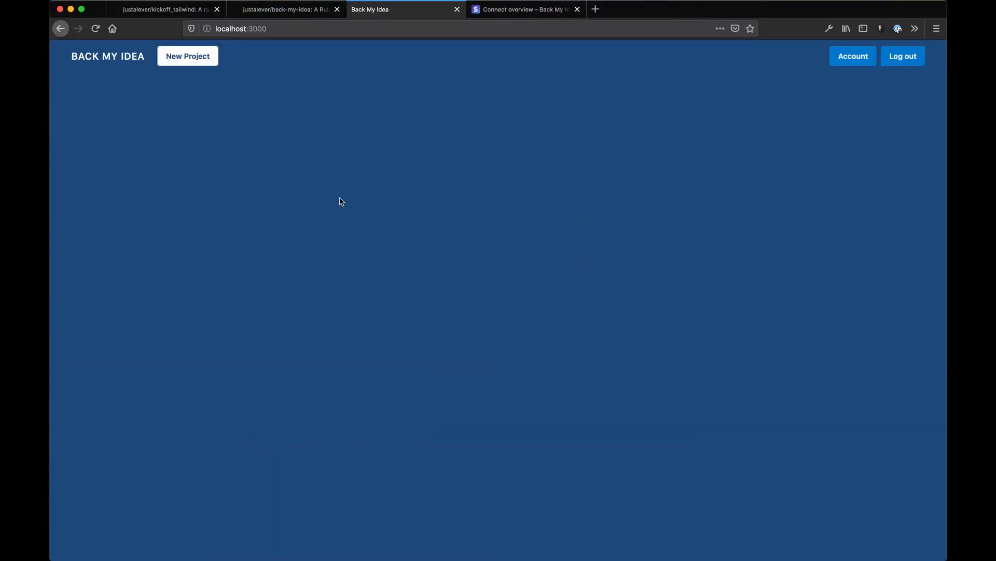
mouse_move(187, 56)
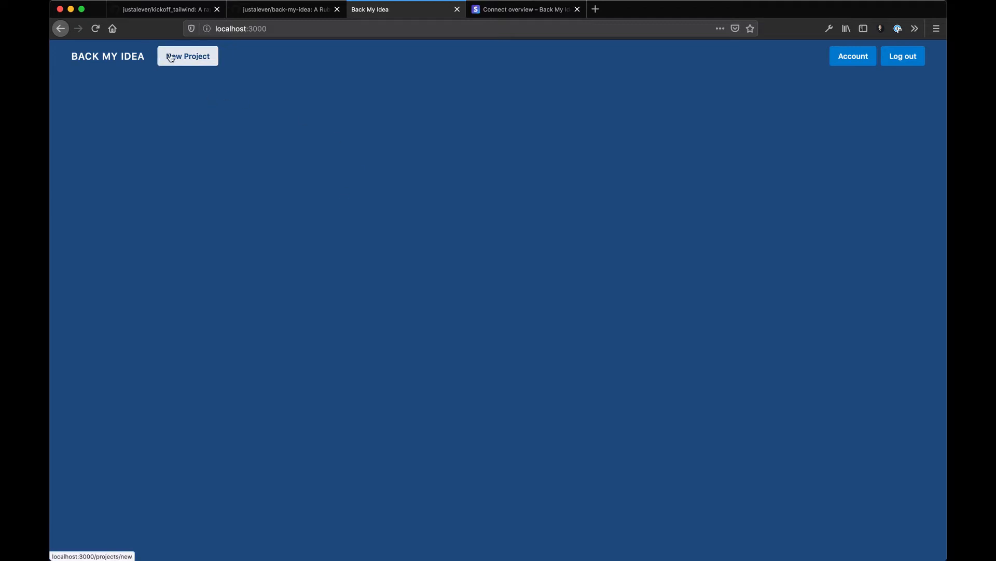
mouse_move(216, 61)
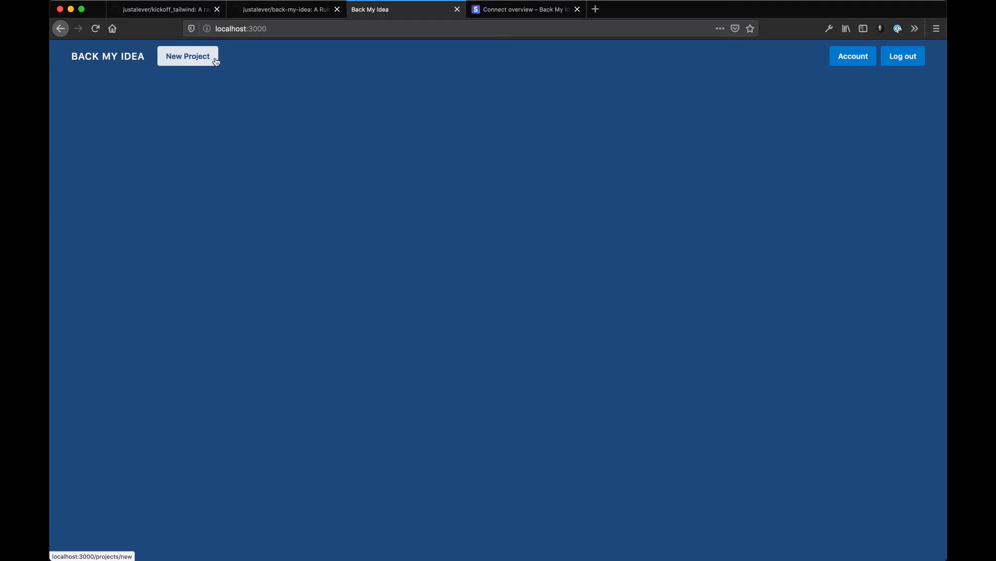
mouse_move(830, 149)
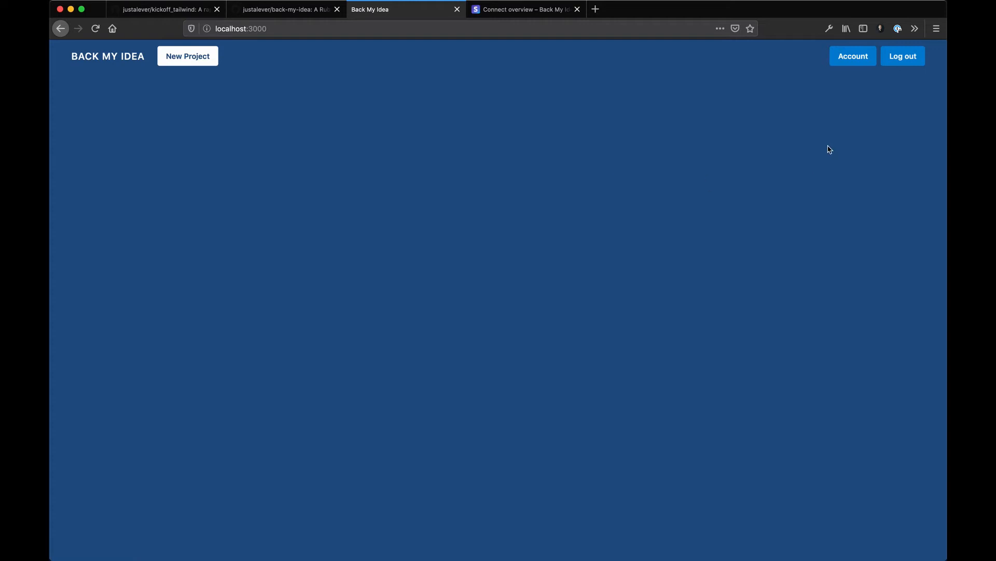
mouse_move(944, 101)
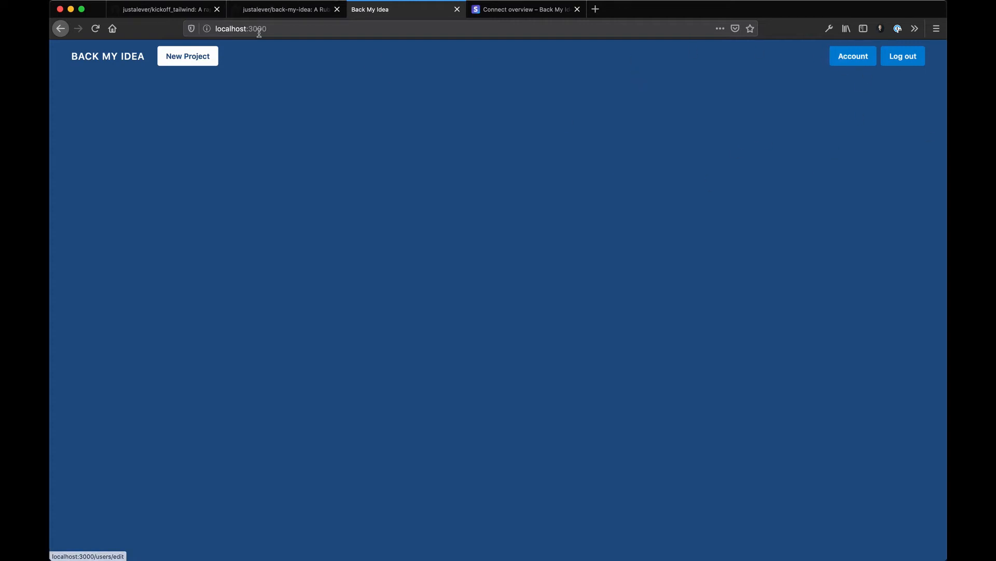
mouse_move(835, 78)
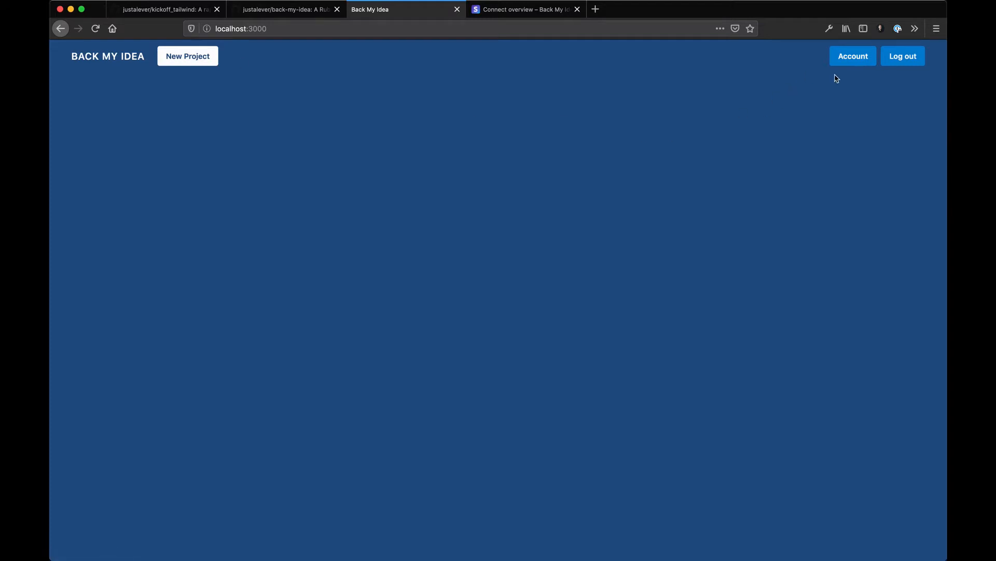
click(902, 56)
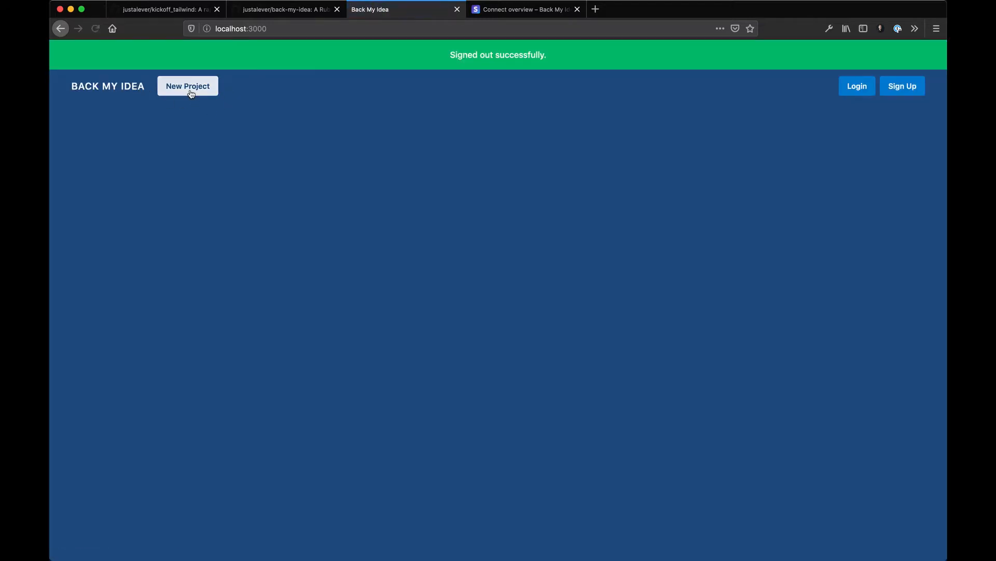
click(187, 85)
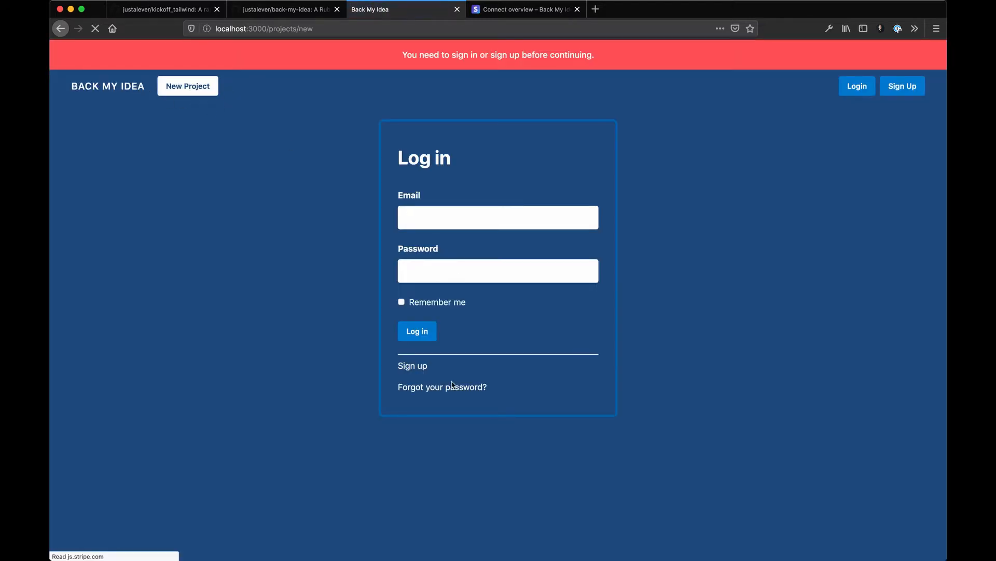
text(andy)
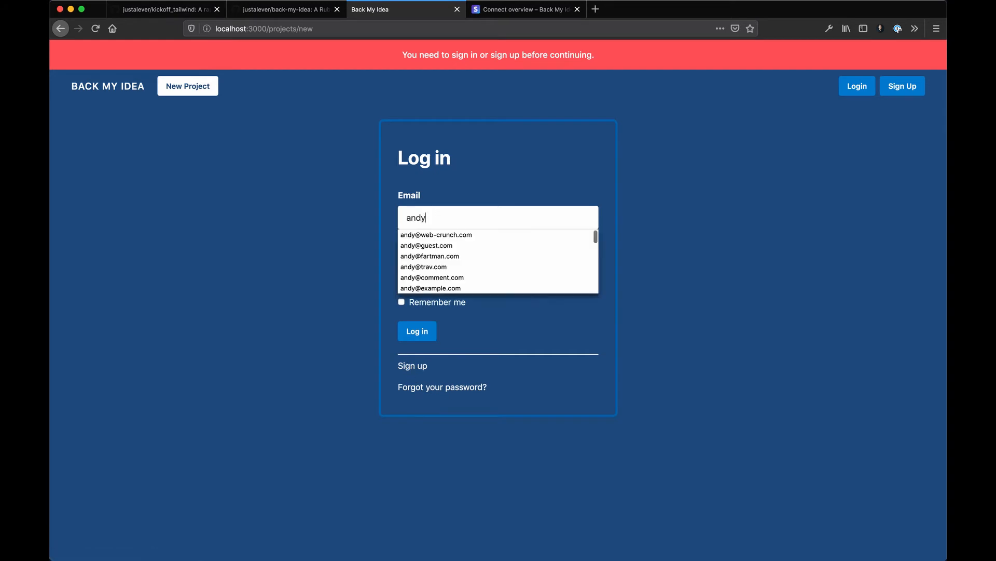
click(436, 235)
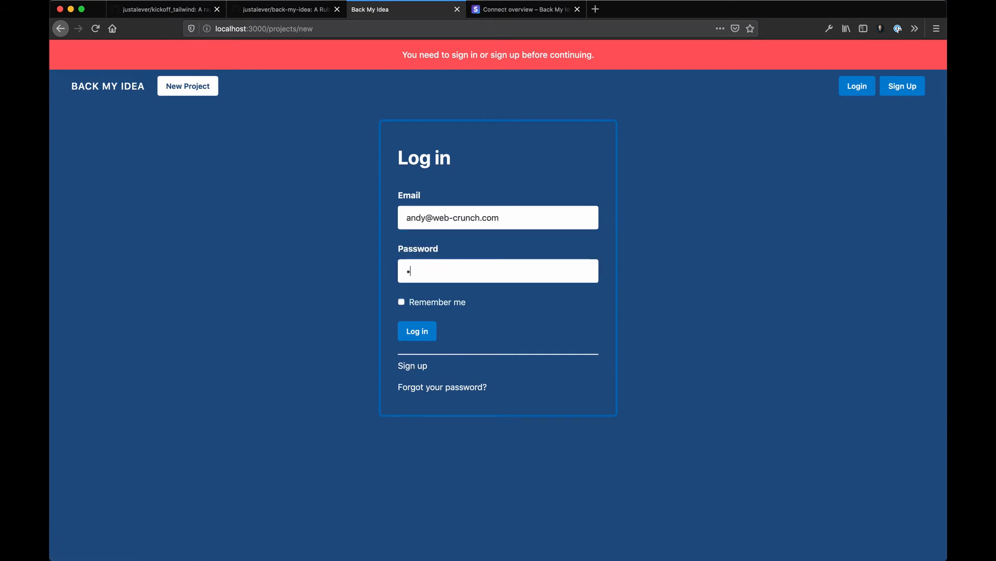
Log in, launch Connect with Stripe, and check the account-cannot-connect-to-itself warning
click(417, 330)
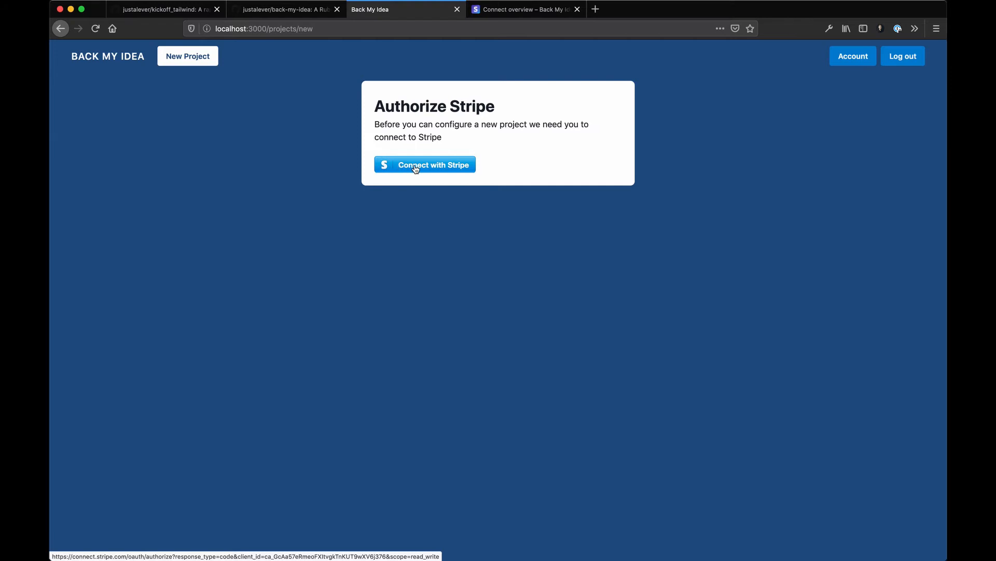
click(425, 165)
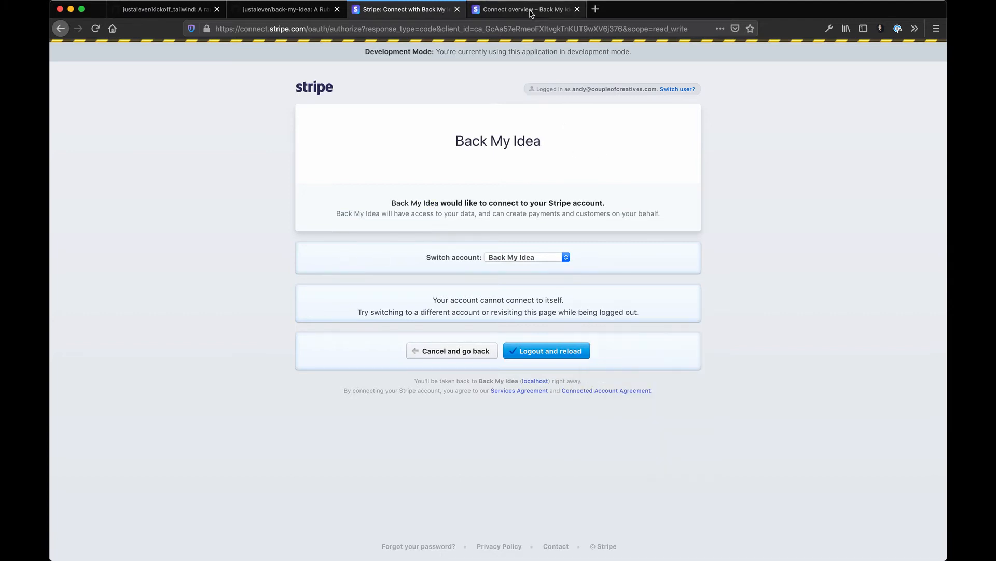
click(524, 9)
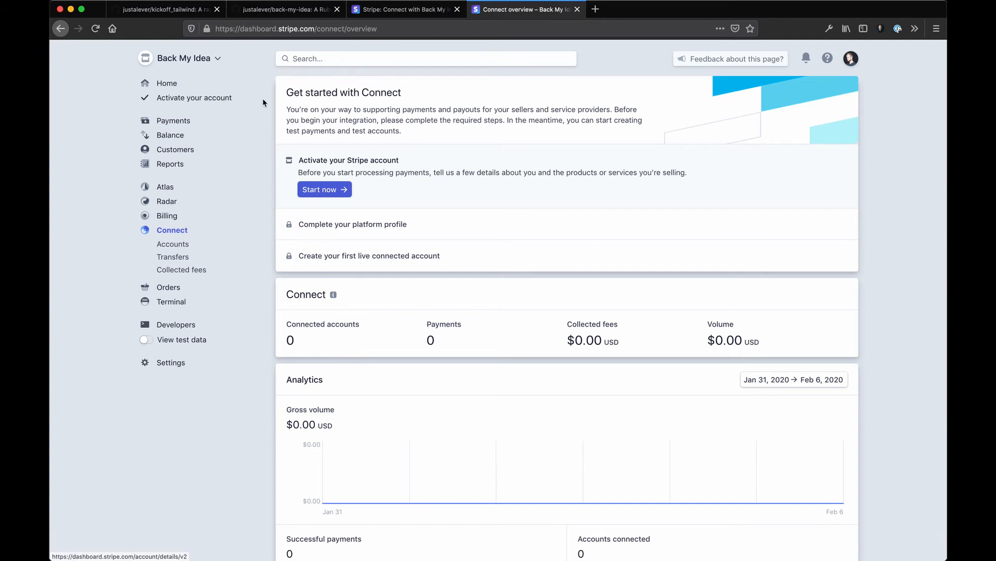
mouse_move(184, 57)
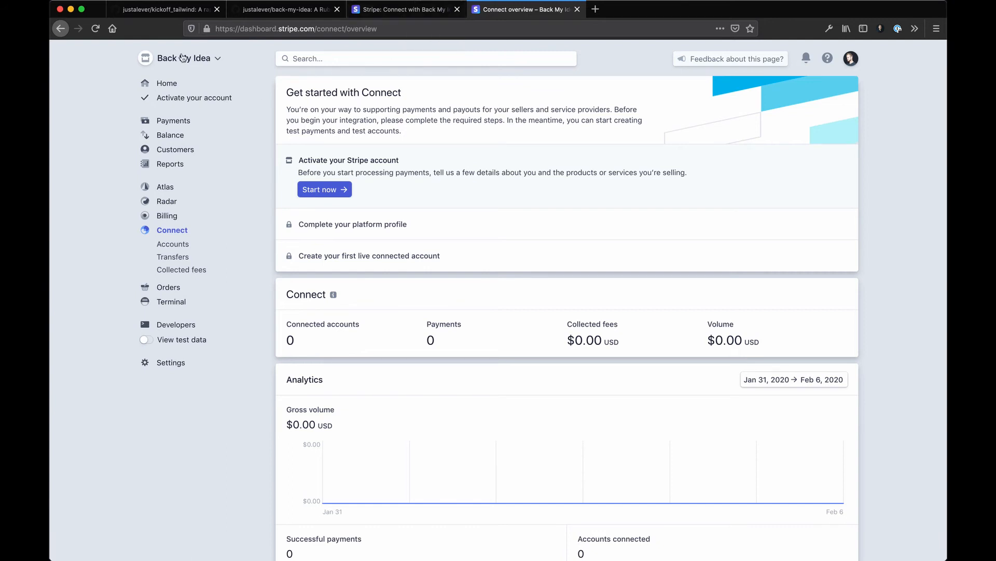
click(184, 58)
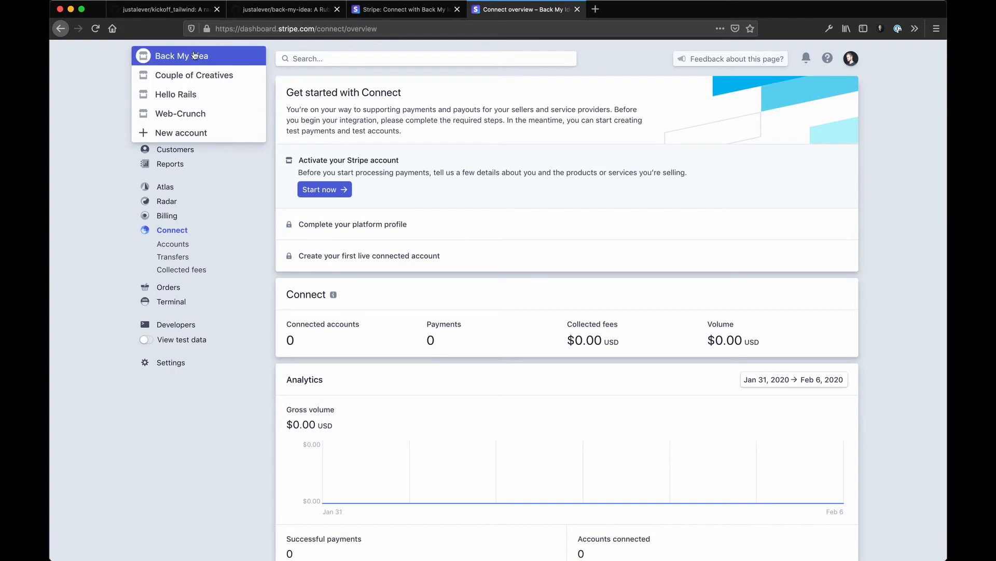
click(185, 58)
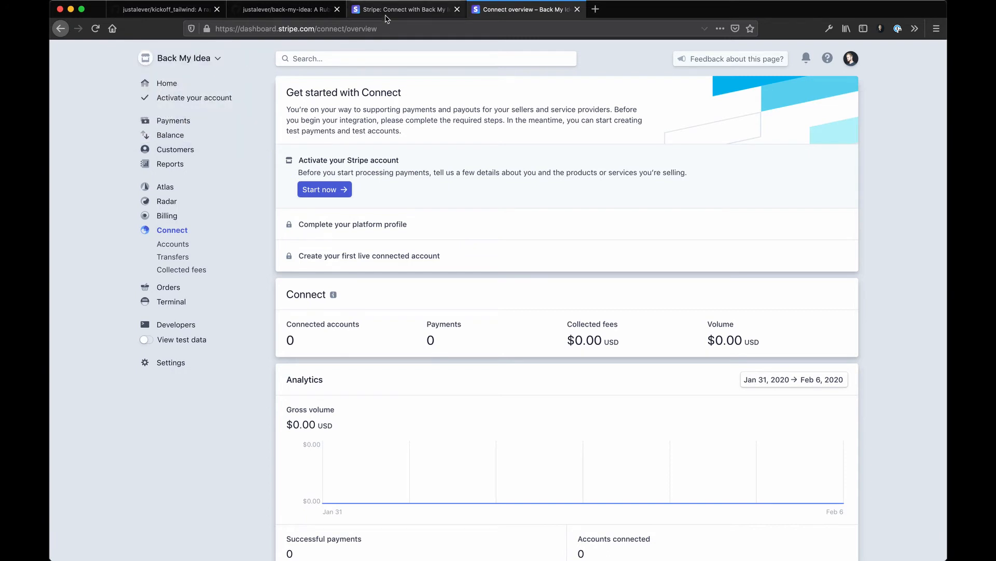
click(404, 8)
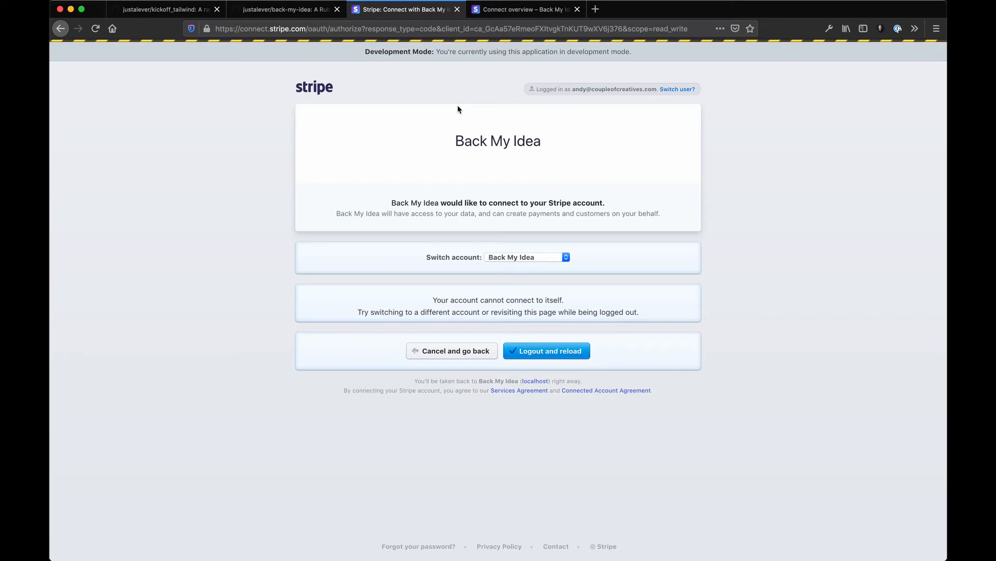
double_click(462, 300)
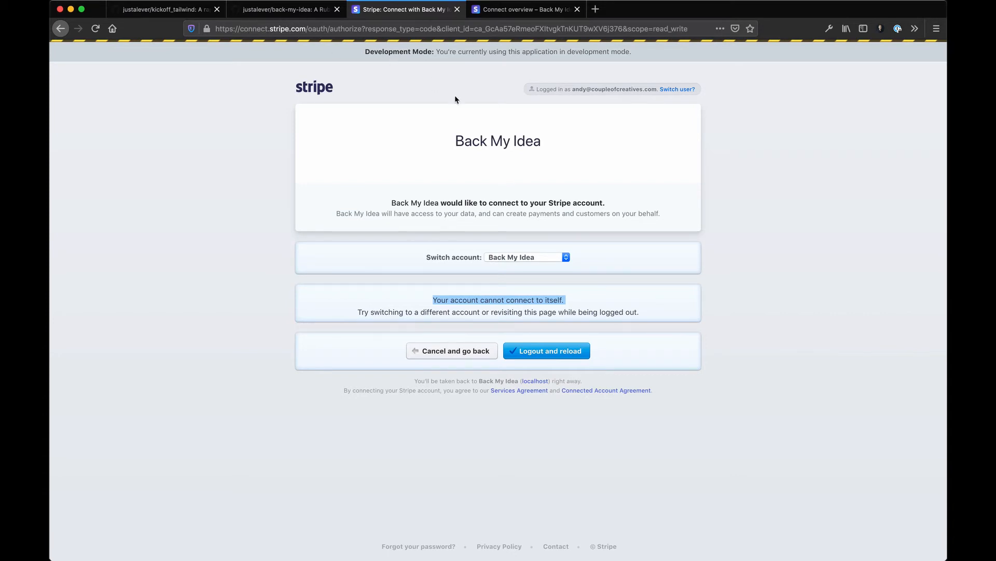
mouse_move(484, 227)
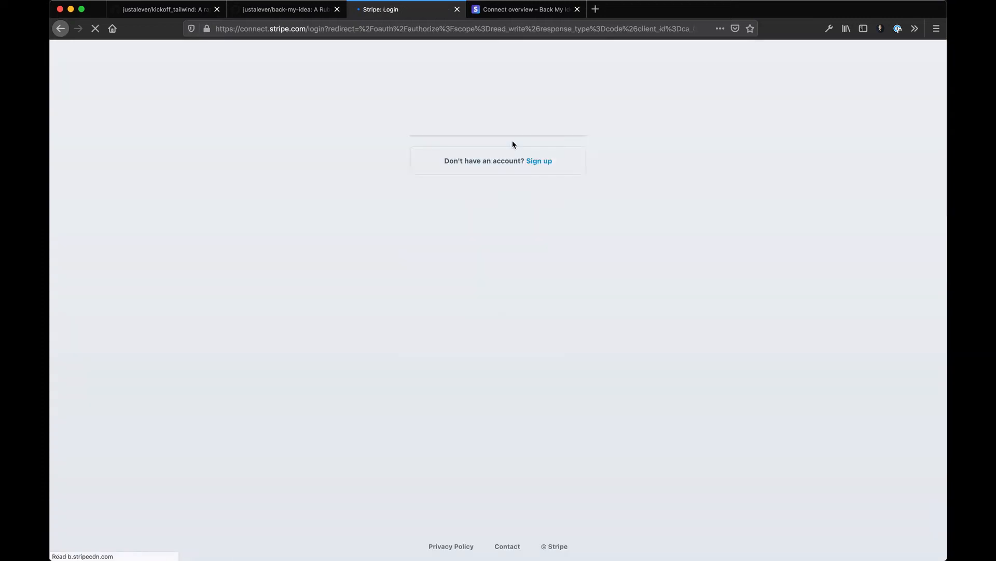
text(and)
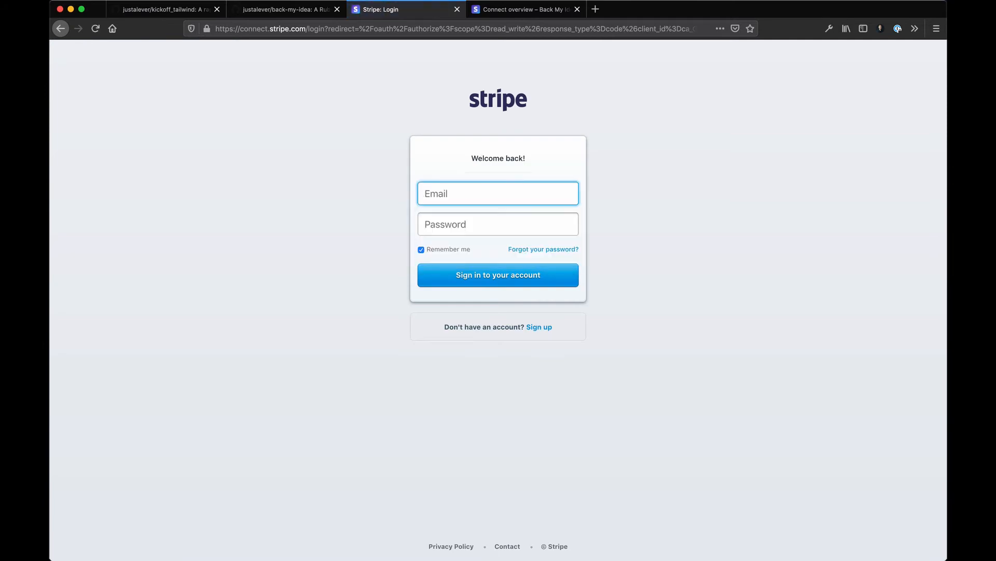
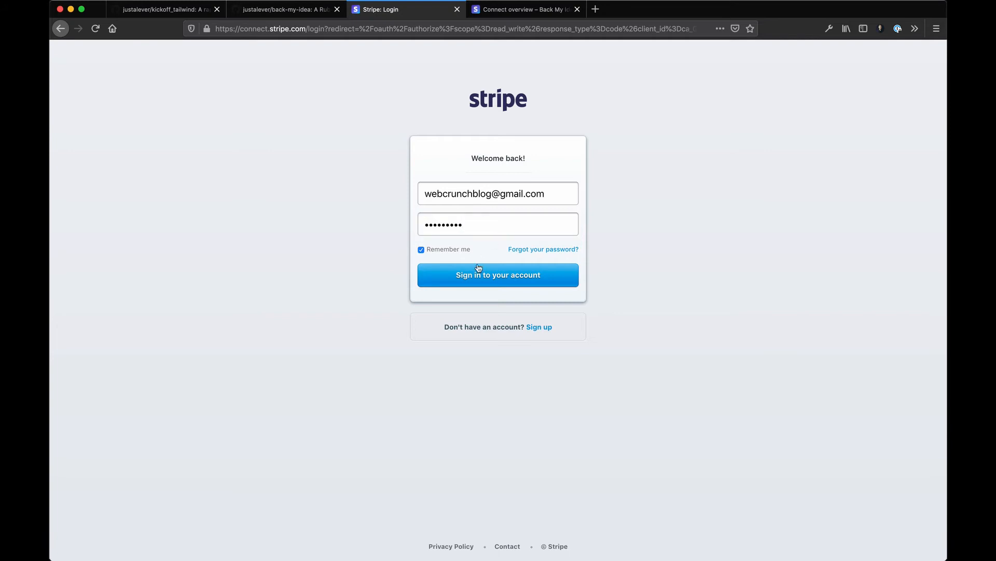
click(498, 275)
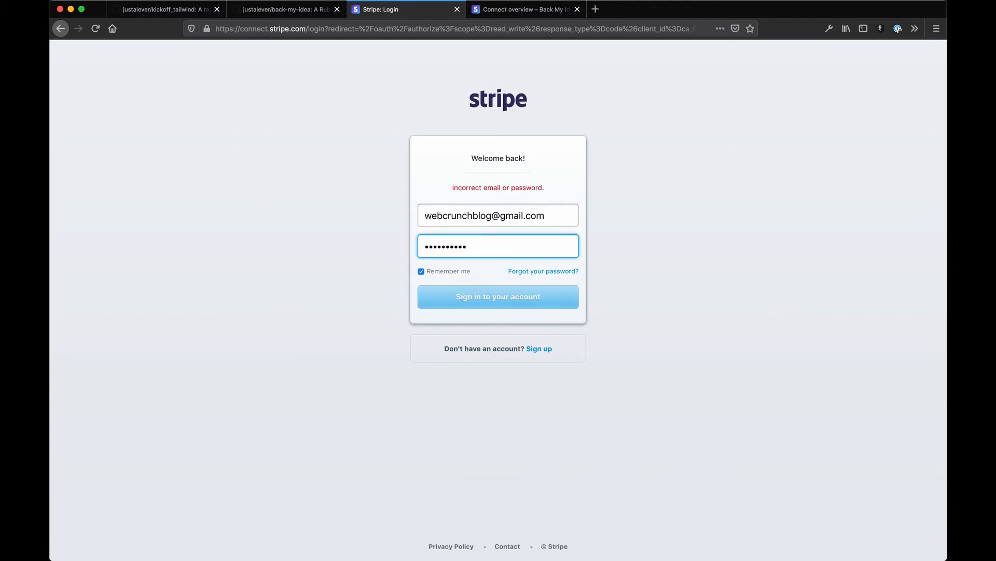
click(497, 296)
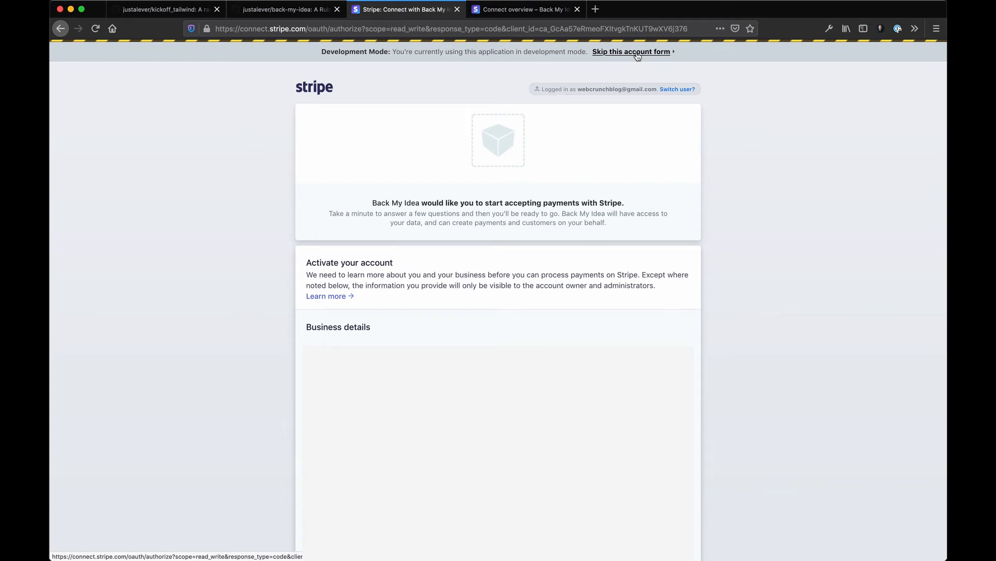
click(631, 51)
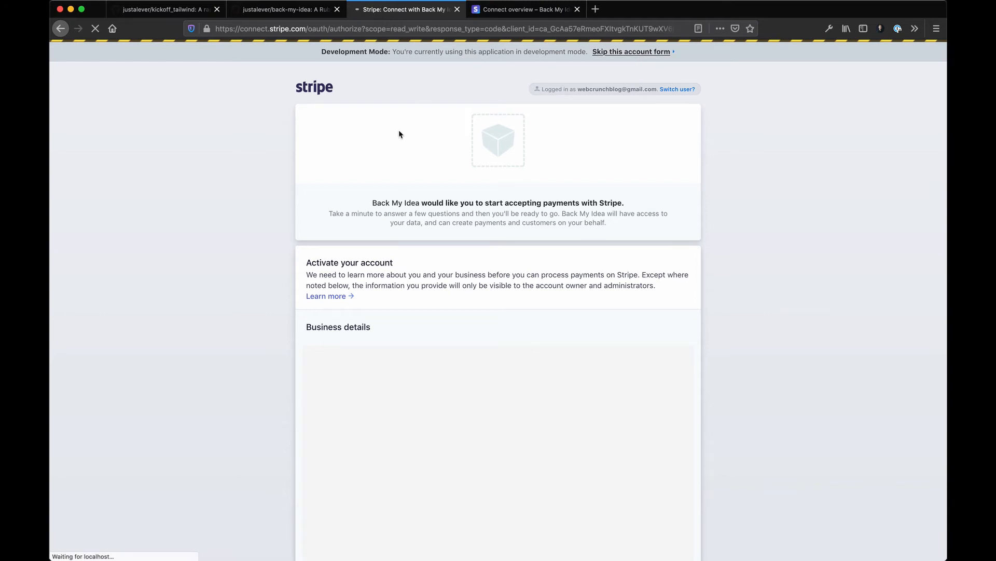
click(630, 52)
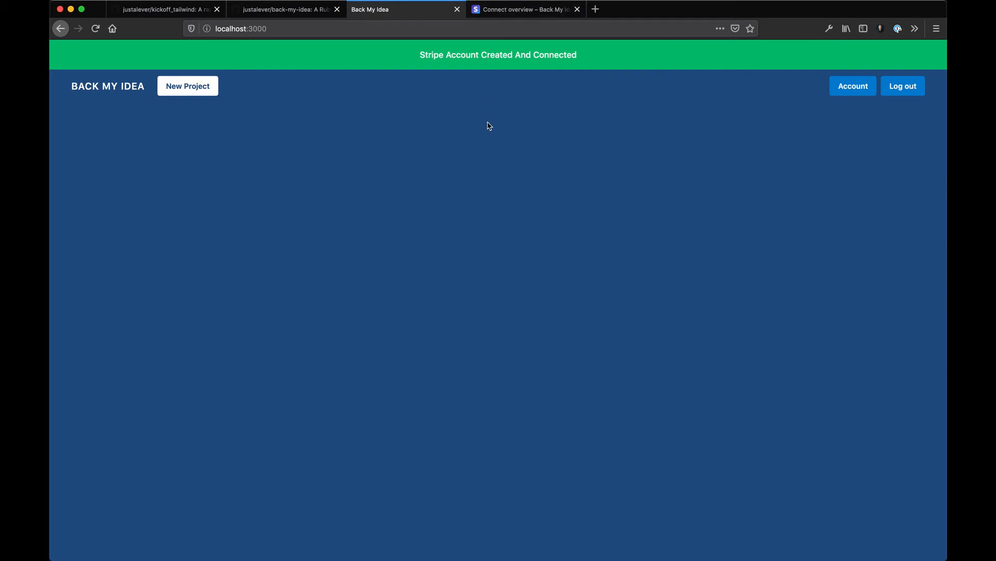
mouse_move(424, 142)
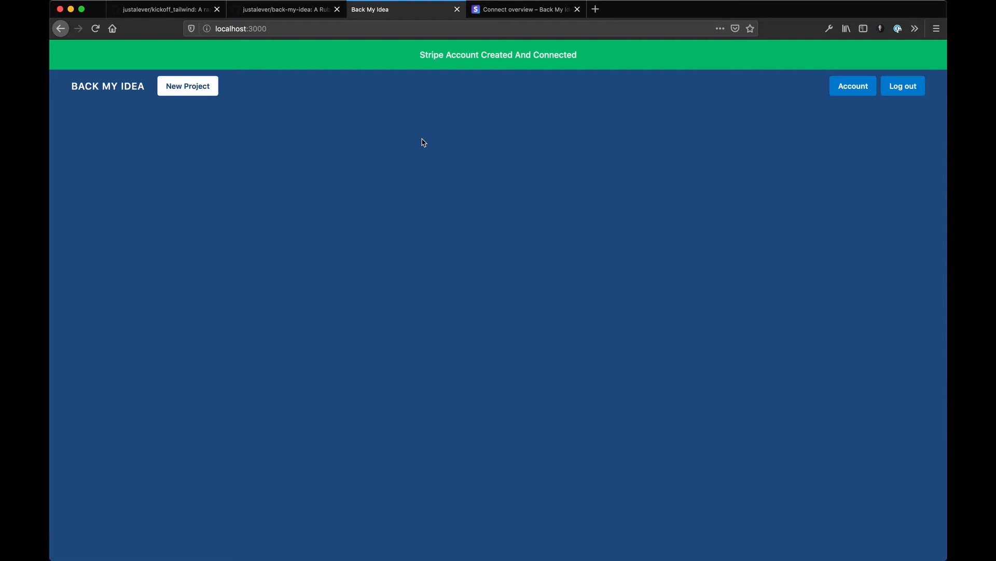
mouse_move(187, 85)
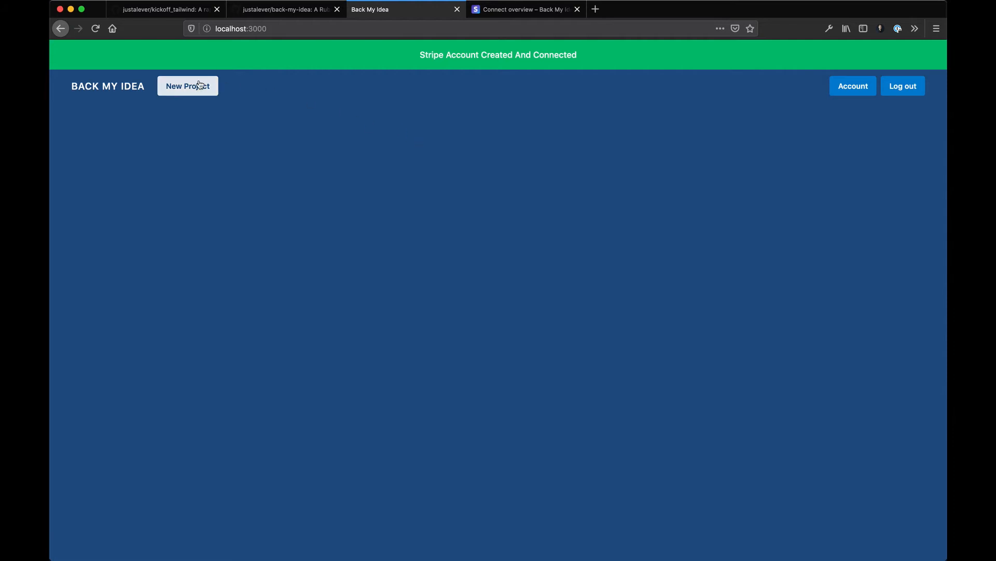
Fill the new project form with title Test Project, goal 10000, and a test description
click(186, 86)
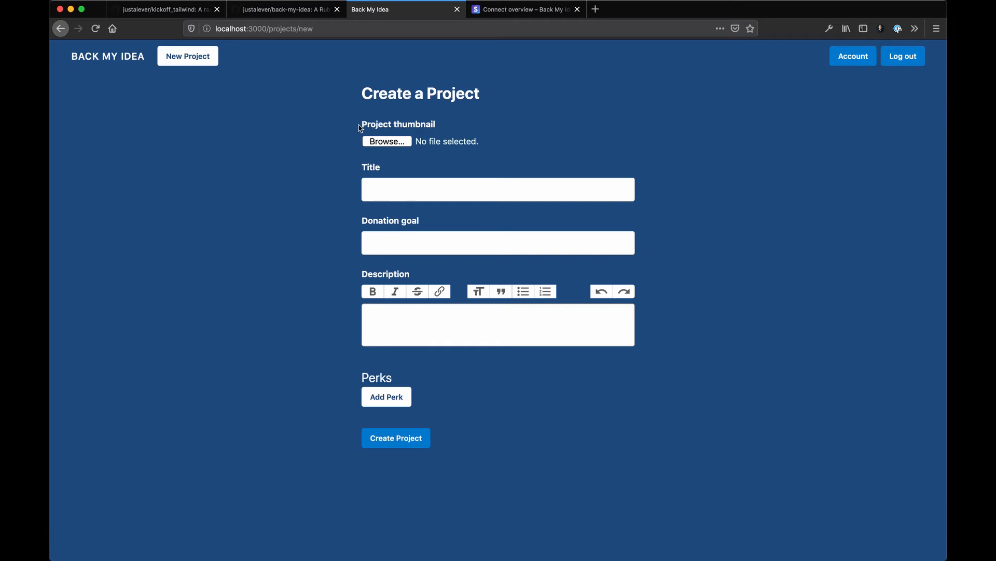
mouse_move(395, 143)
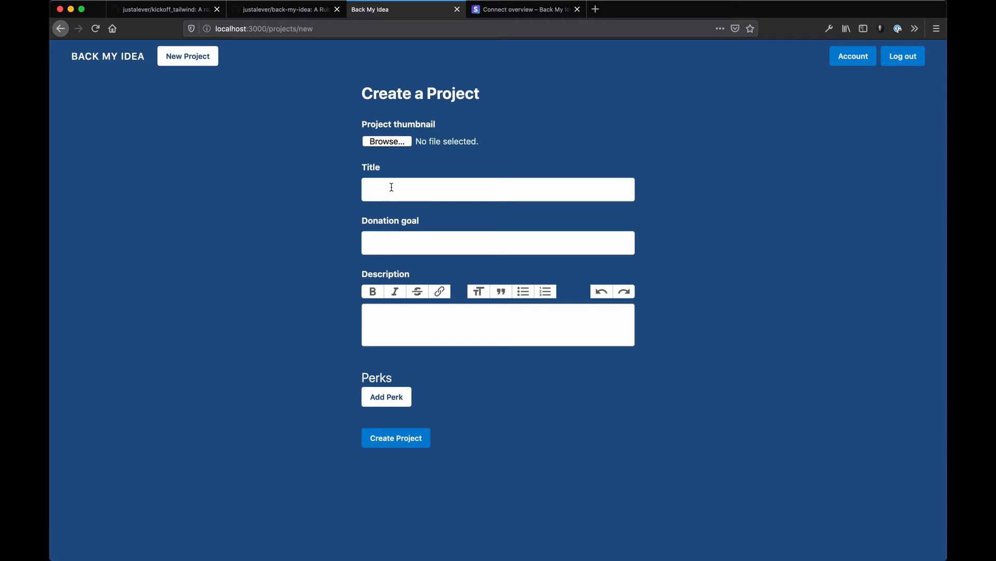
text(Test Pro)
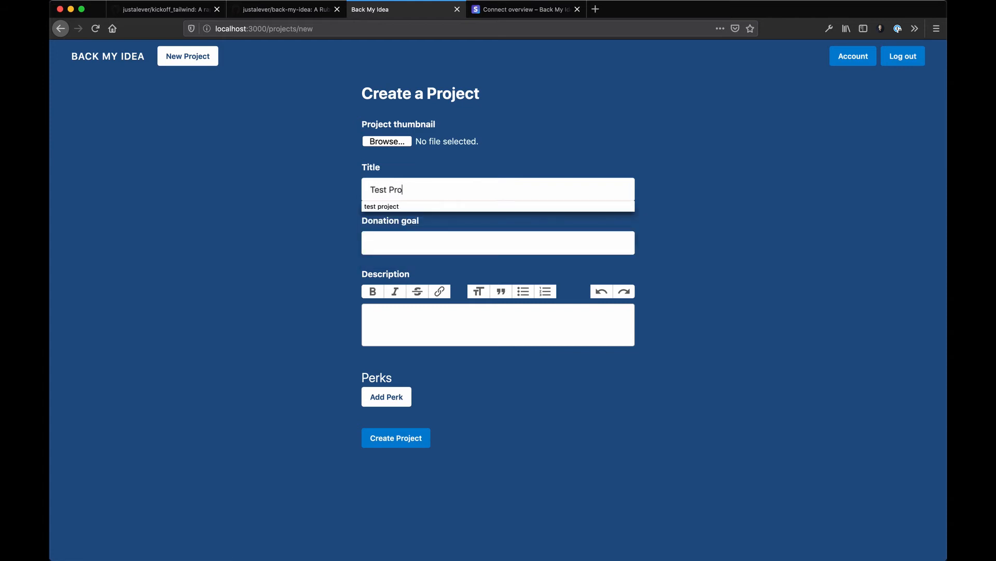
click(497, 242)
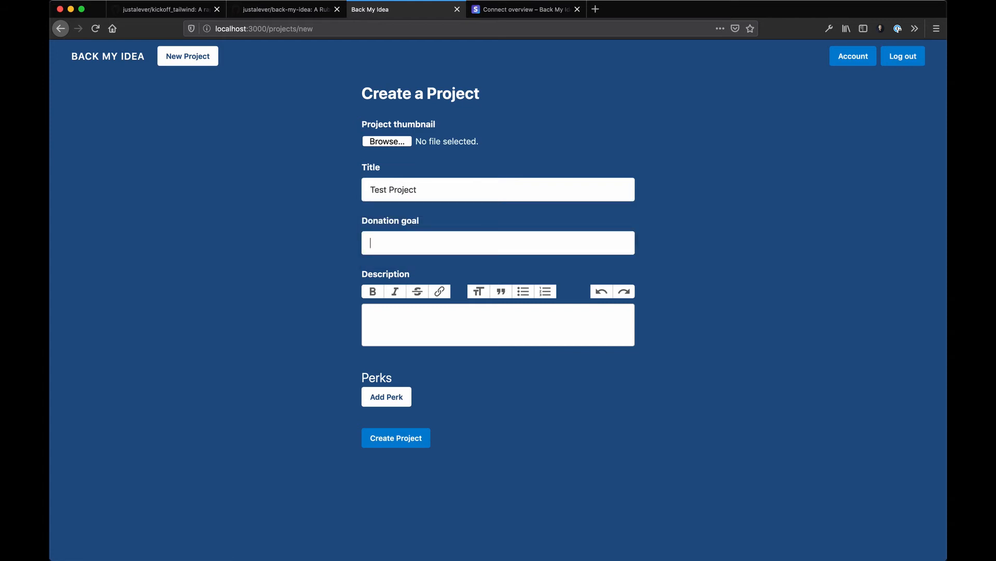
text(10000)
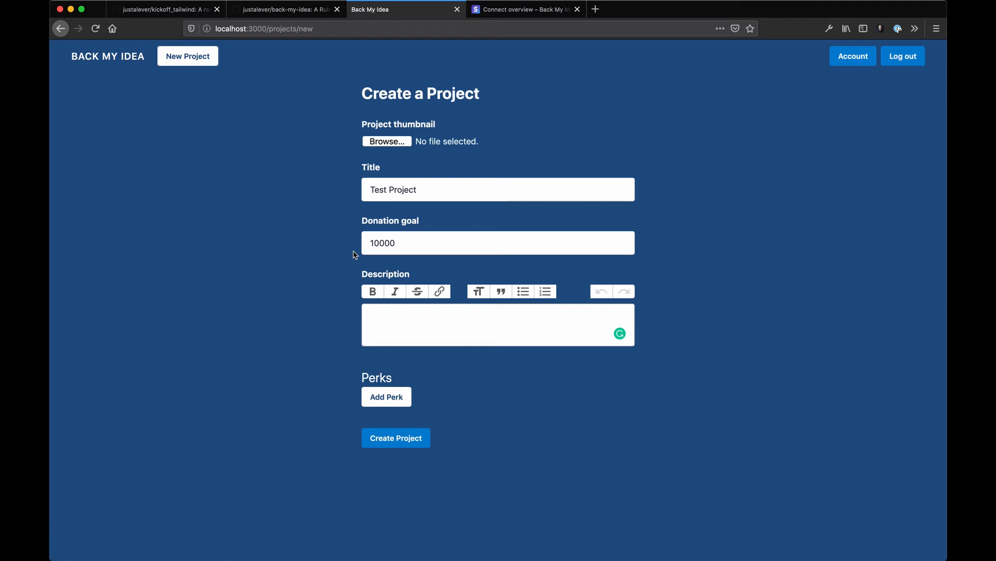
double_click(382, 243)
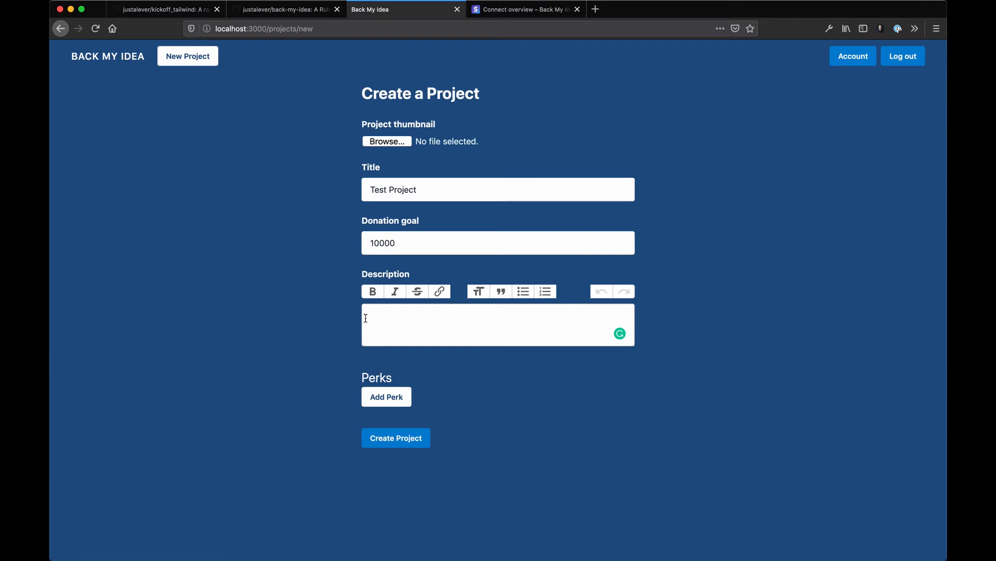
text(This is a test description)
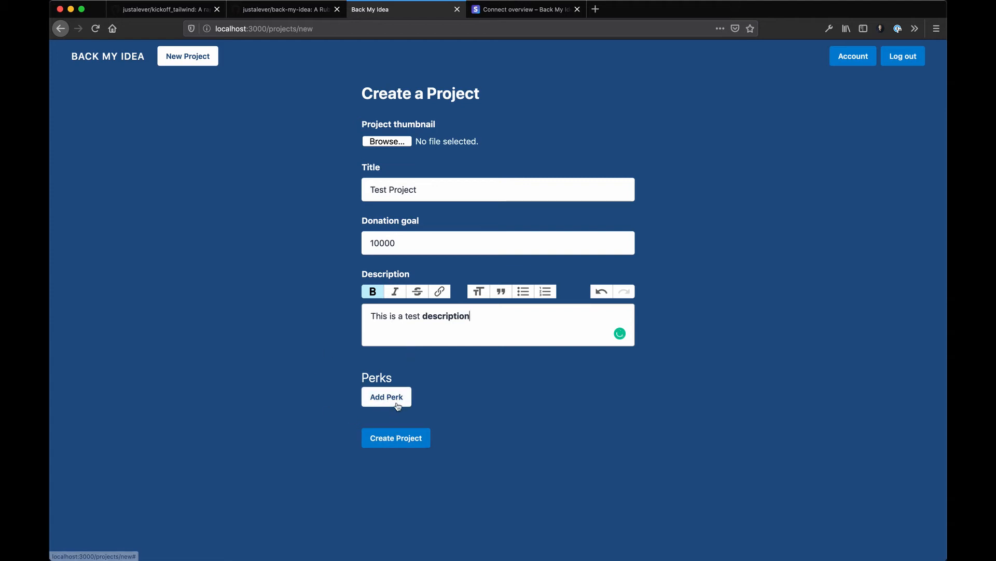
Add Perk 1 with a test description and a quantity of 100
click(386, 396)
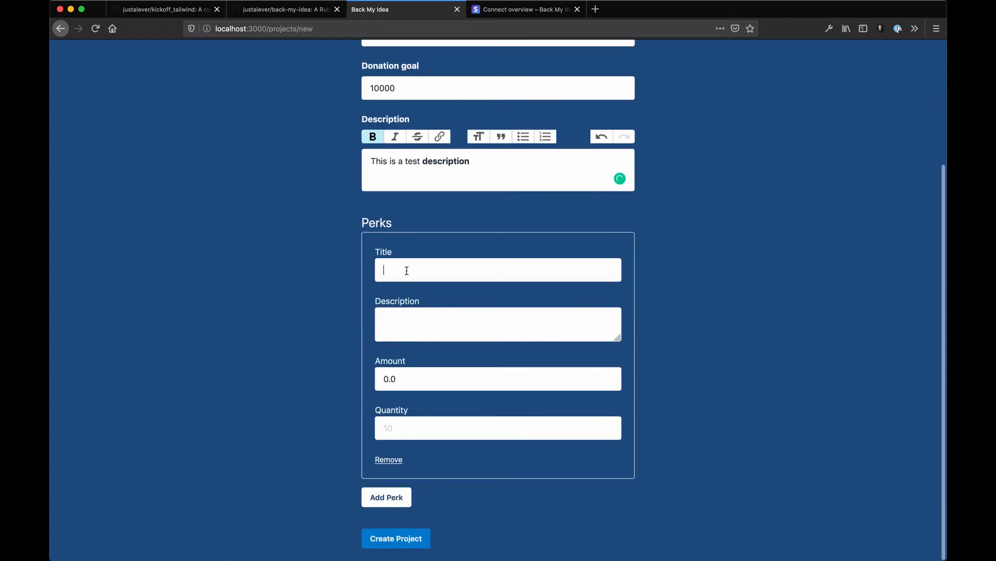
text(Perk1)
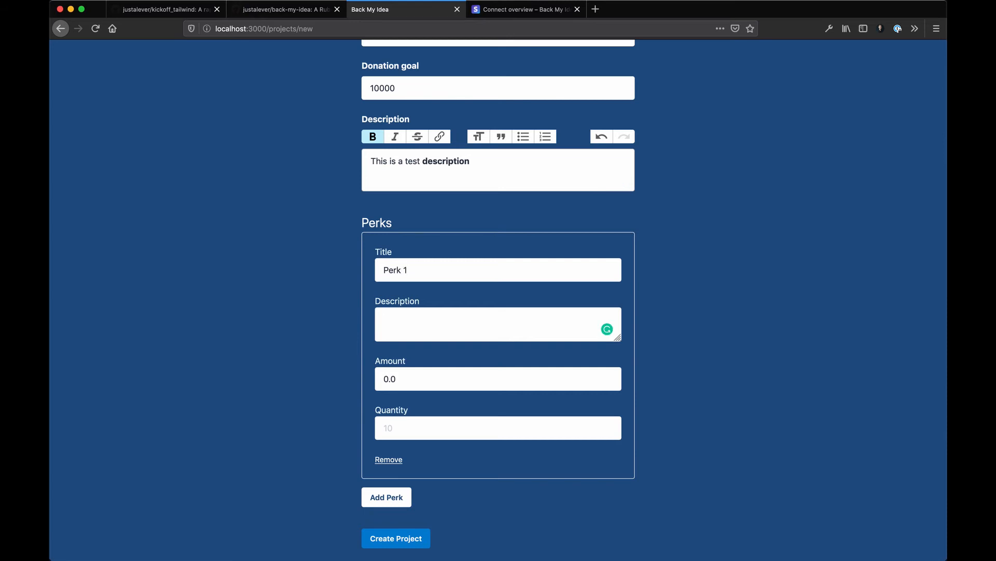
click(495, 323)
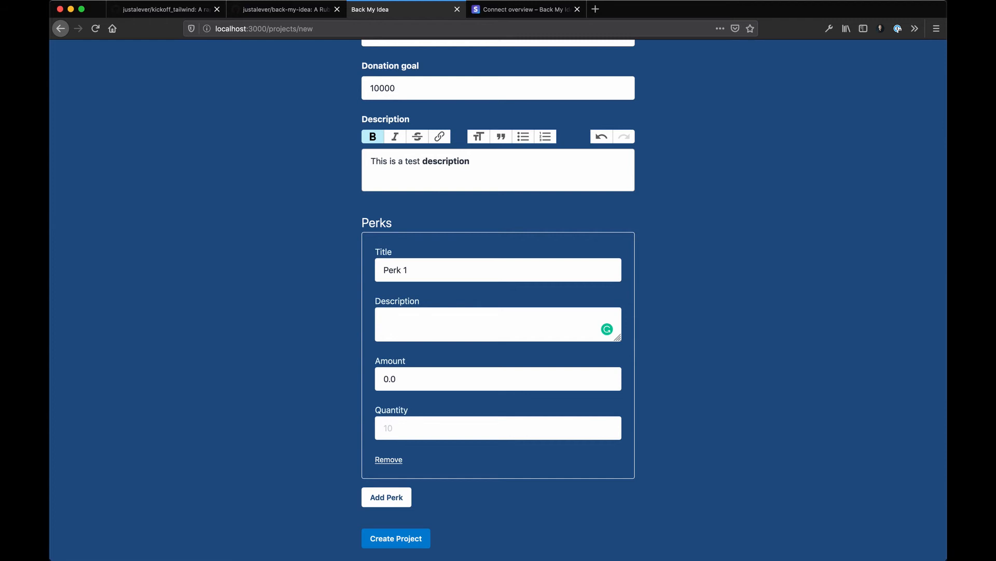
click(498, 323)
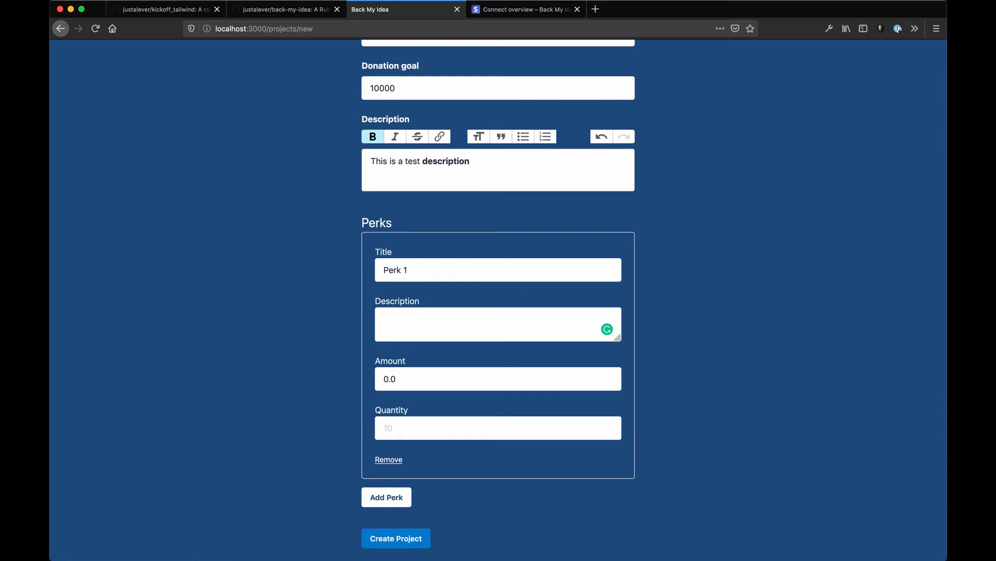
click(498, 323)
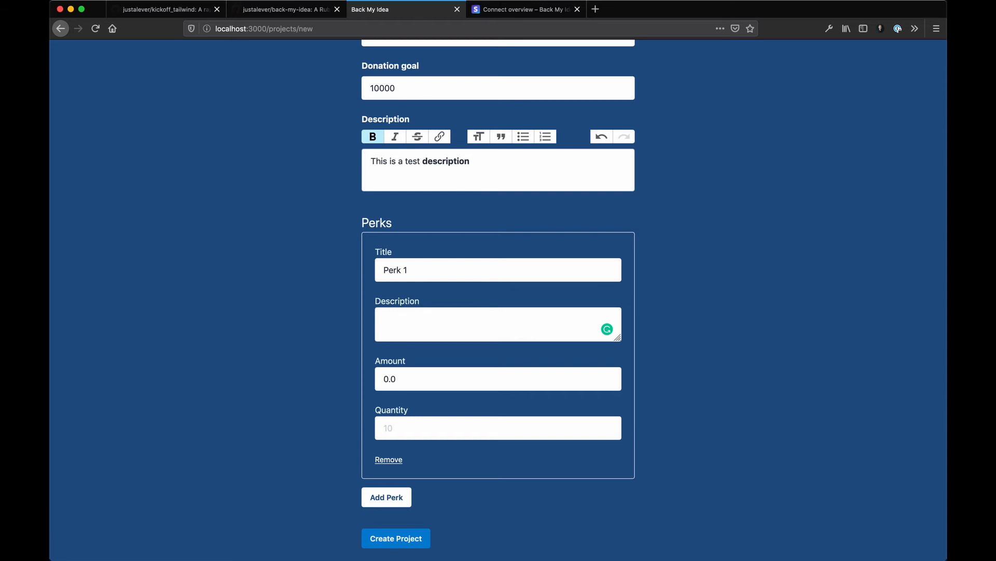
click(498, 323)
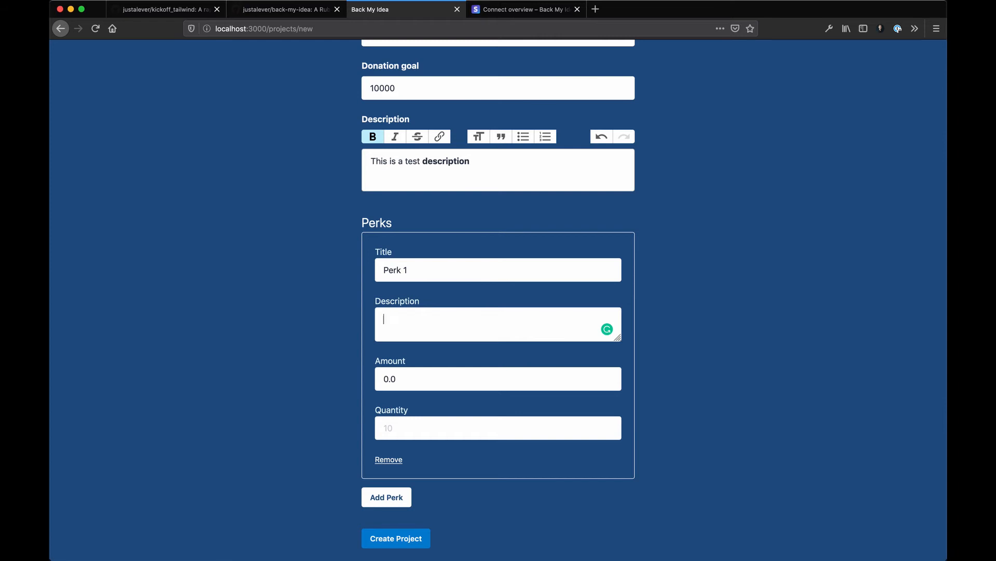
text(Test description)
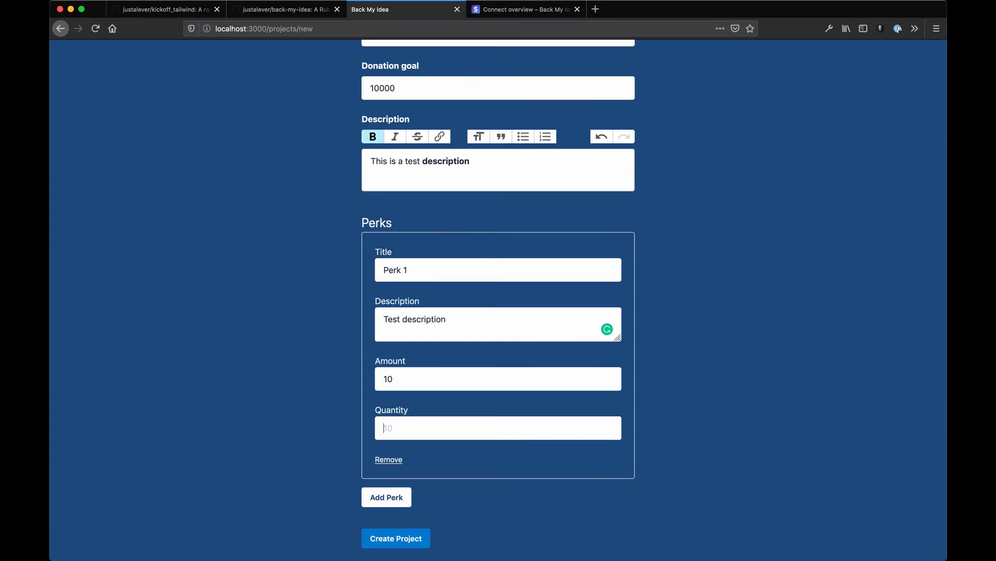
text(100)
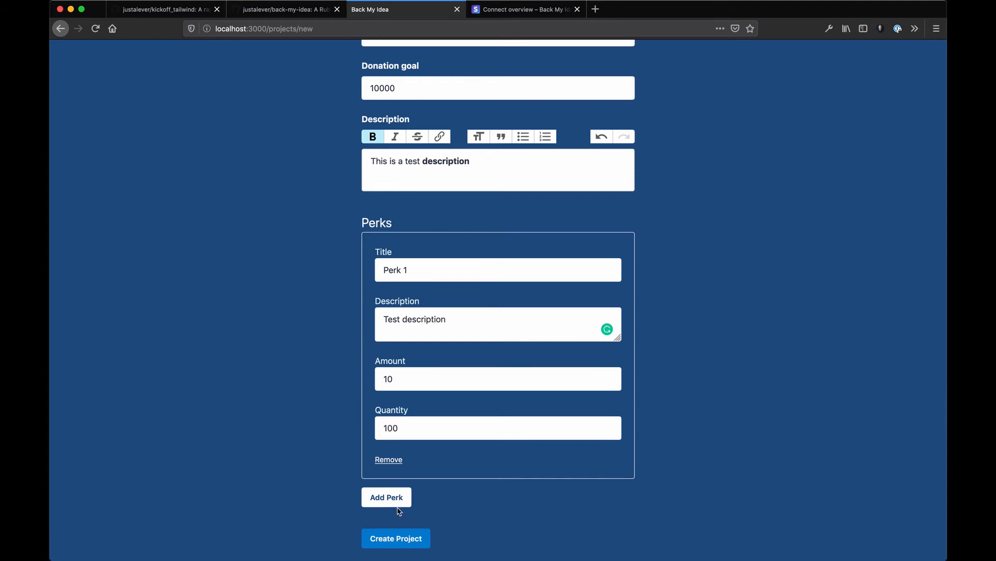
Add Perk 2 with description 'test' and a quantity of 100
click(385, 496)
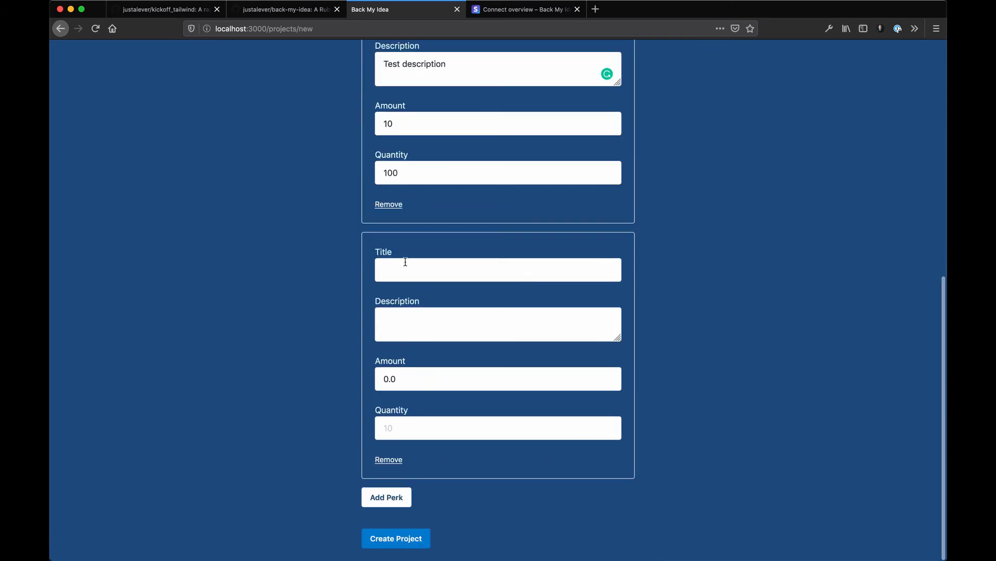
click(498, 269)
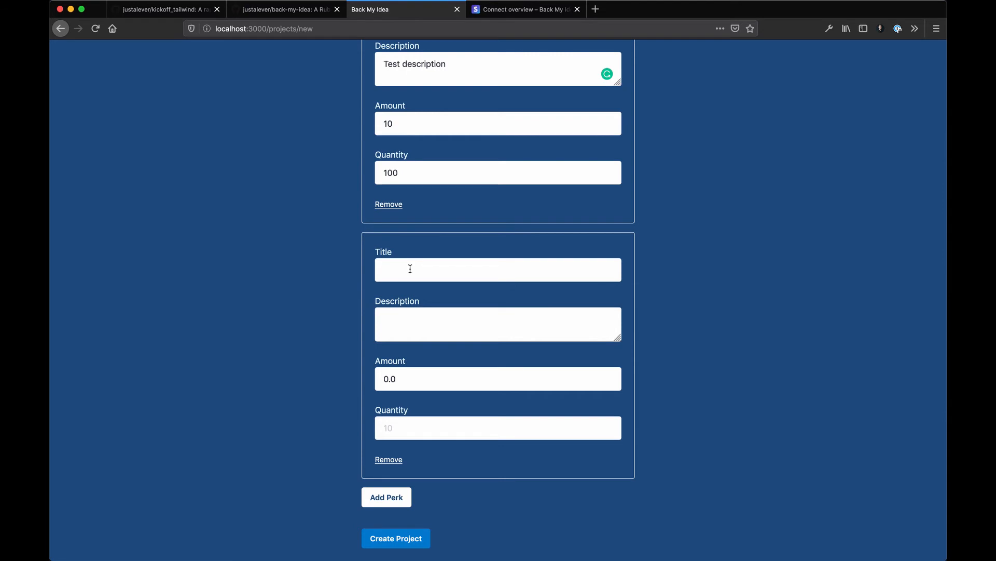
text(Perk 2)
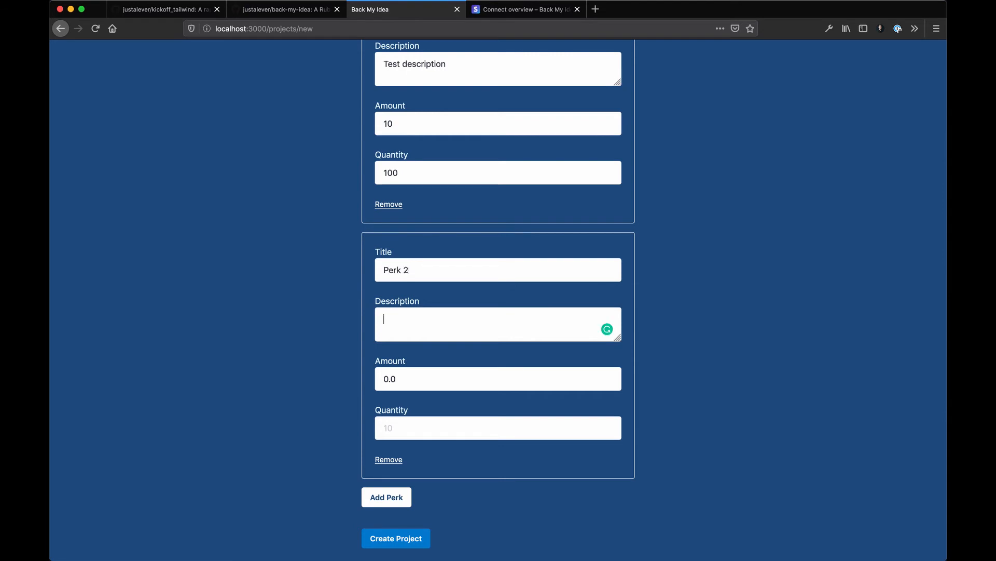
text(test)
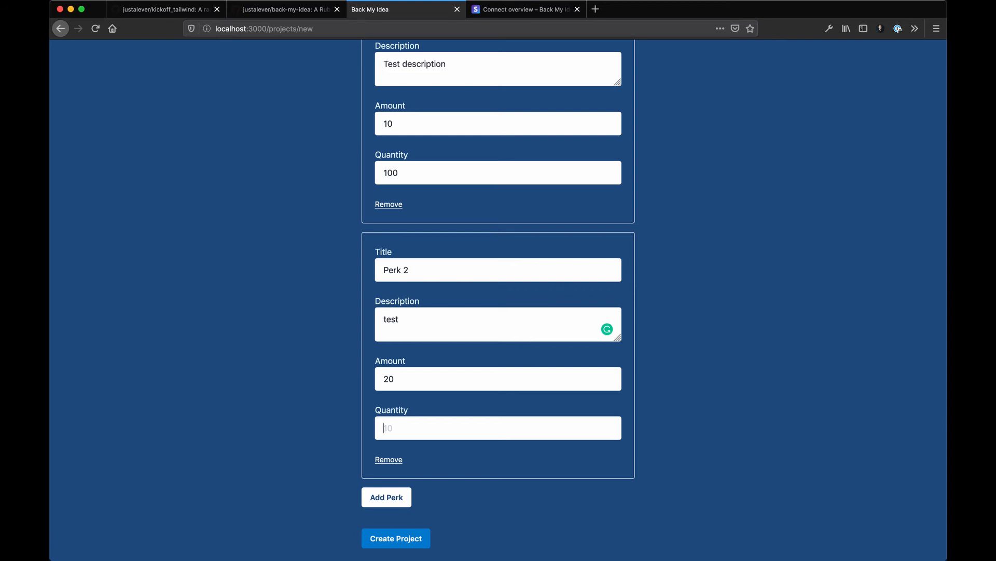
text(100)
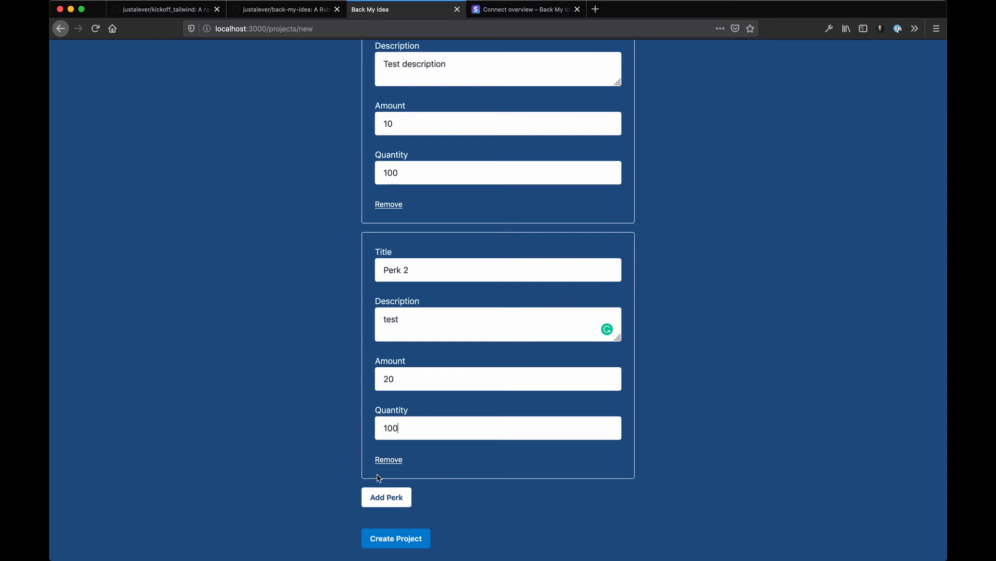
Add Perk 3 and create the project
click(386, 496)
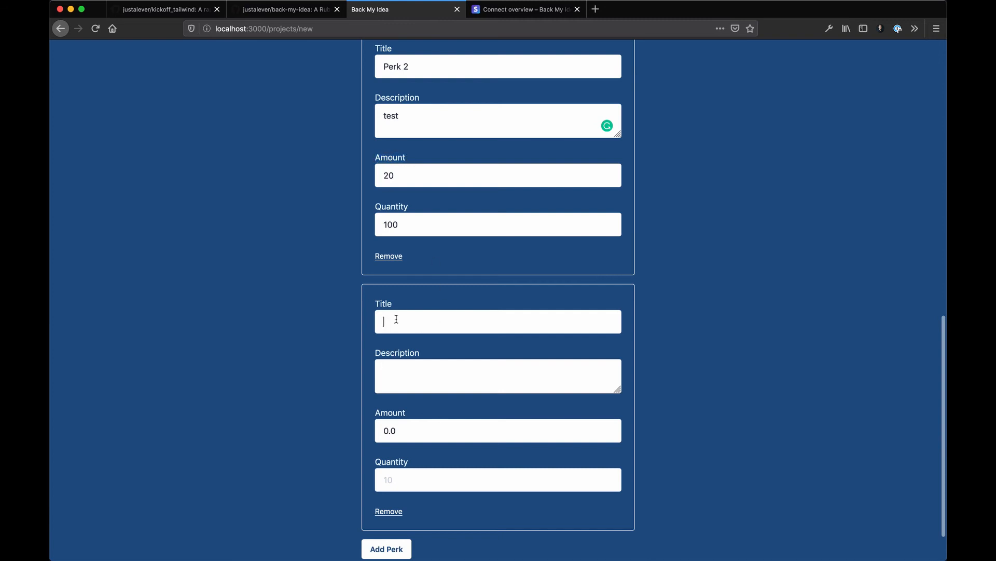
text(Perk 3)
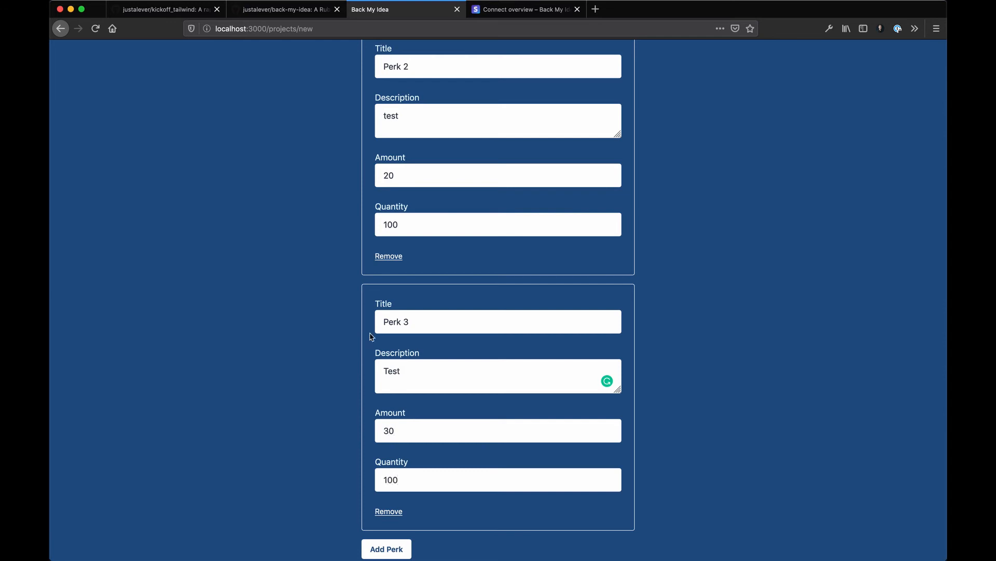
click(396, 538)
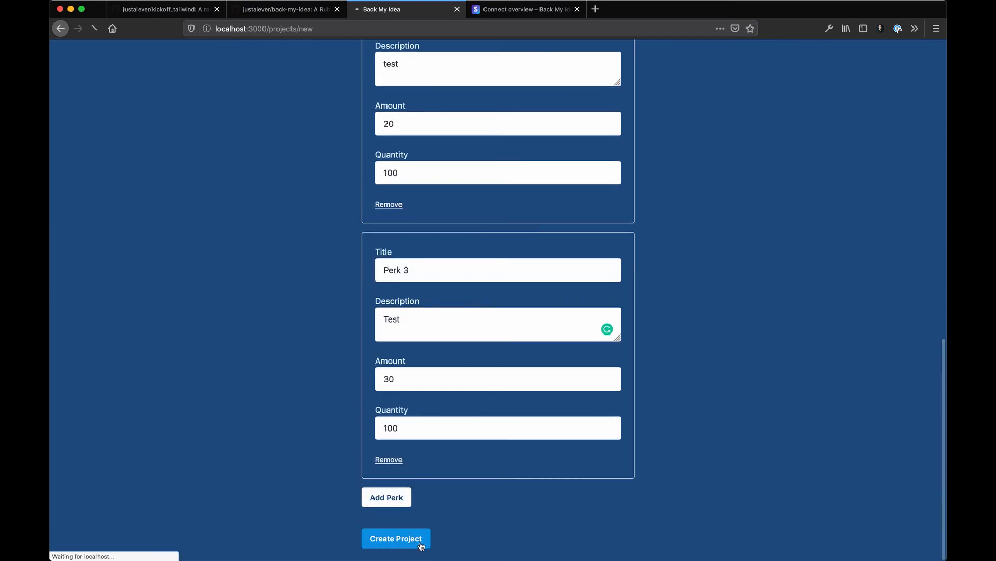
click(396, 538)
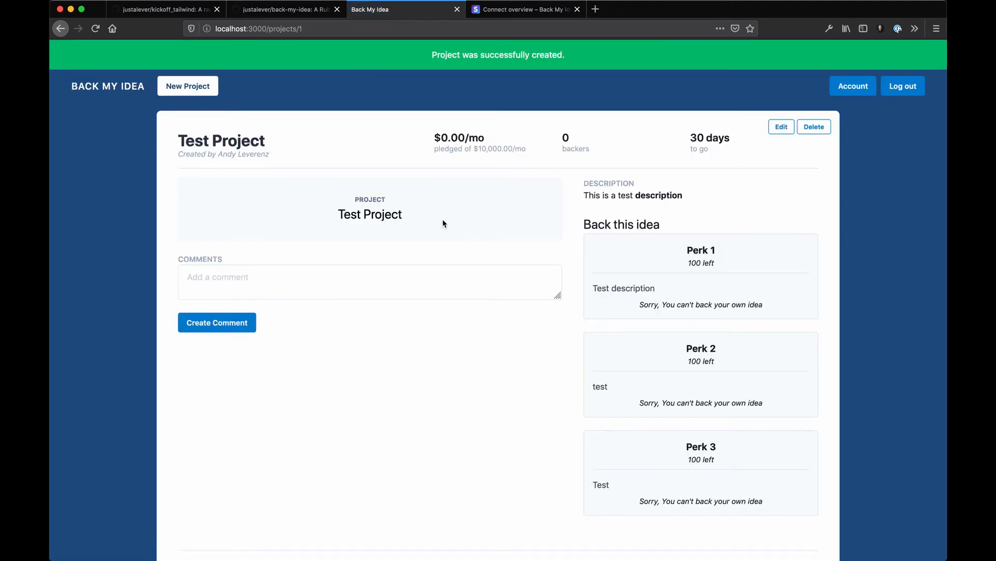
mouse_move(462, 210)
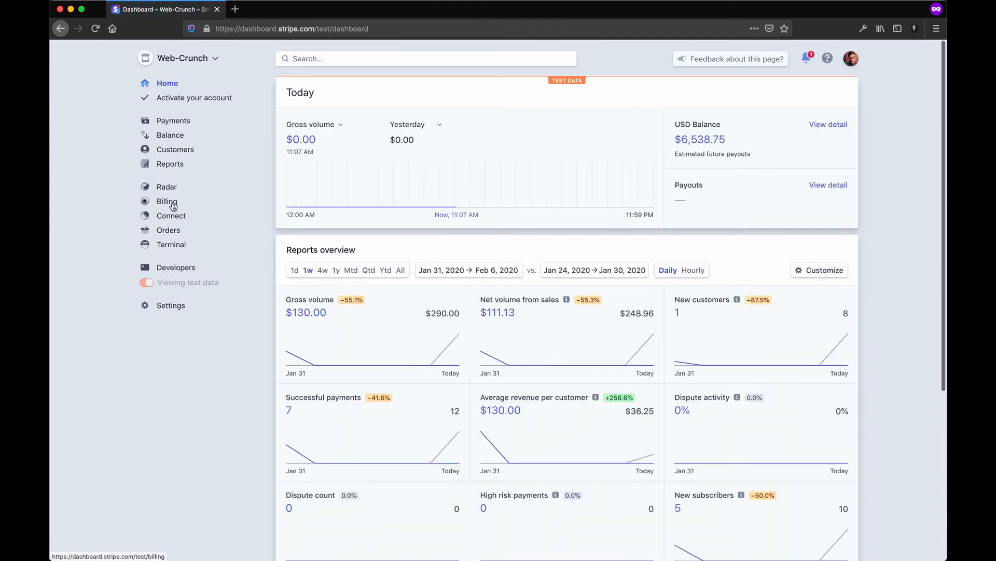
Browse Stripe Billing to the products list and inspect the Perk 3 product's pricing
click(171, 216)
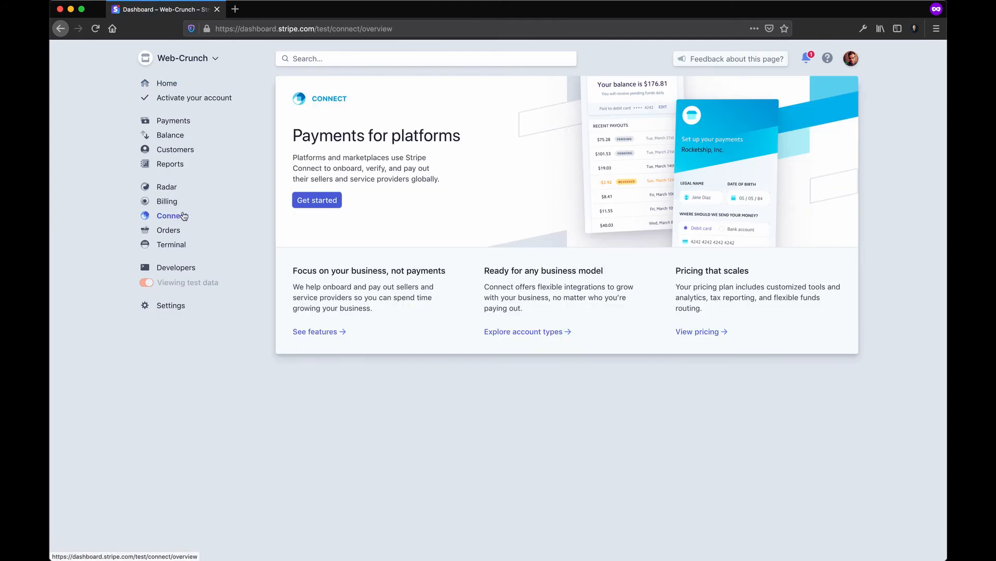
click(176, 149)
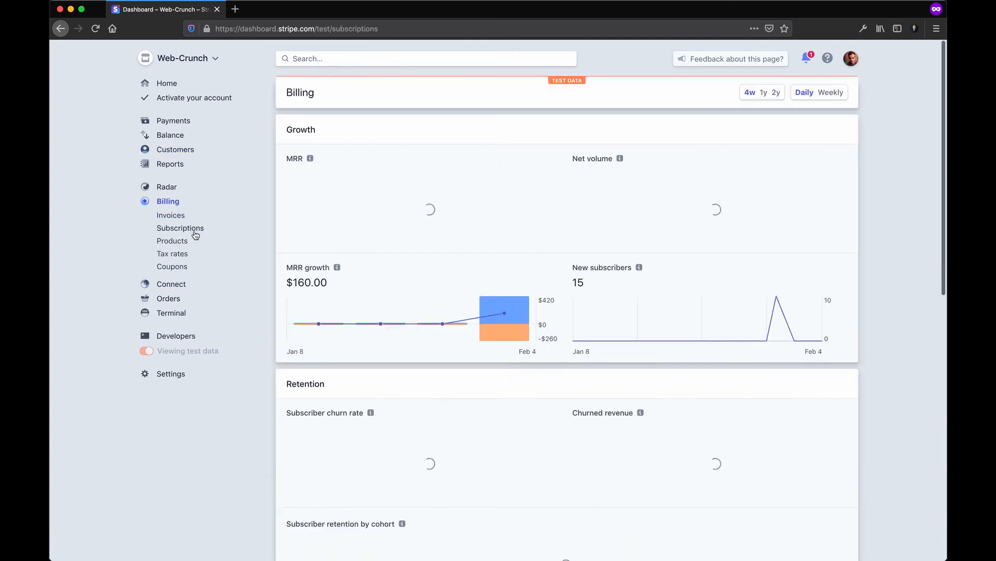
click(180, 227)
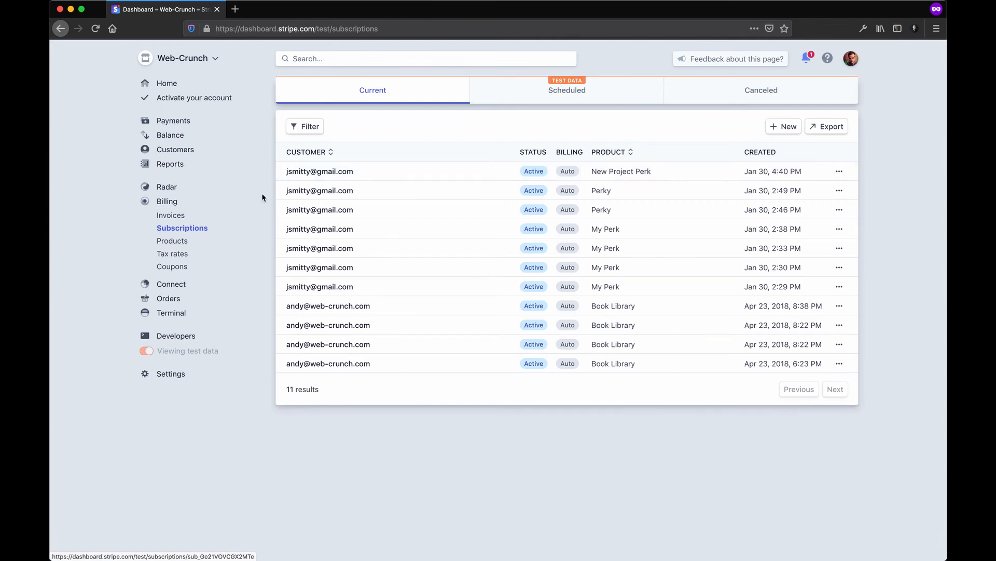
click(173, 240)
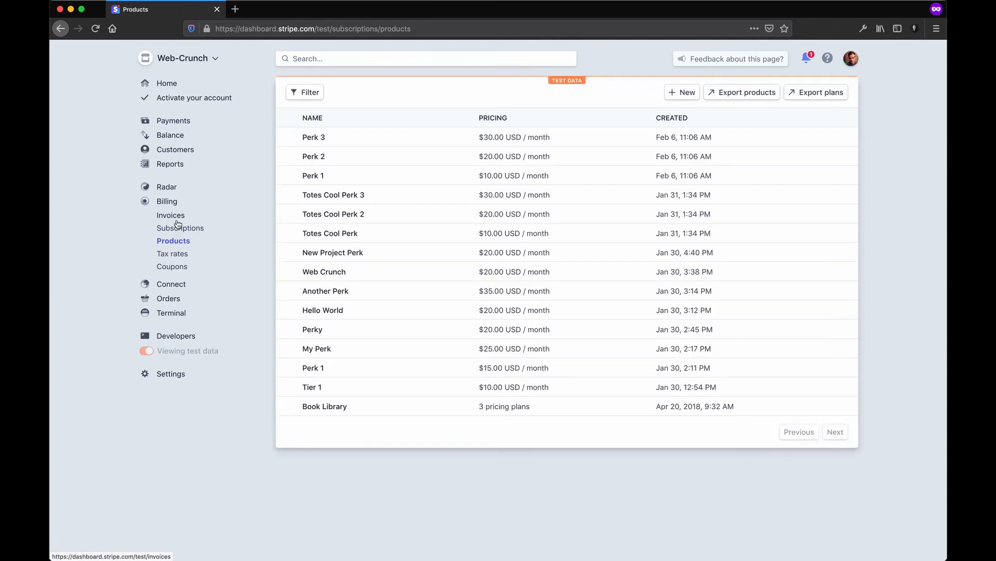
mouse_move(314, 179)
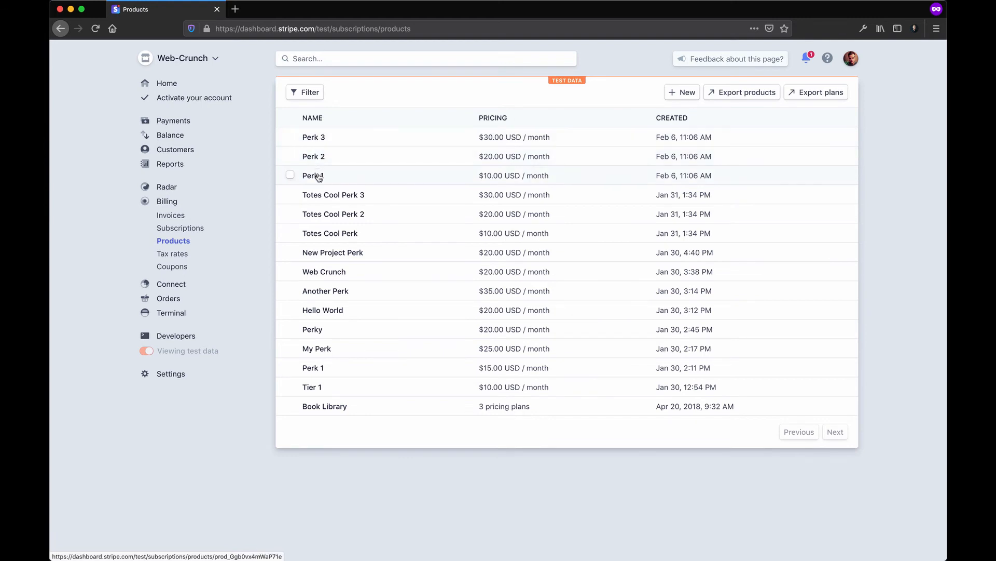
click(314, 175)
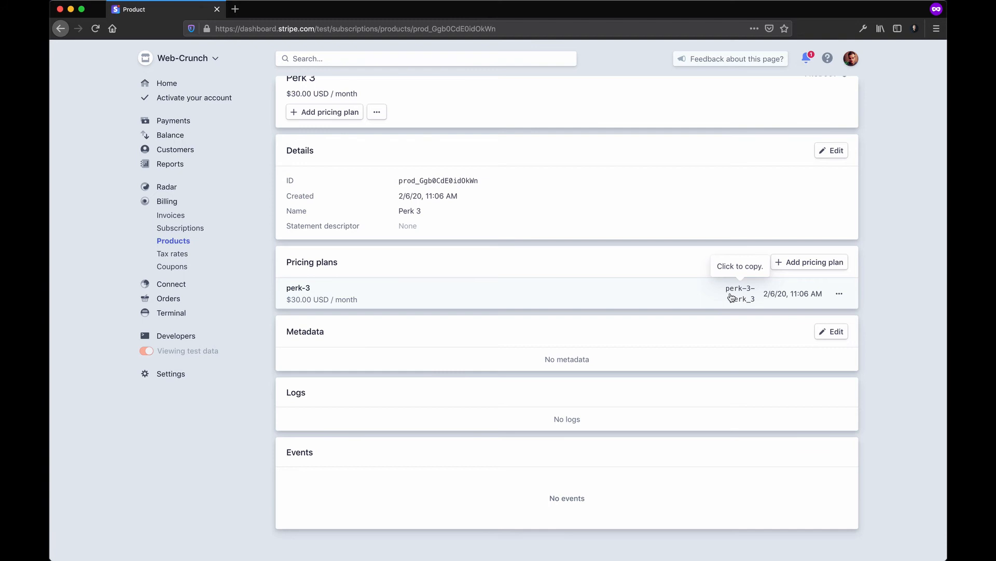
mouse_move(305, 280)
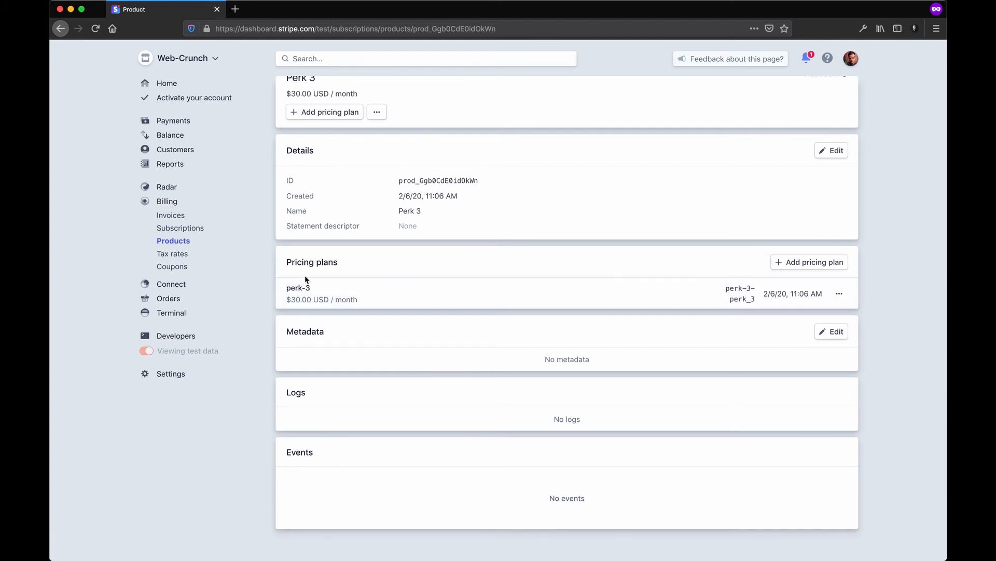
click(60, 29)
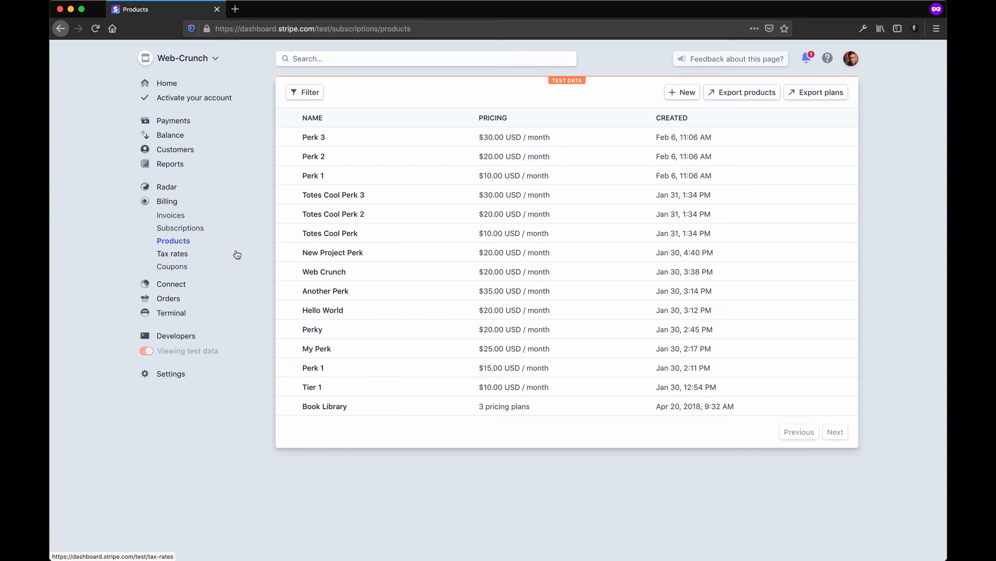
mouse_move(168, 289)
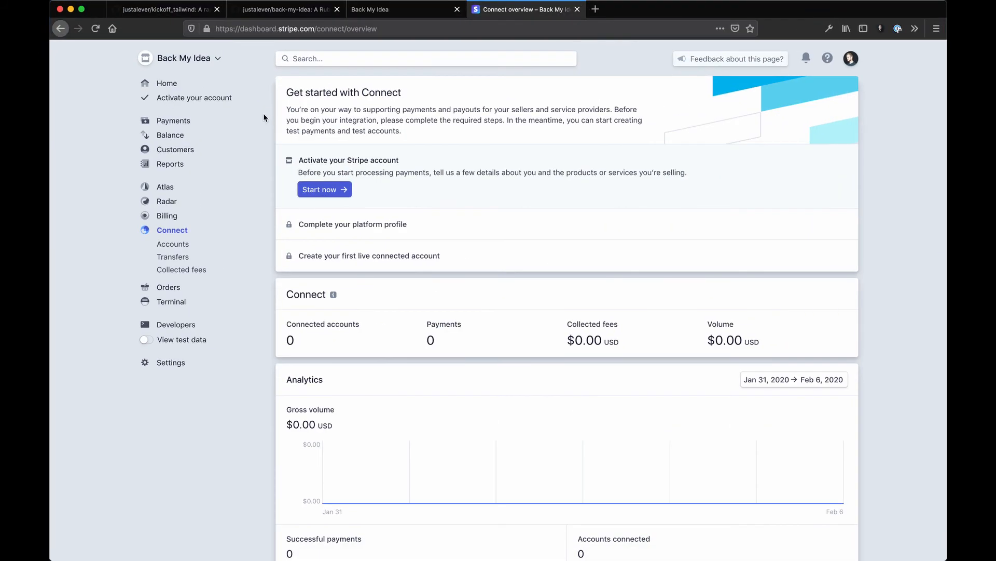
Start Connect setup and choose Build a platform or marketplace
scroll(down, 3)
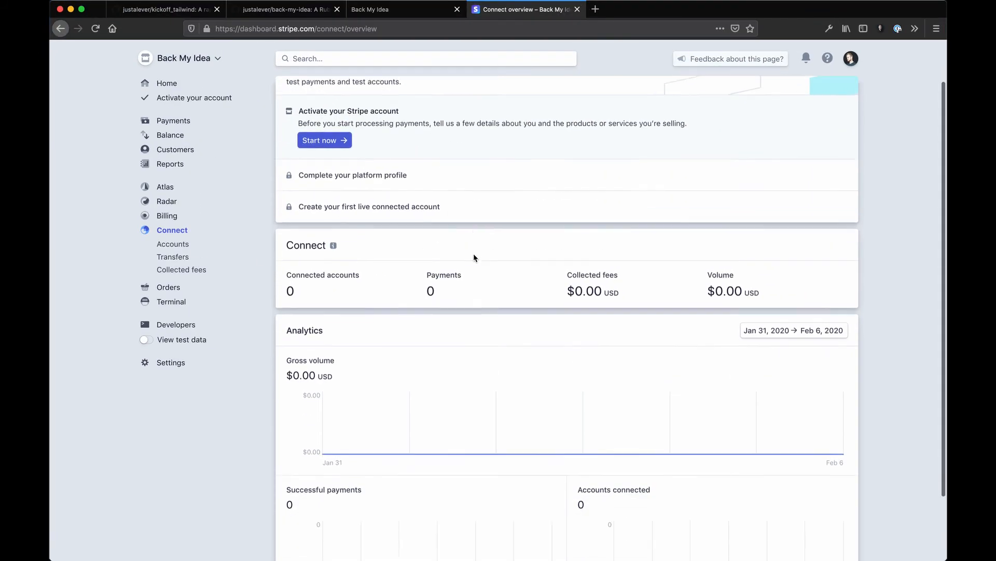
scroll(up, 3)
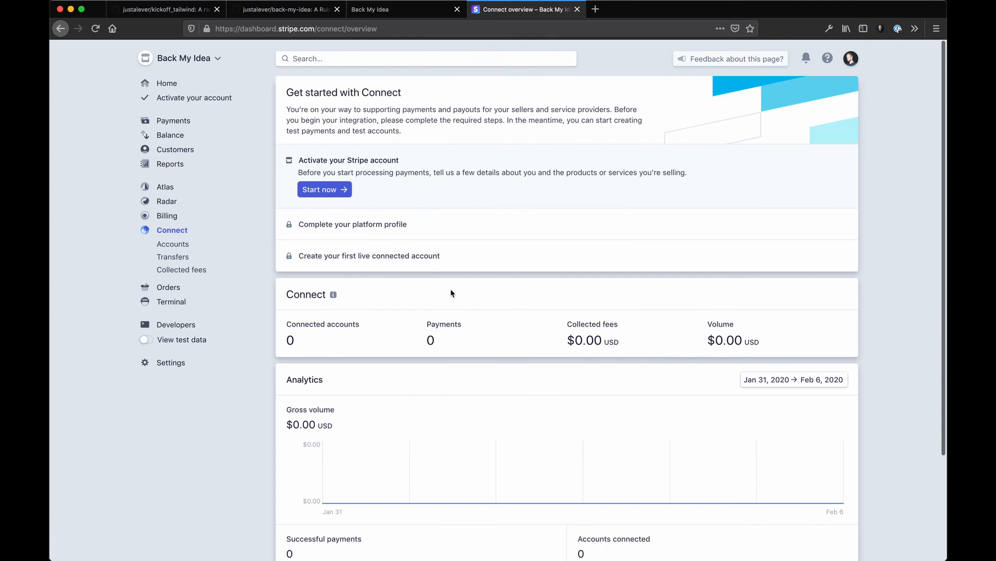
mouse_move(487, 253)
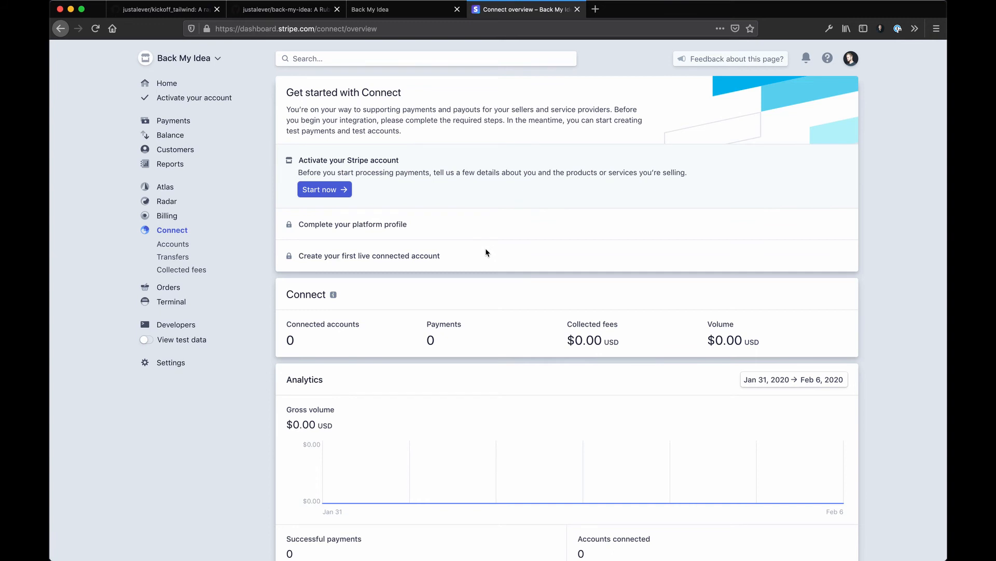
mouse_move(173, 230)
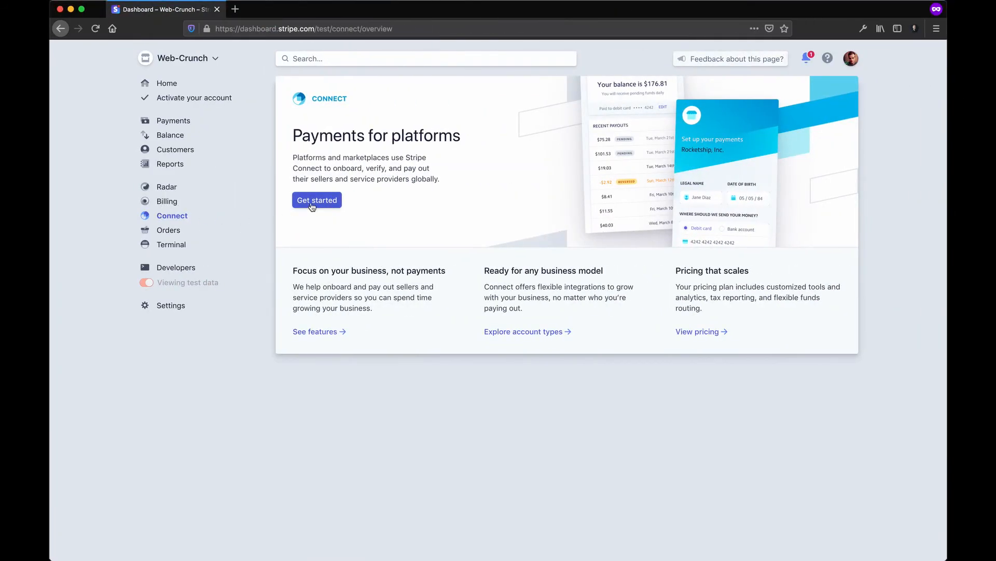
click(317, 199)
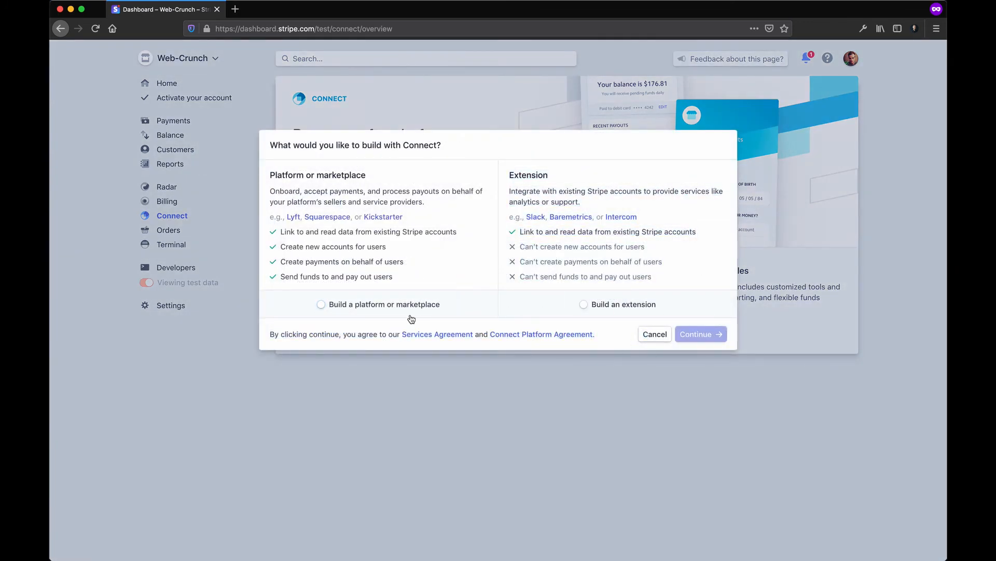
click(320, 303)
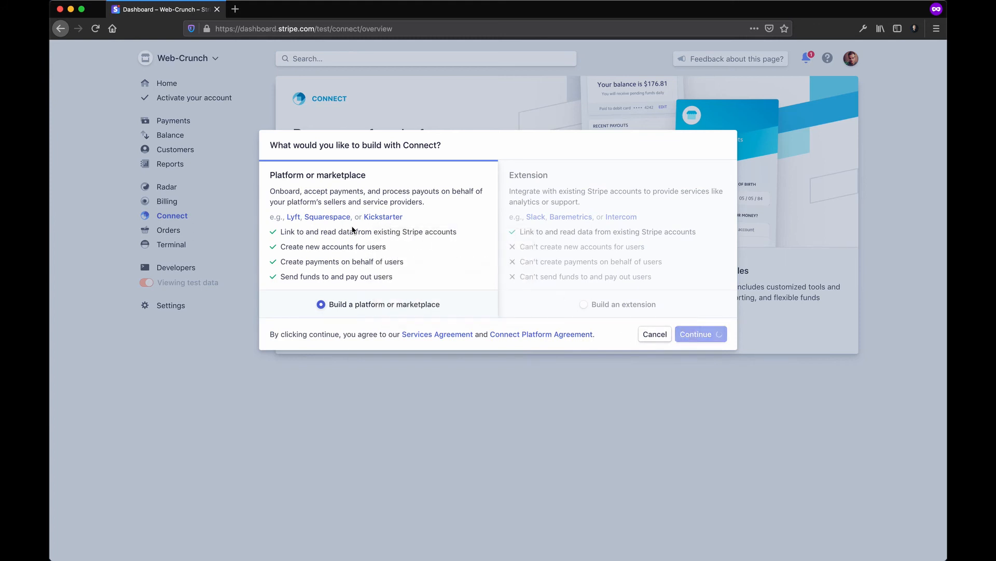
click(697, 334)
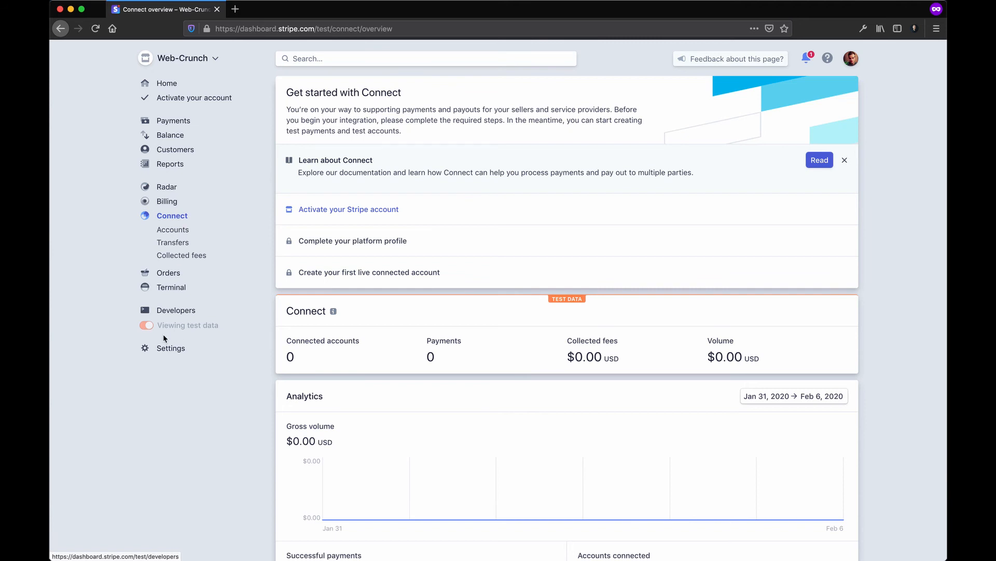
View Stripe's Connect settings with the test client ID and redirect URIs, then go back
click(170, 347)
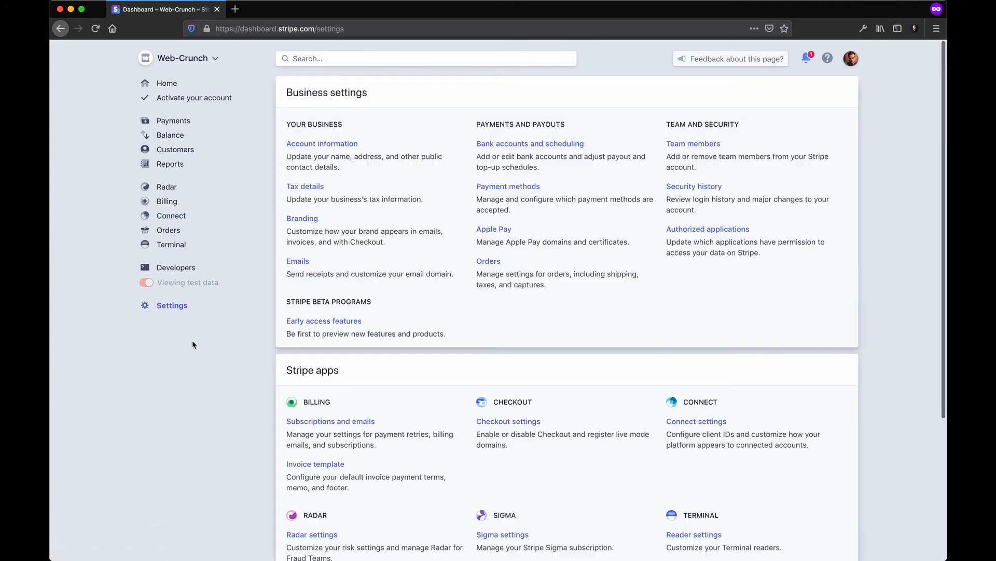
mouse_move(145, 283)
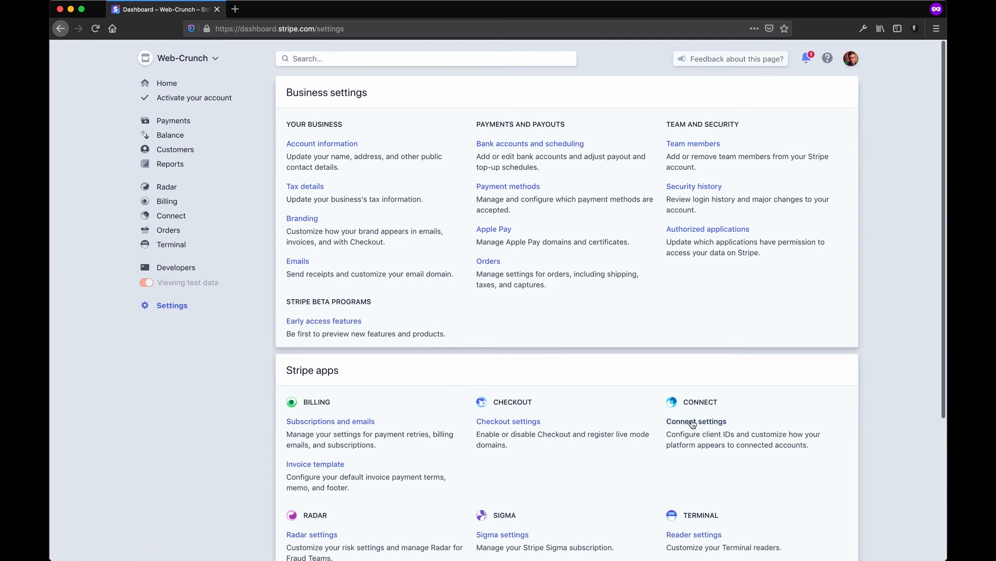
click(696, 420)
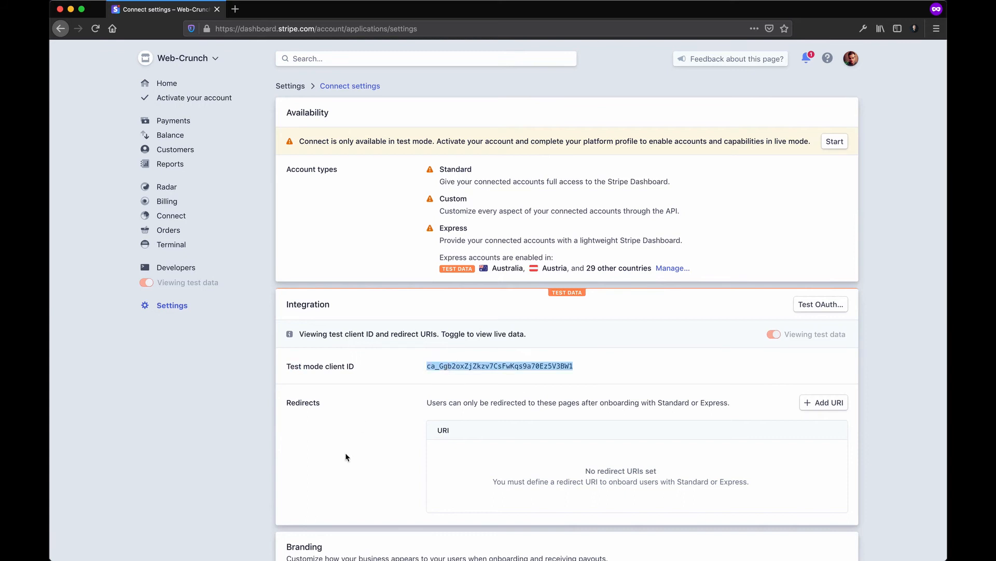
scroll(down, 3)
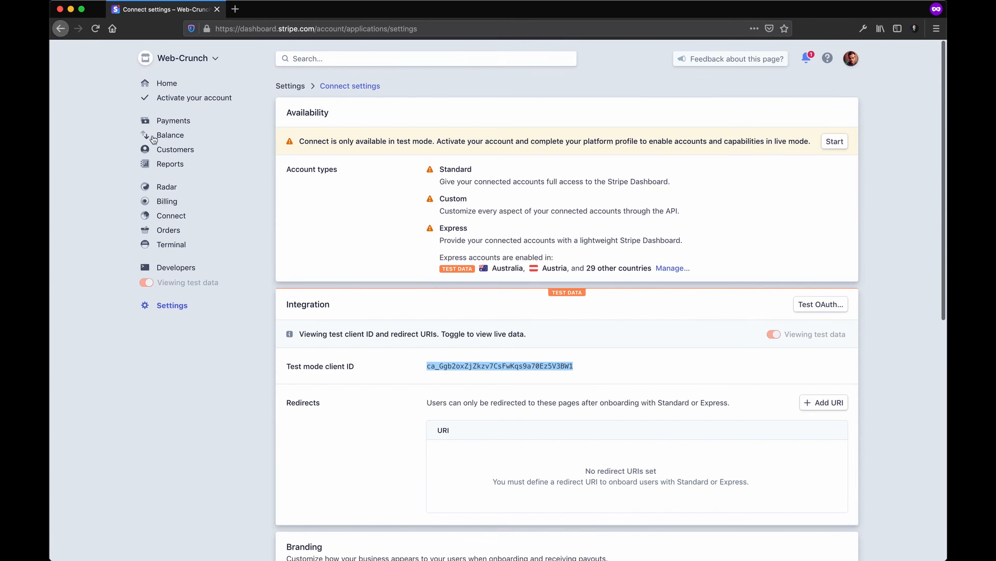
click(60, 29)
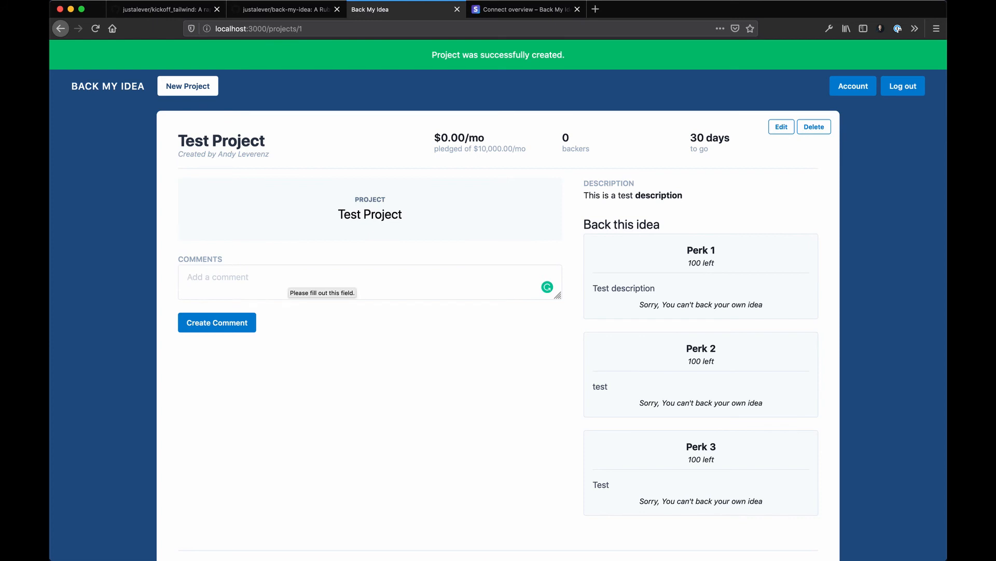
Post a 'Test cc' comment, submit Update Project into the NameError, and go back
text(Test cc)
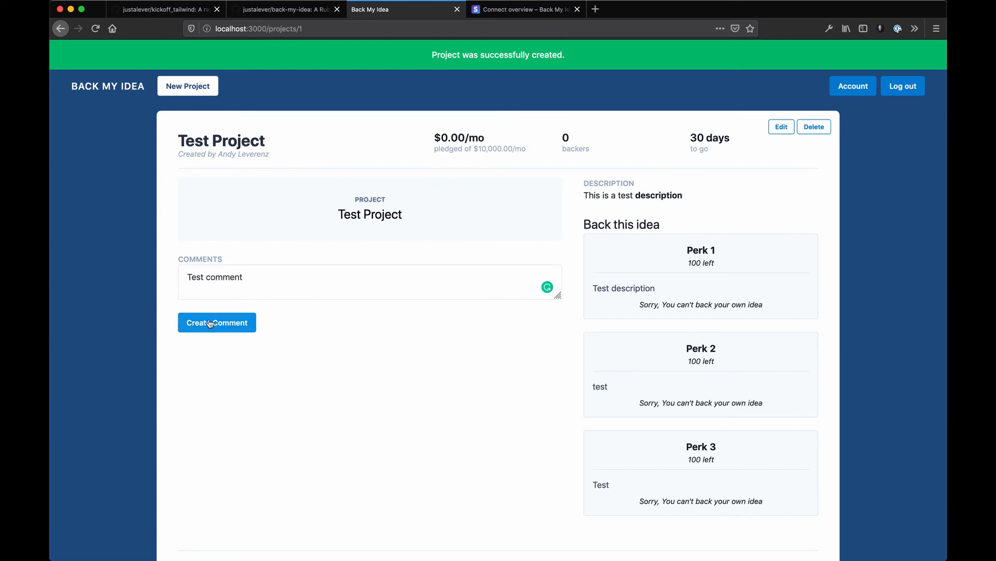
click(217, 323)
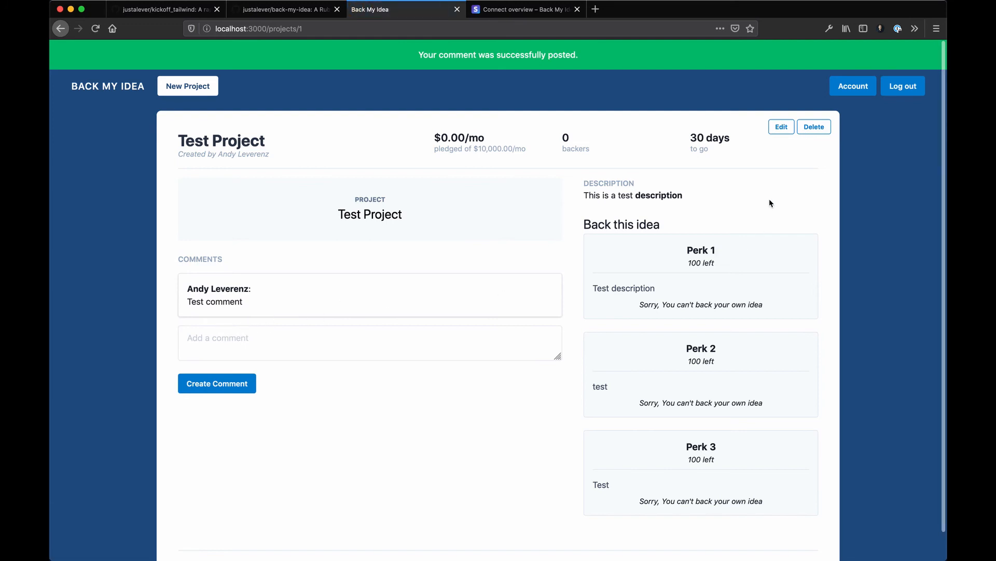
click(781, 127)
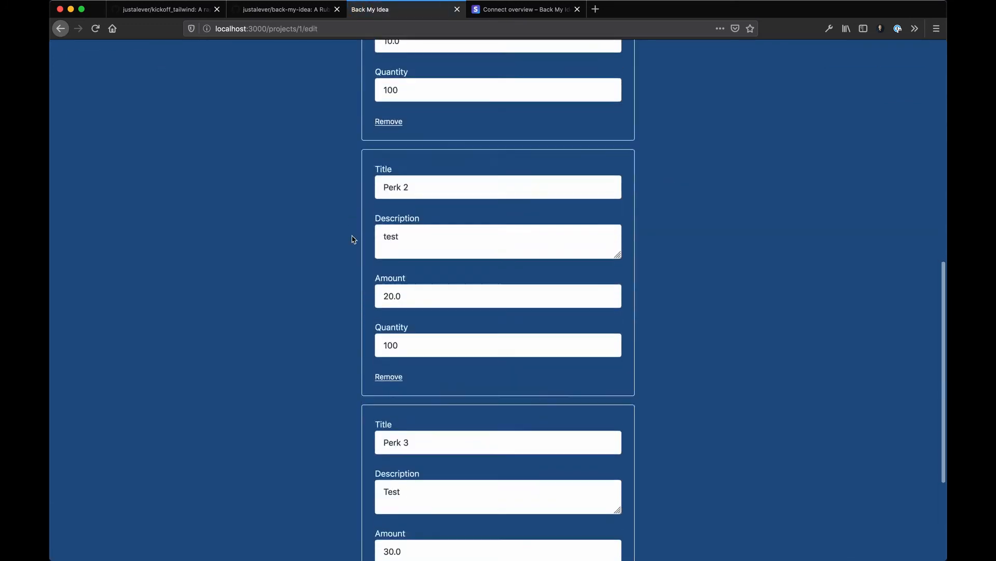
scroll(down, 3)
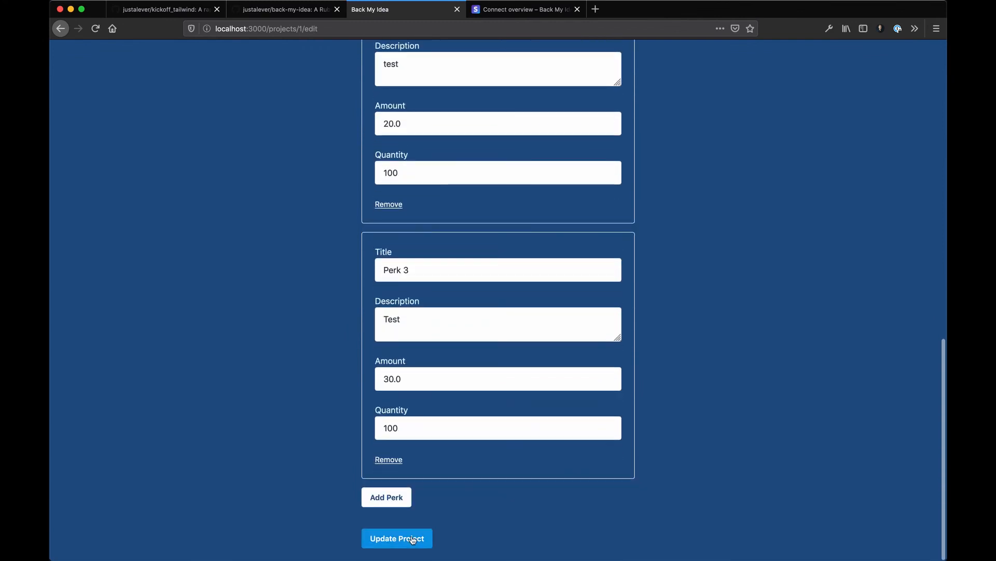
click(397, 537)
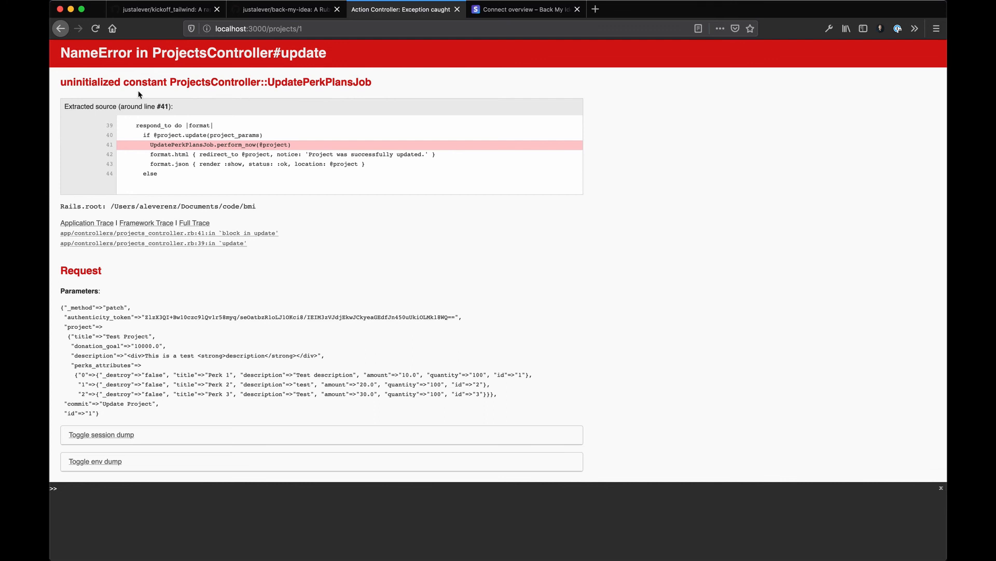
click(59, 28)
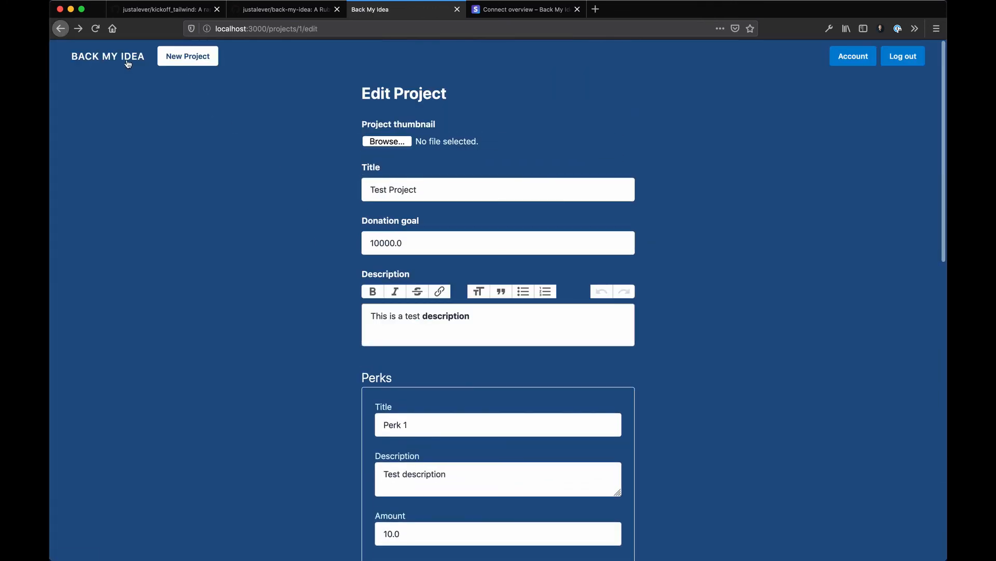
Open Test Project, log out, and submit the sign-up form for a new account
click(107, 56)
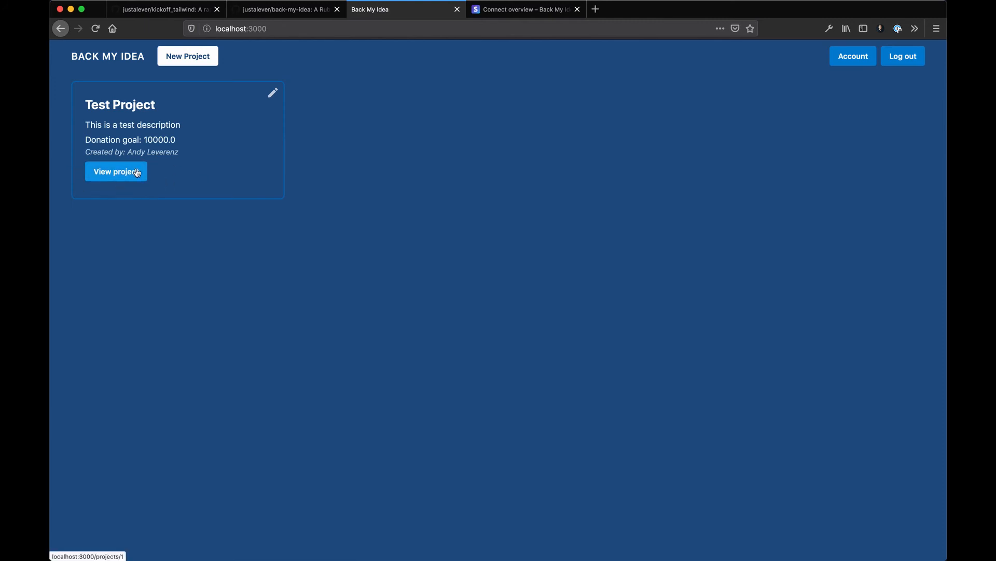
click(116, 171)
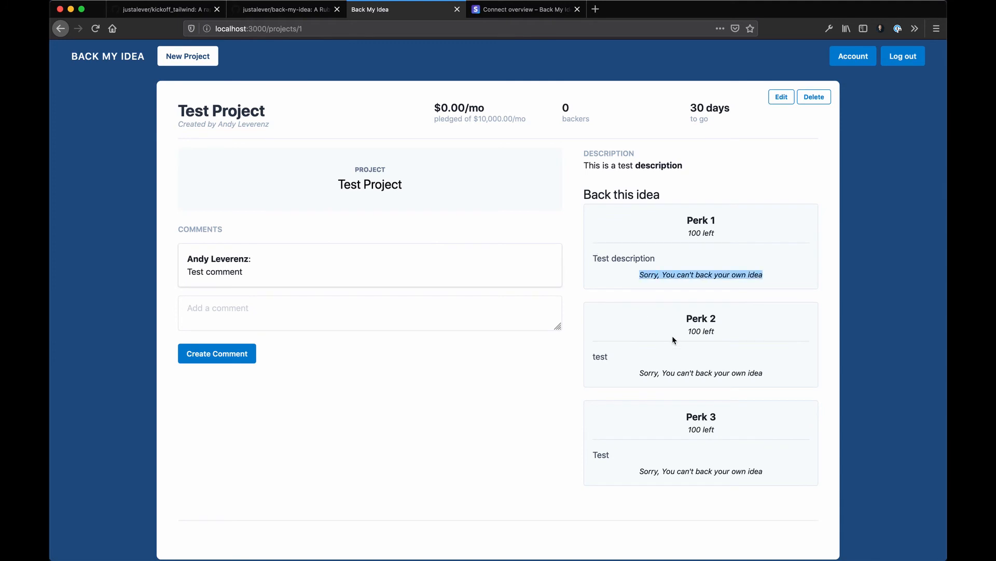
mouse_move(711, 171)
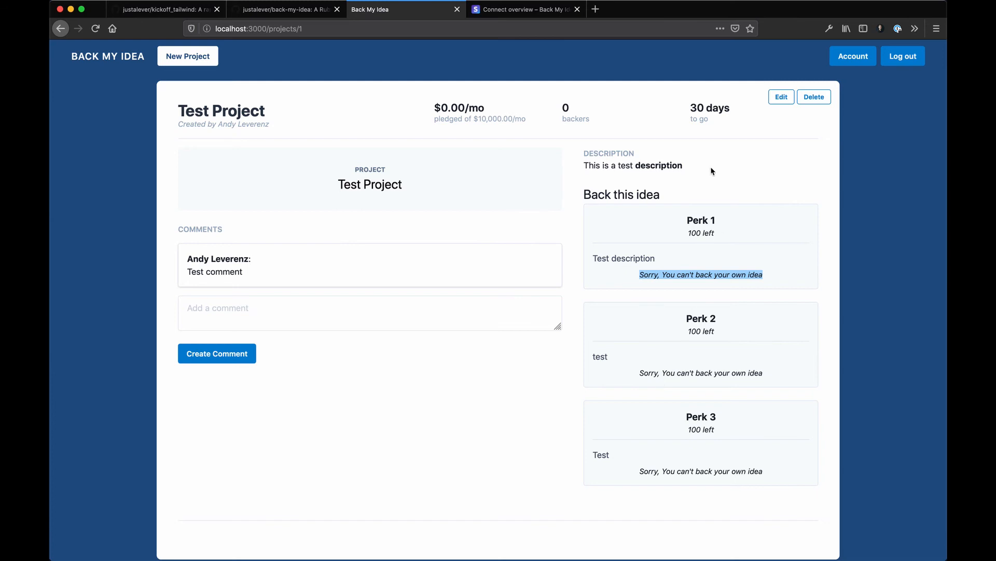
click(902, 56)
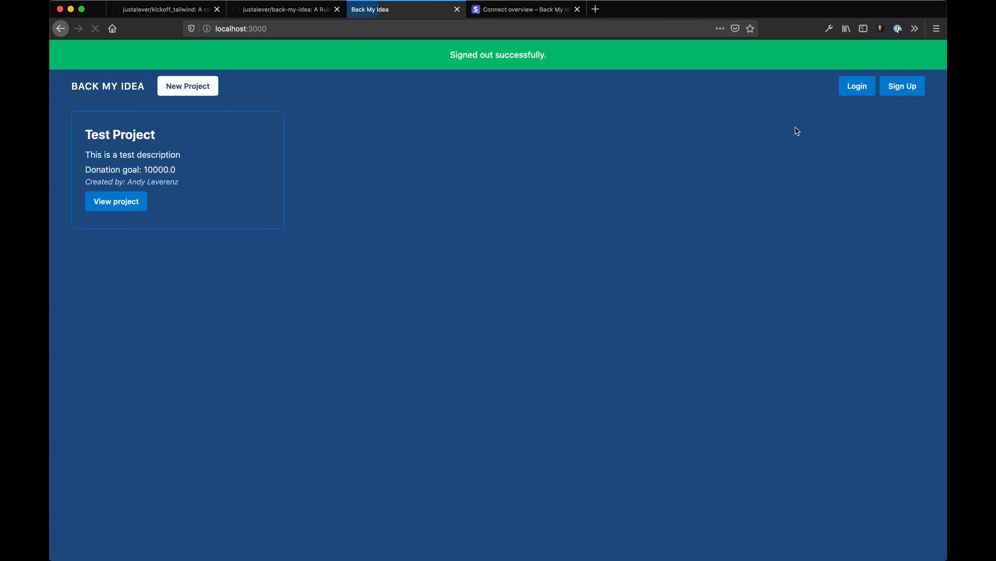
click(902, 85)
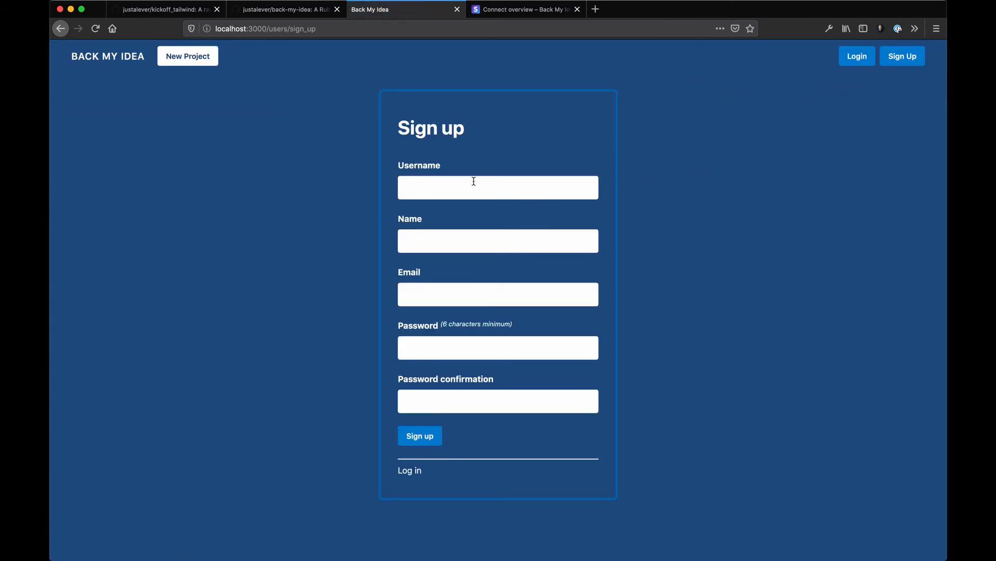
click(419, 435)
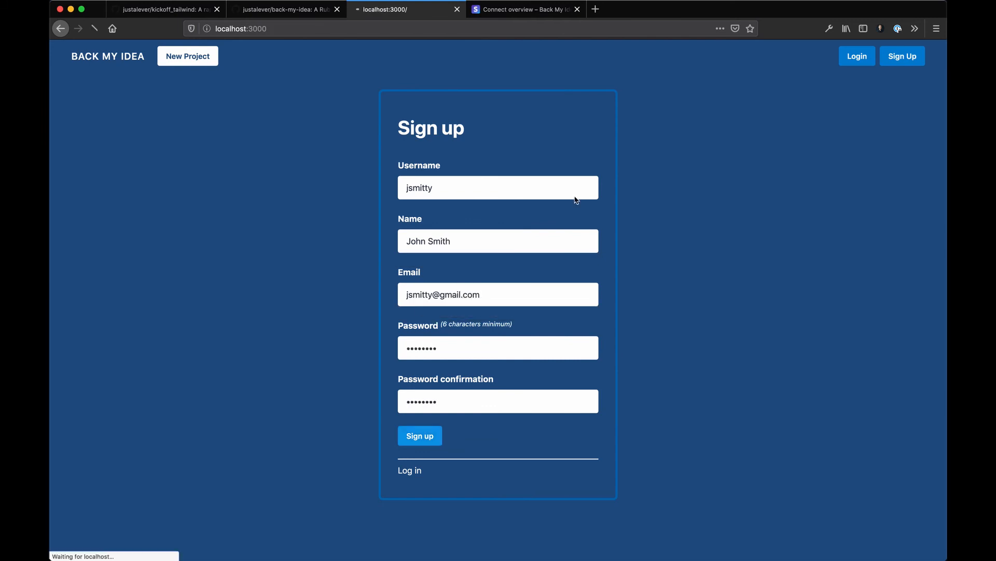
click(419, 435)
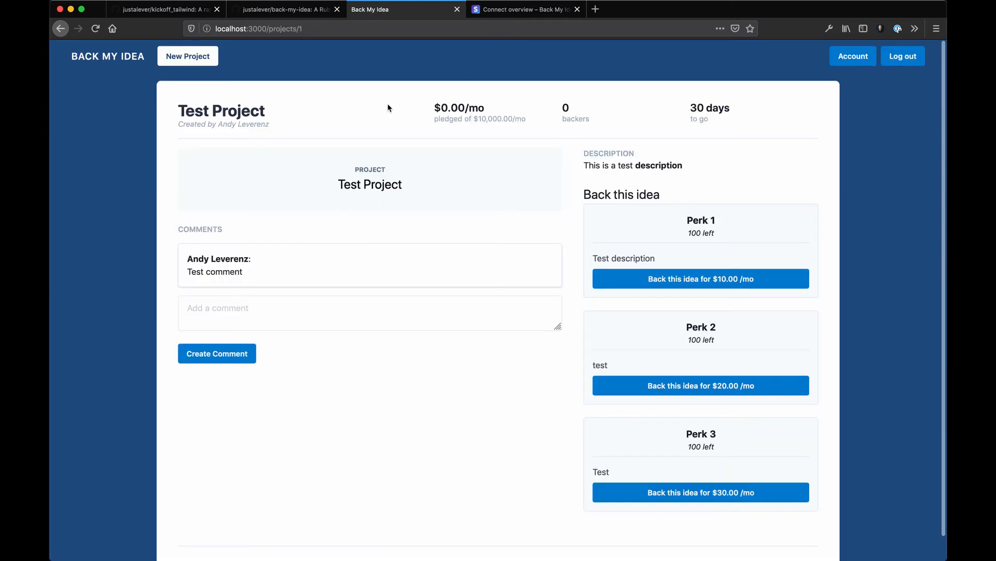
mouse_move(633, 227)
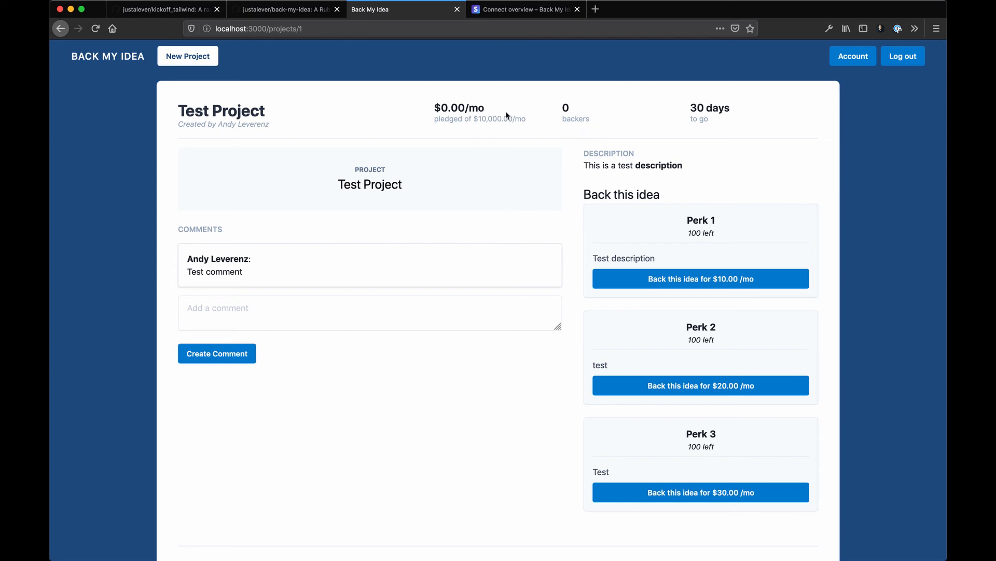
mouse_move(678, 161)
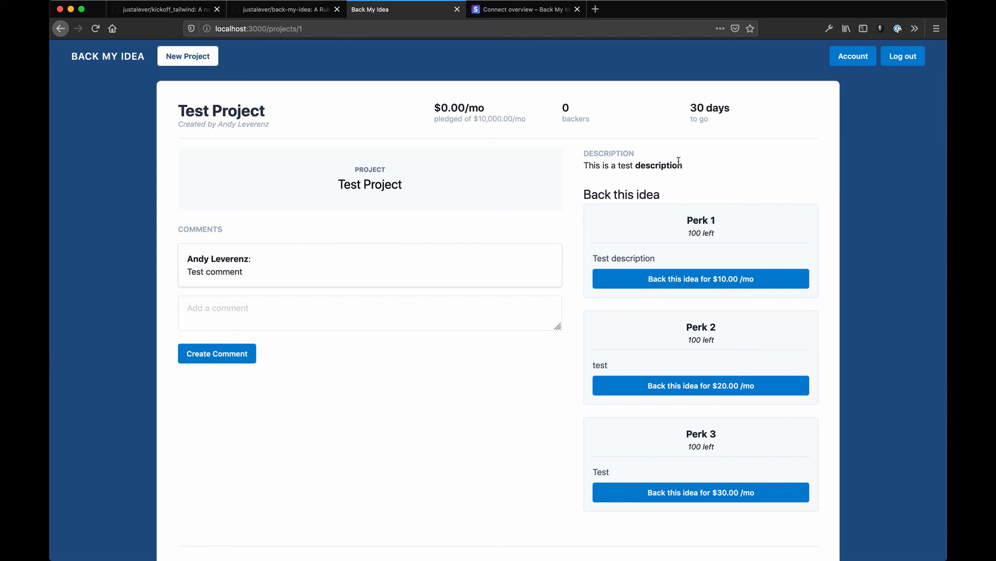
mouse_move(499, 104)
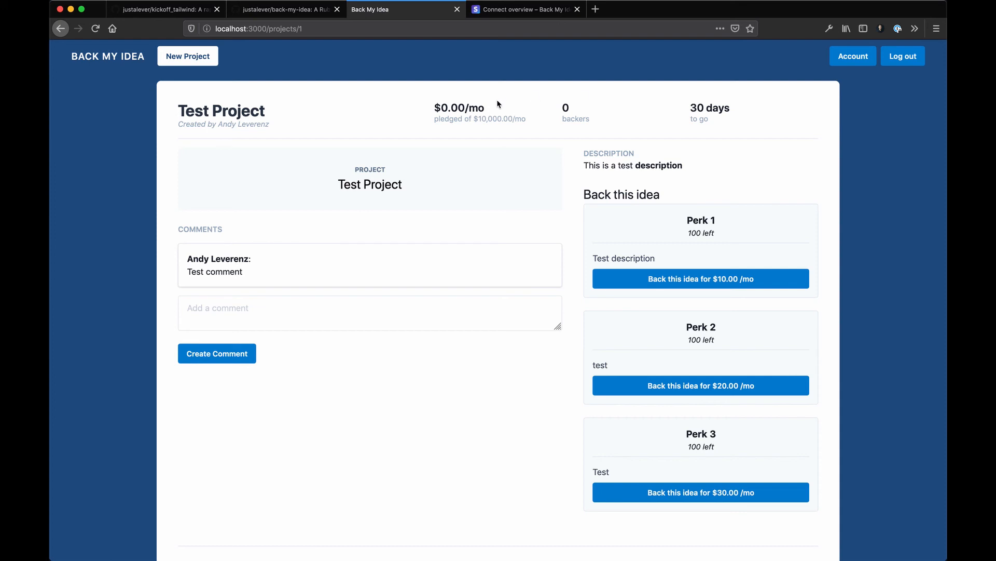
Back Perk 1 at $10/month with test card 4242 4242, then view Test Project's one backer
scroll(down, 3)
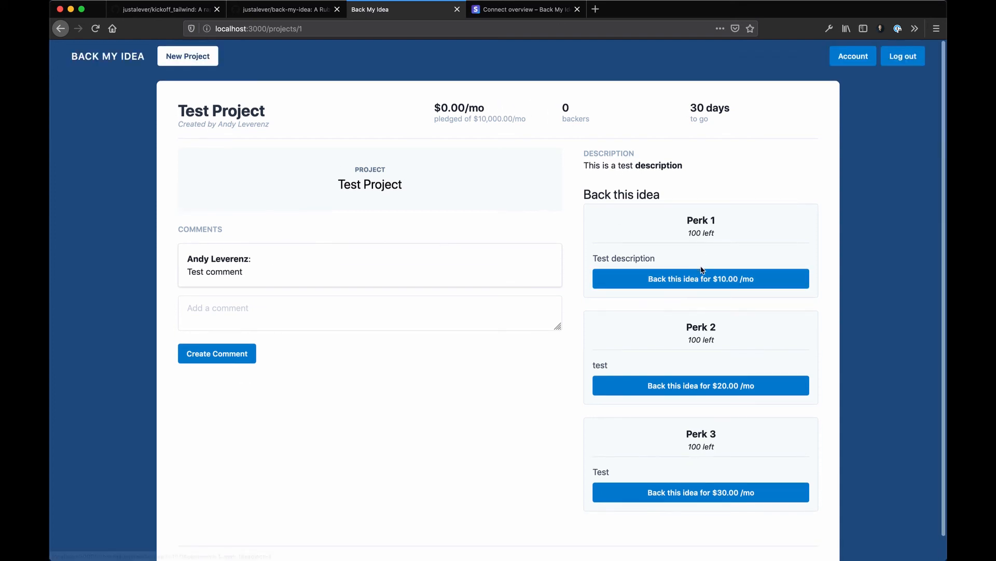
click(700, 279)
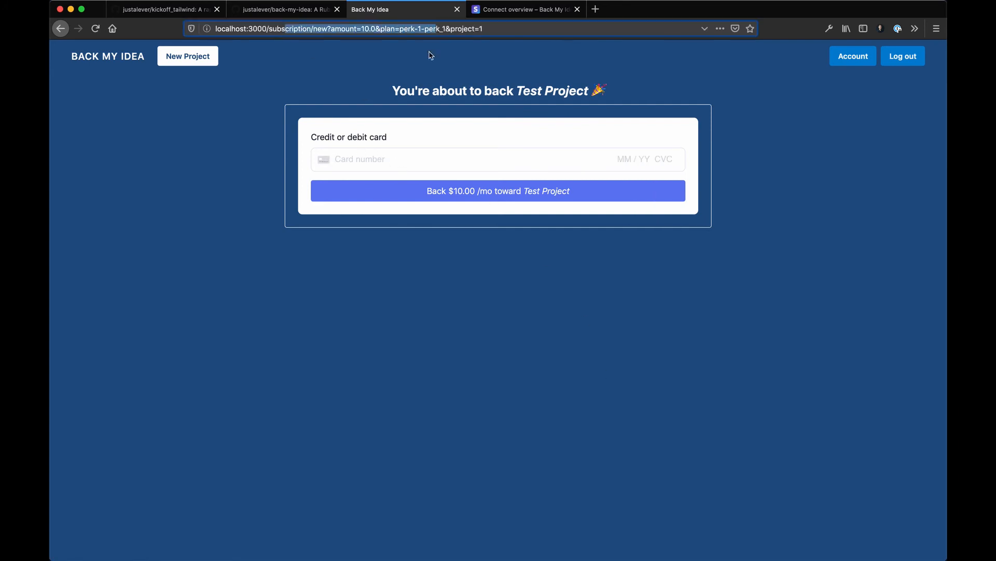
text(4242 4242 4242 4)
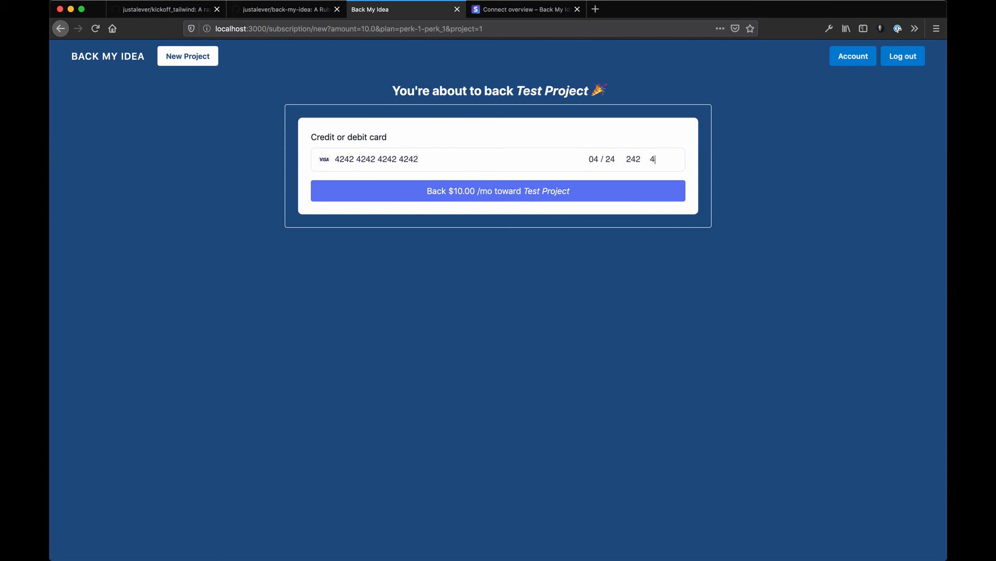
text(2424)
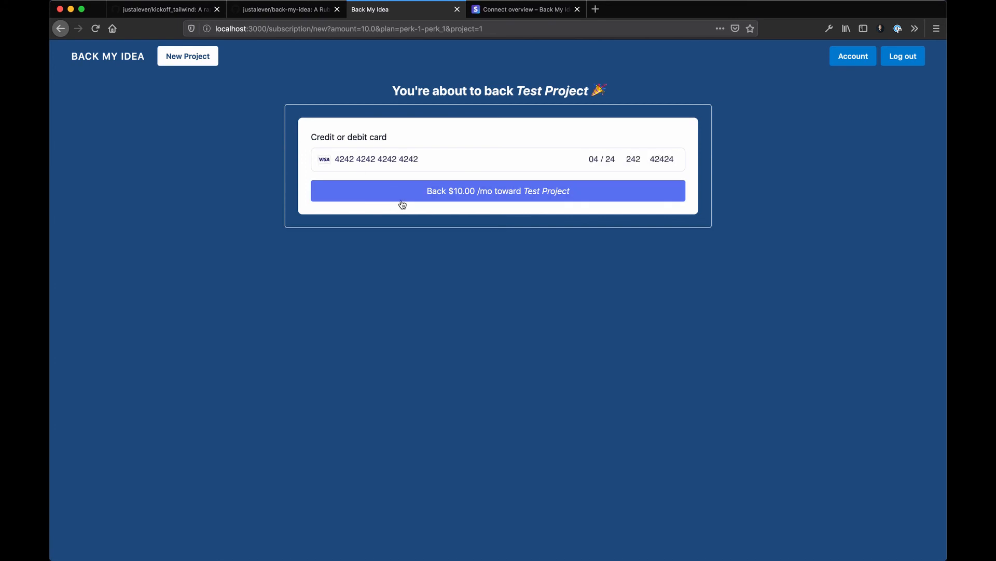
click(498, 190)
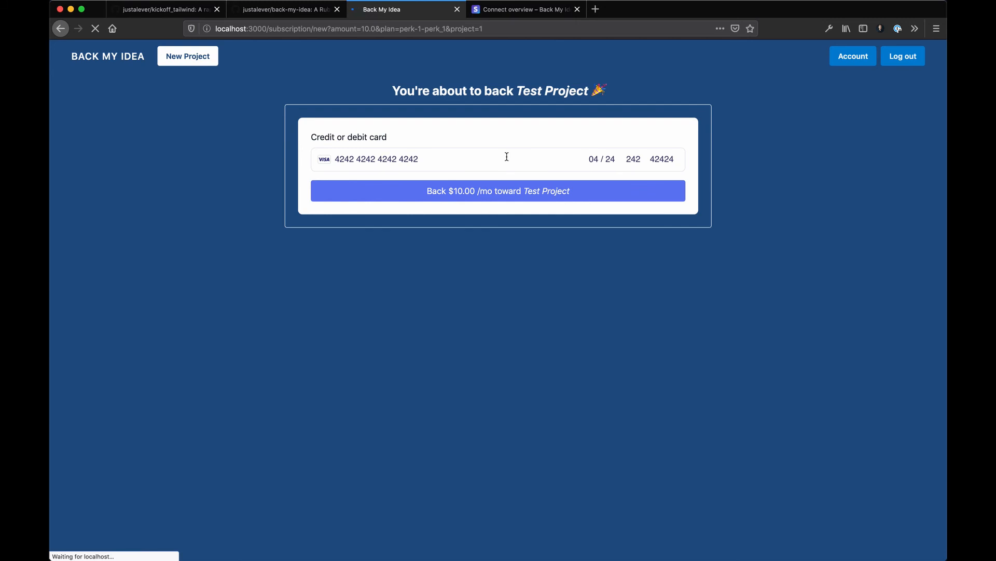
click(497, 190)
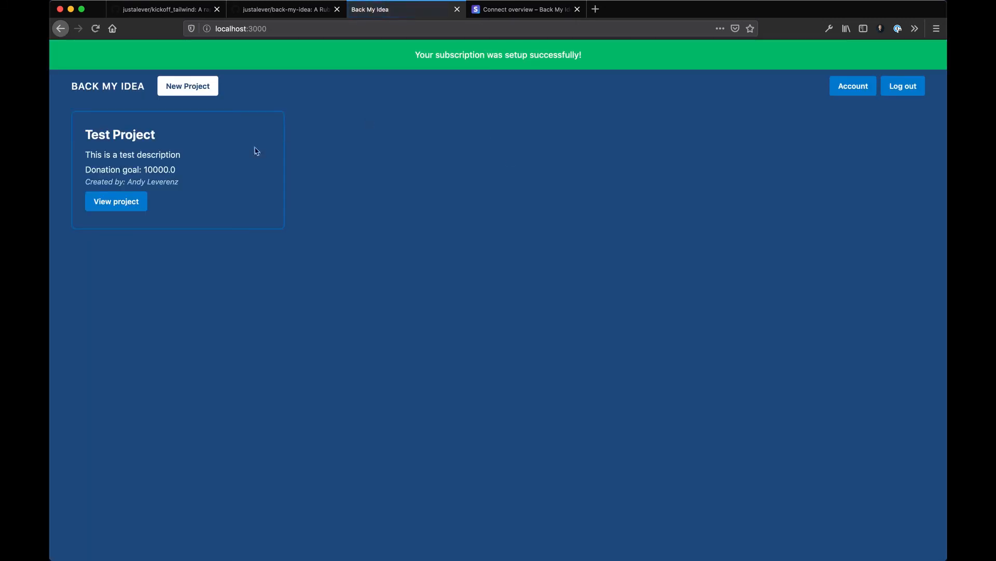
click(116, 201)
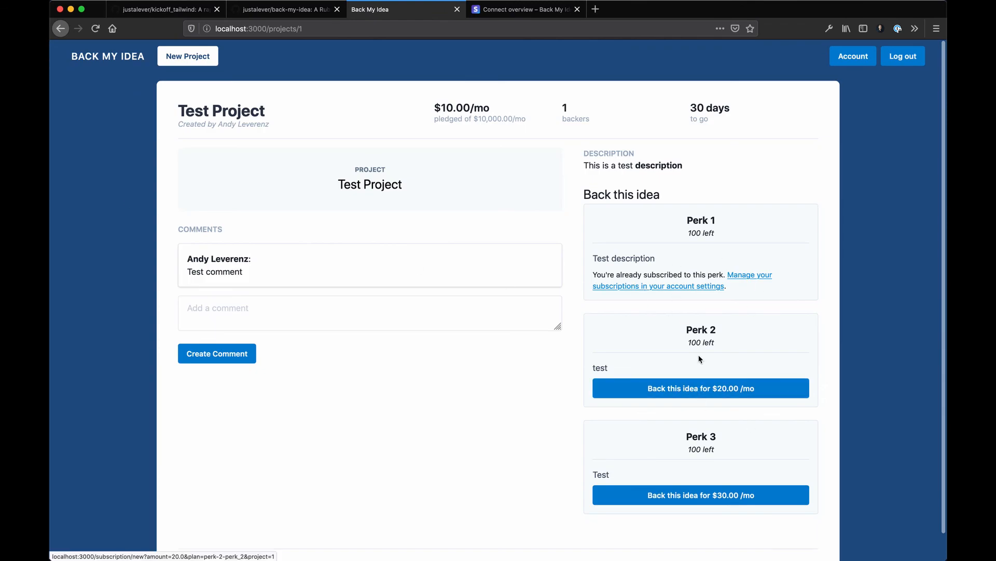
Cancel the perk-1 subscription from Account, then reopen the Test Project page
click(853, 56)
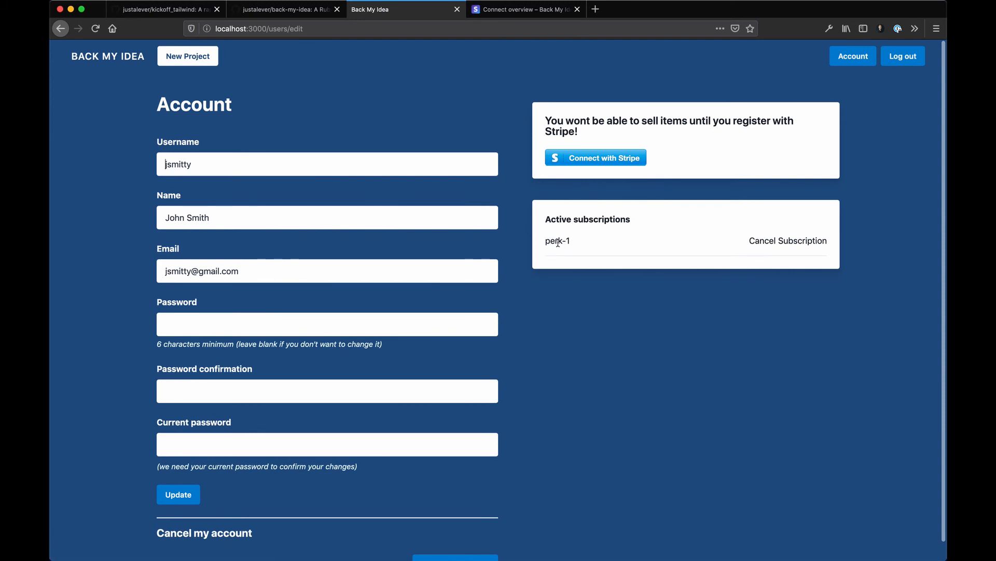
mouse_move(75, 42)
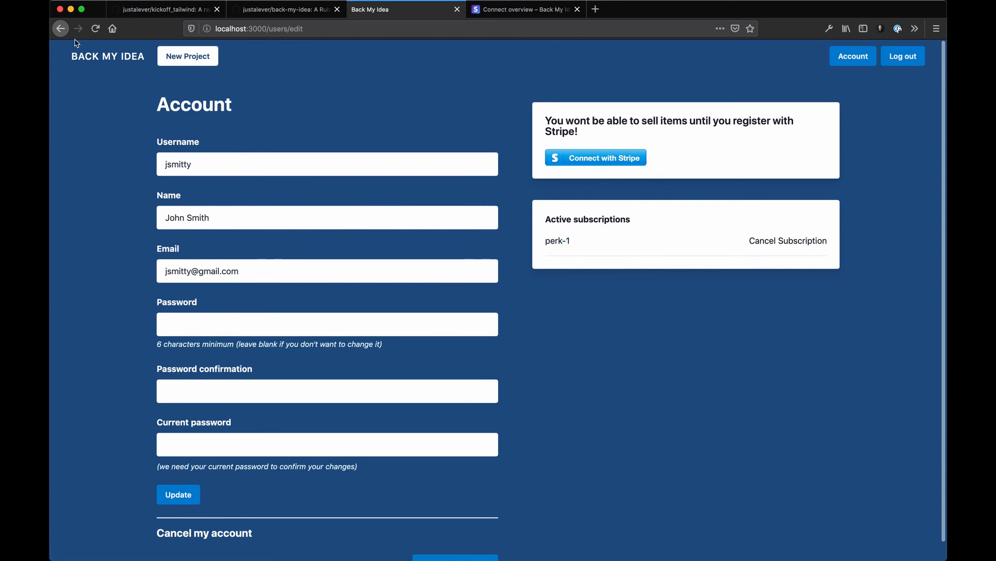
mouse_move(753, 250)
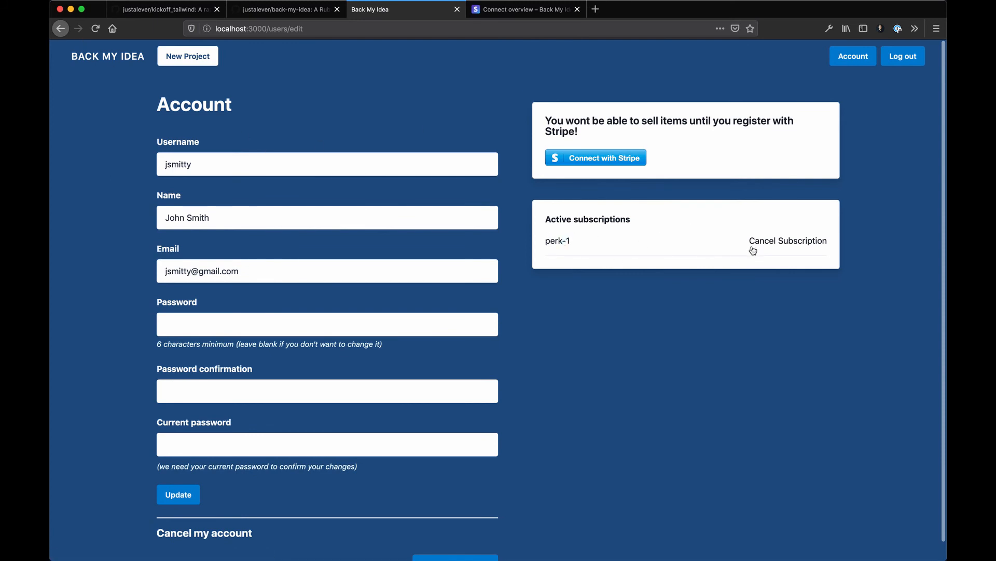
mouse_move(788, 241)
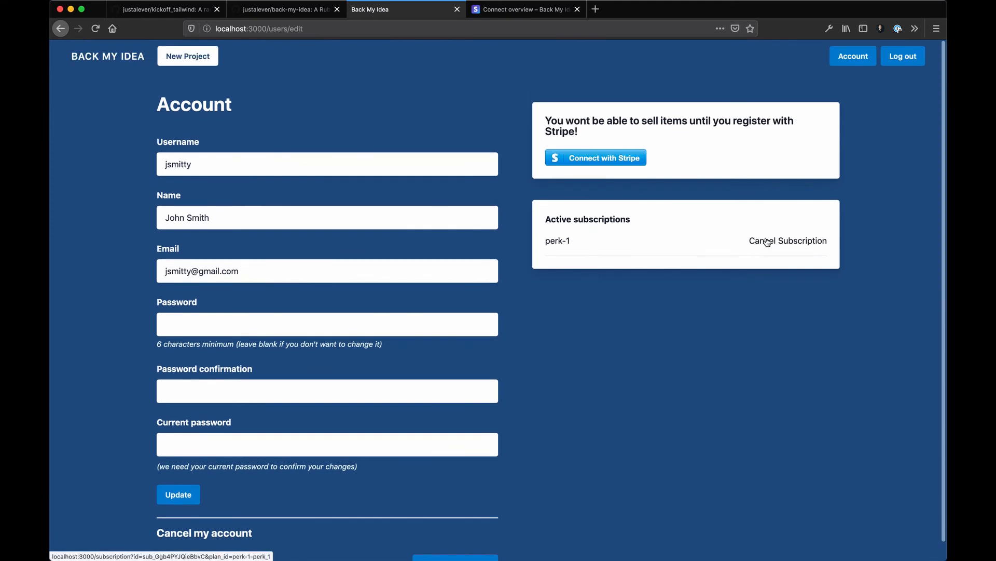
click(788, 240)
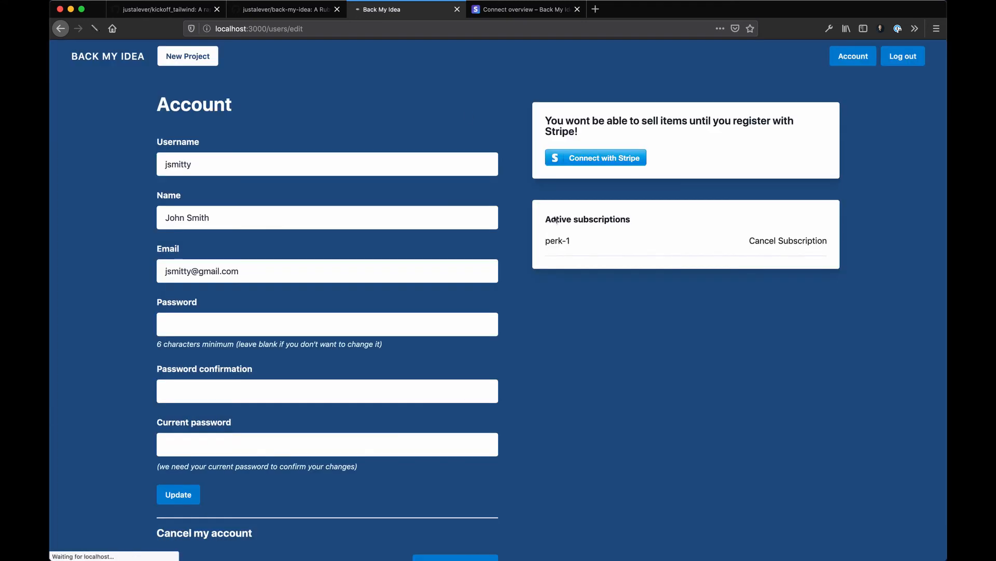
click(788, 240)
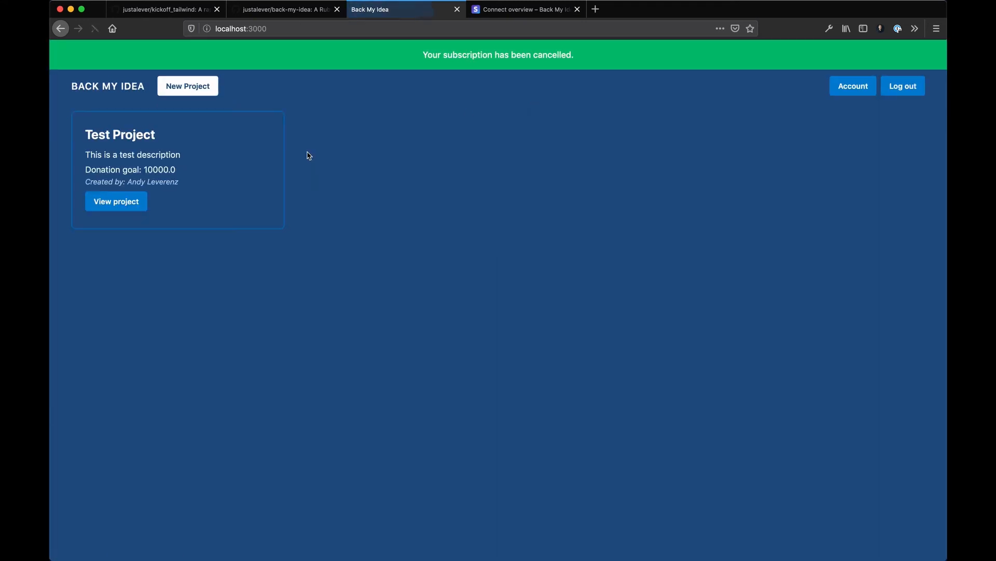
click(116, 201)
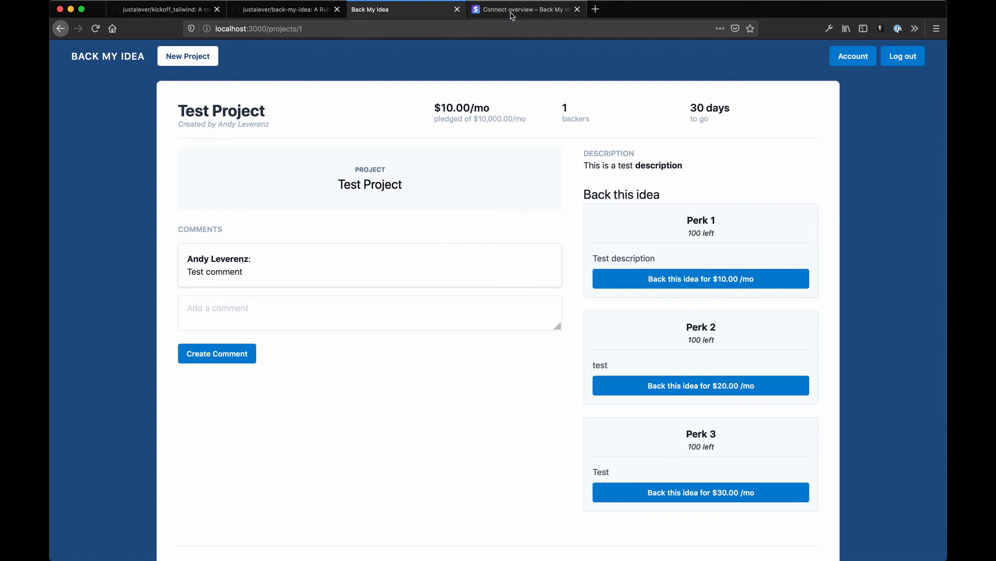
Go from the Stripe Connect overview to the Billing subscriptions list
click(525, 8)
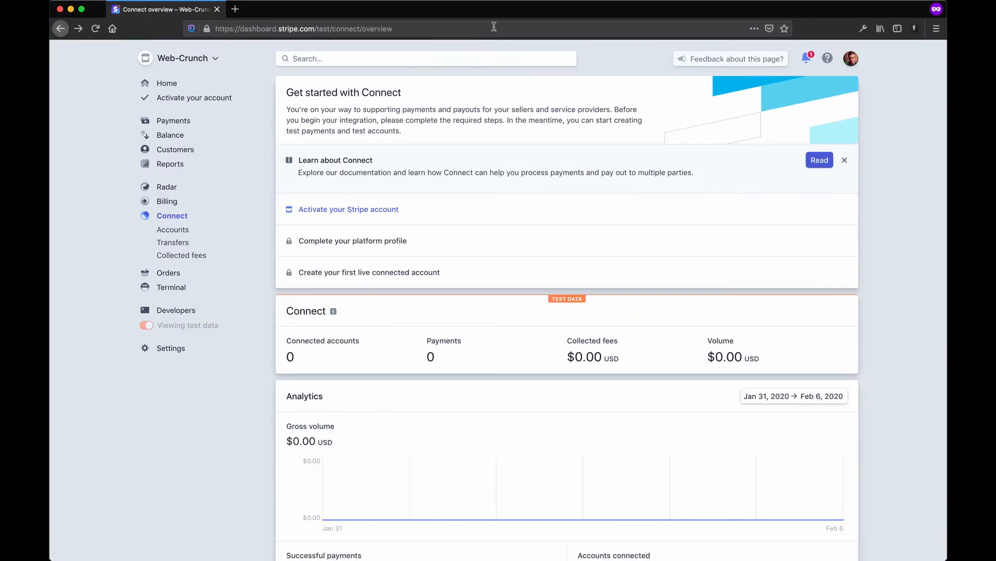
click(167, 201)
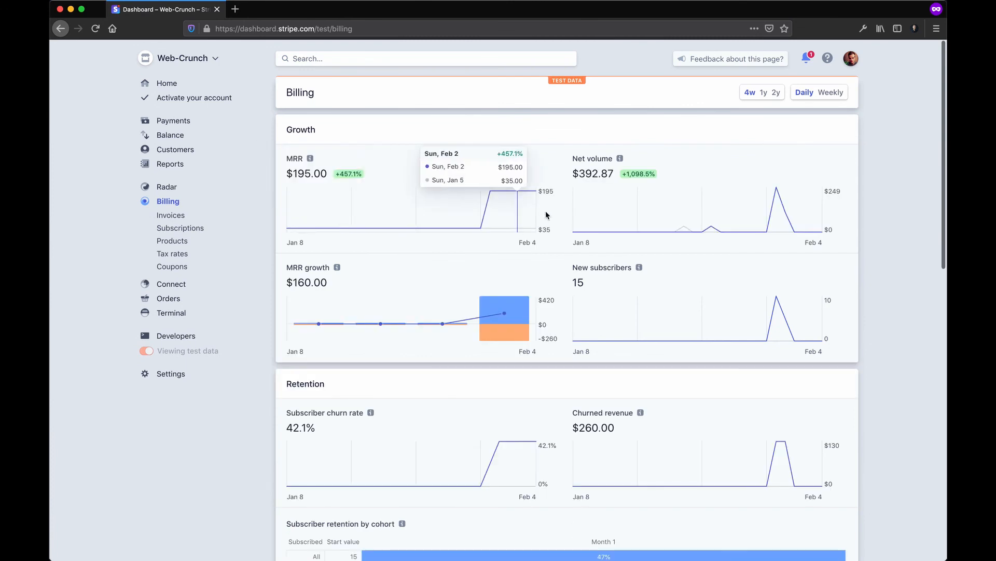
click(180, 227)
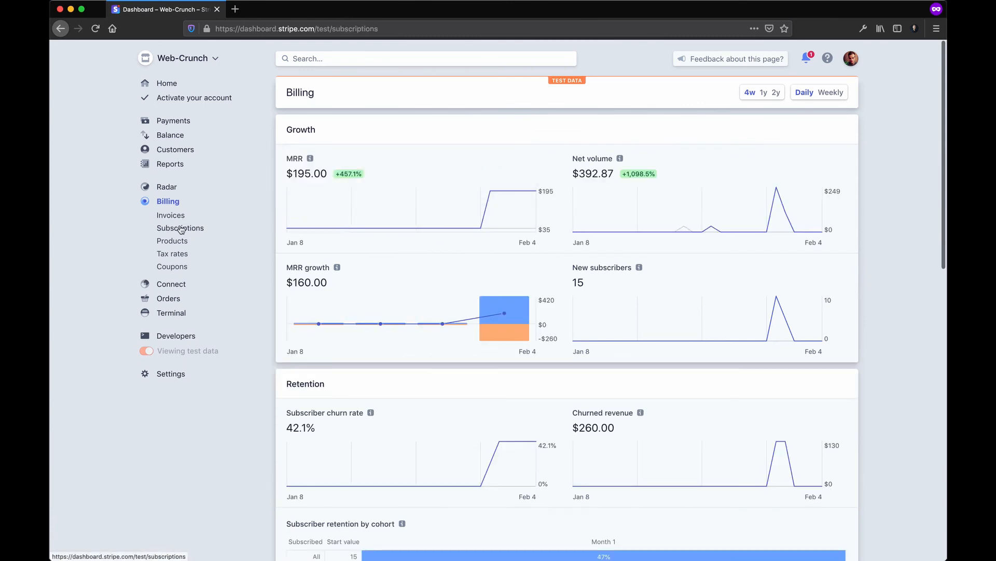
click(181, 227)
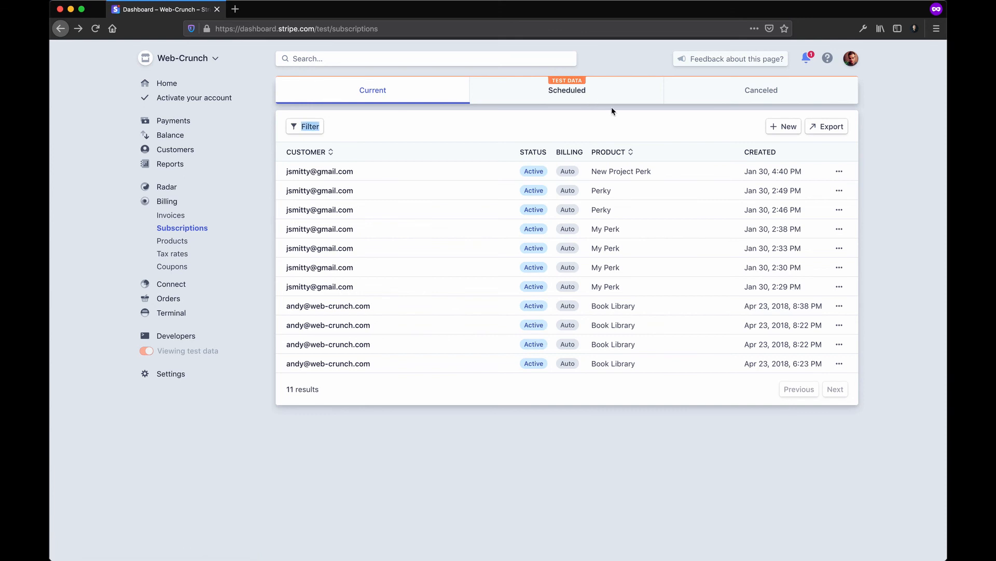
Review the canceled Perk 1 subscription's pricing, invoice, logs and events
click(761, 90)
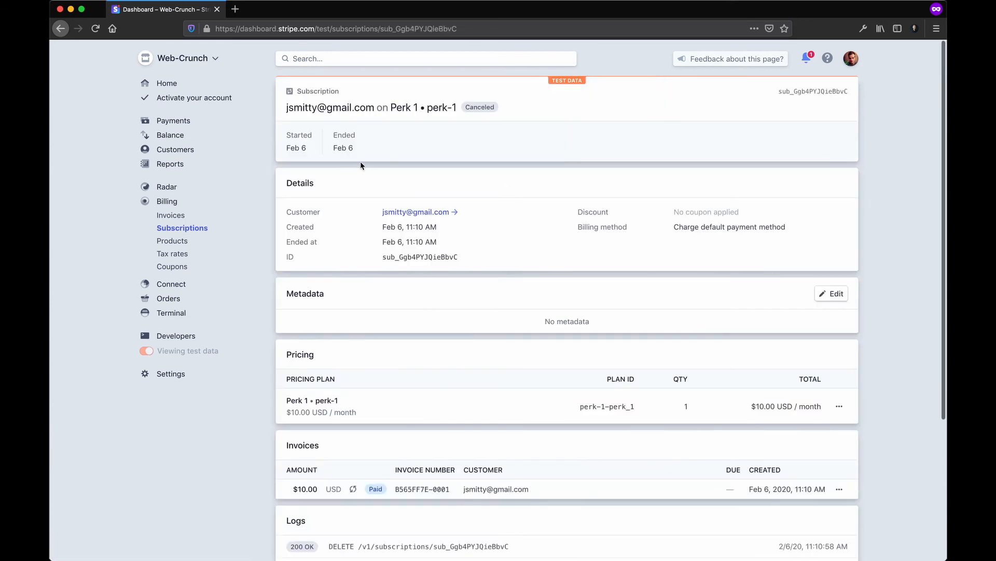
scroll(down, 3)
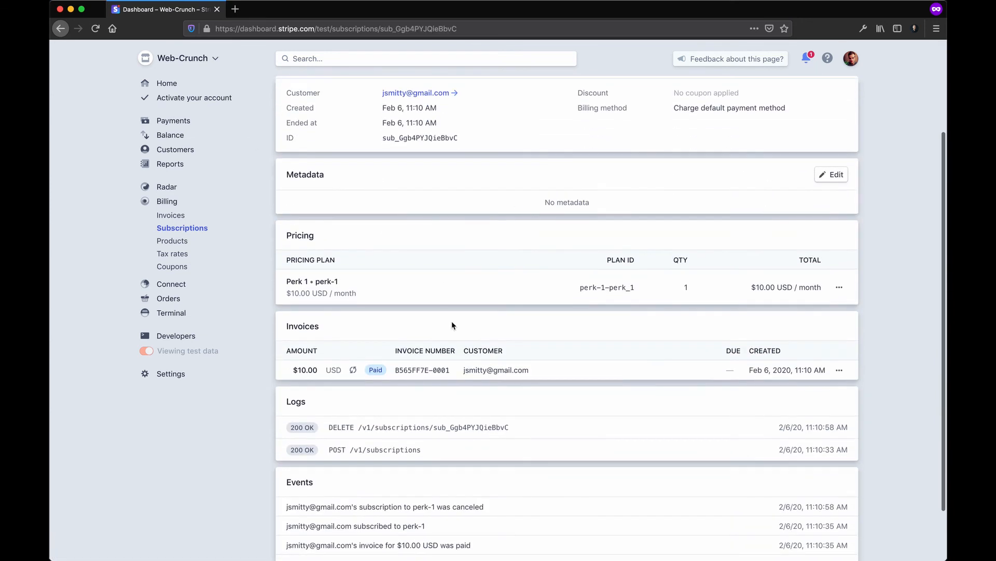
scroll(down, 3)
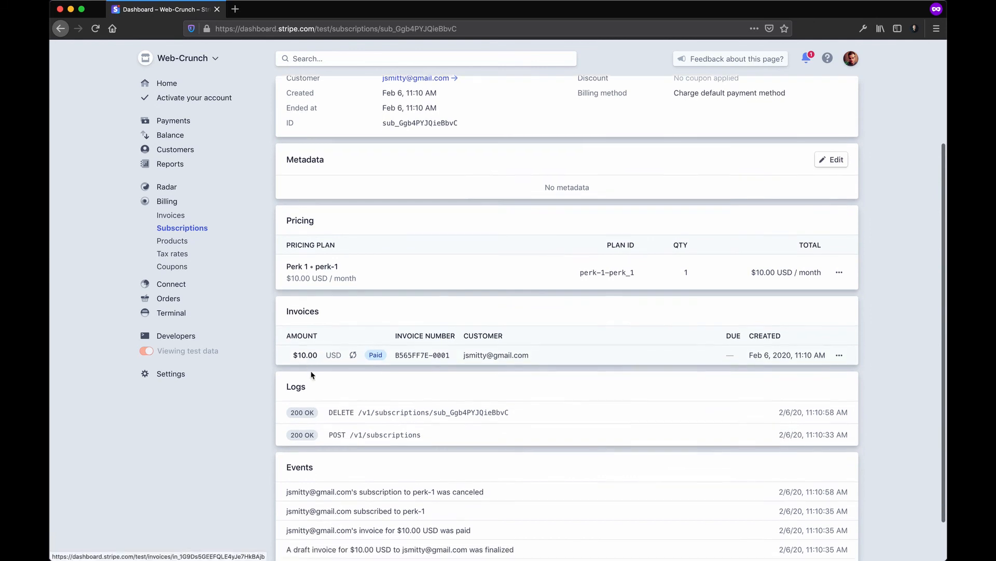
scroll(down, 3)
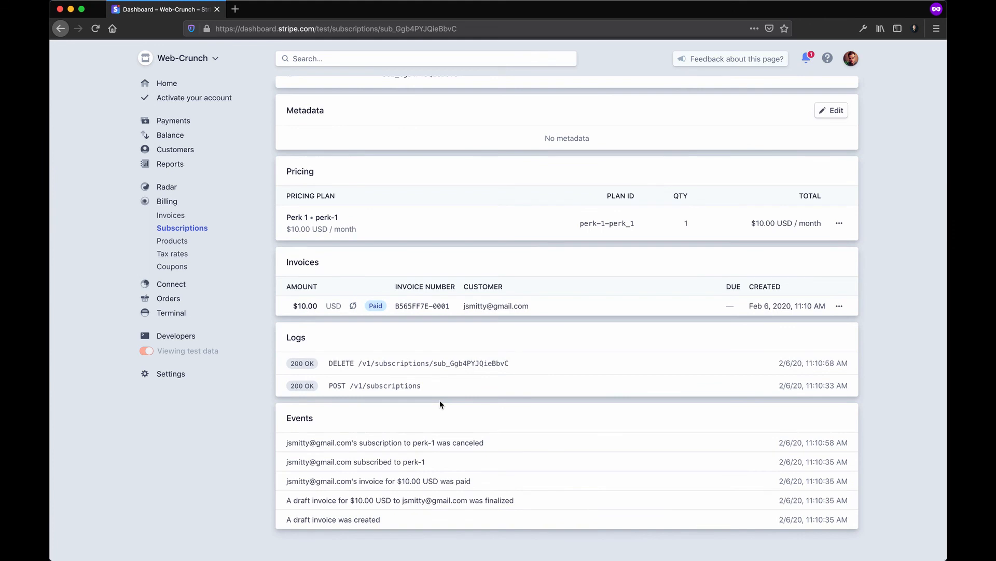
scroll(up, 3)
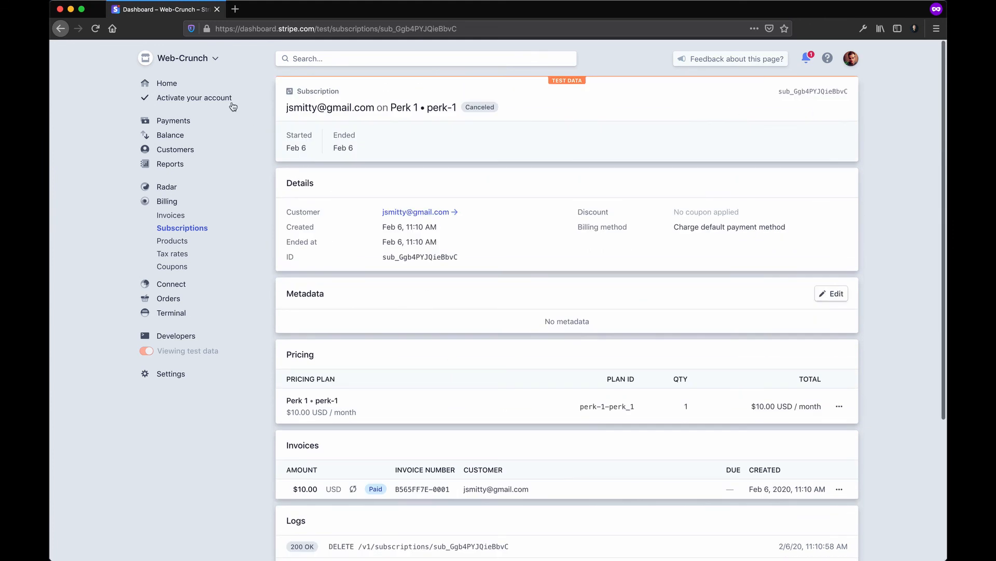
mouse_move(170, 202)
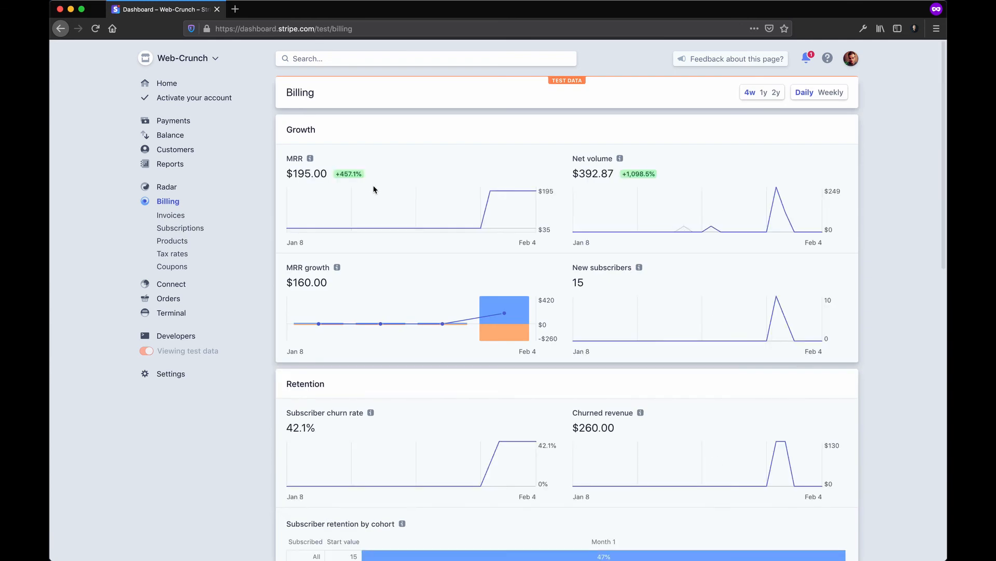
mouse_move(168, 201)
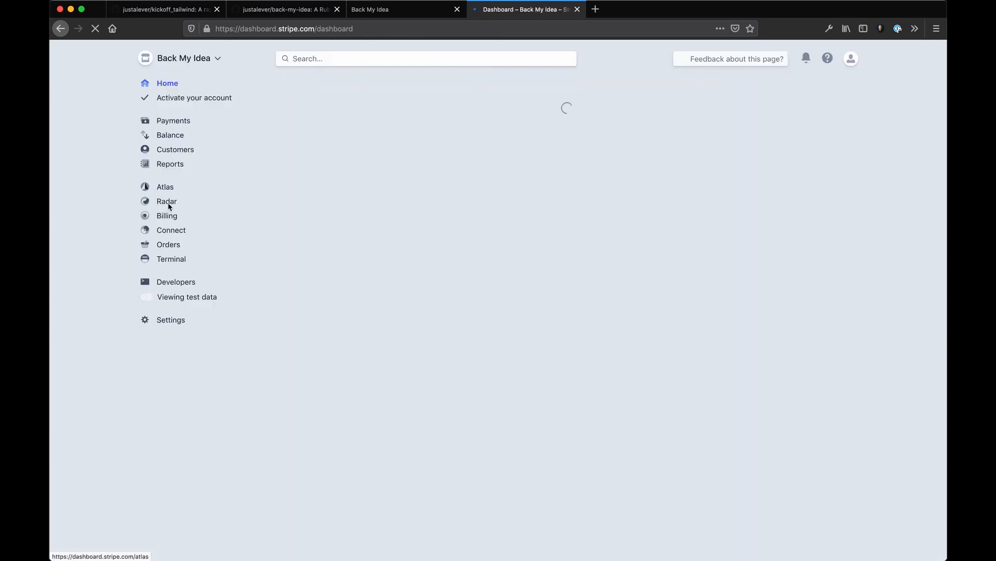
In Connect test data, open the restricted account with $6,547.16 balance and inspect its email
click(171, 229)
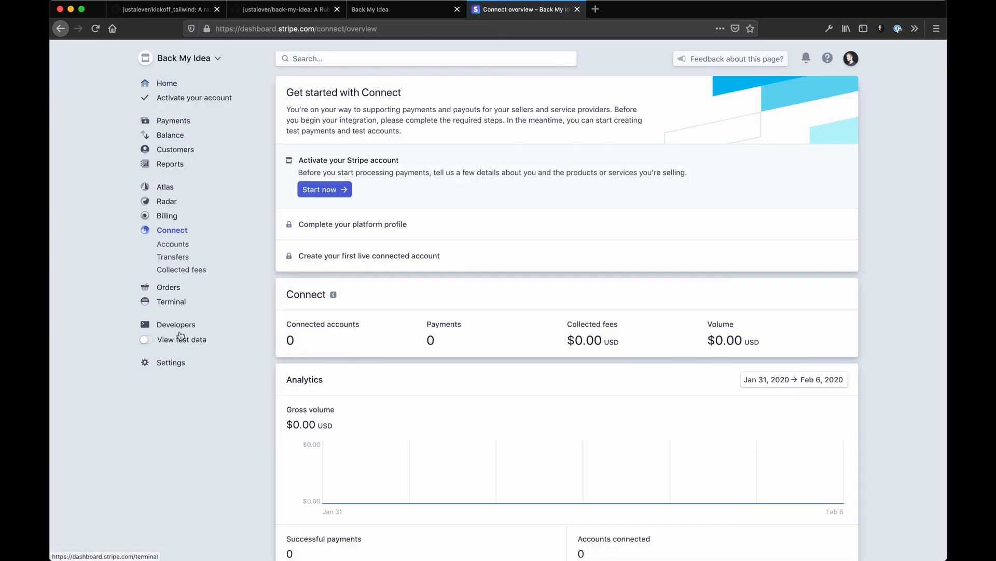
click(147, 325)
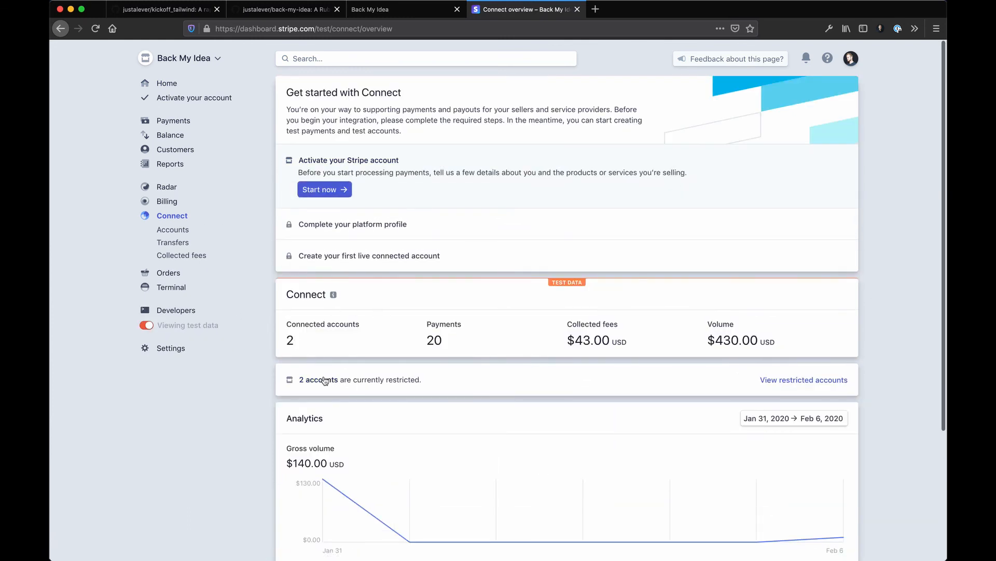
click(318, 380)
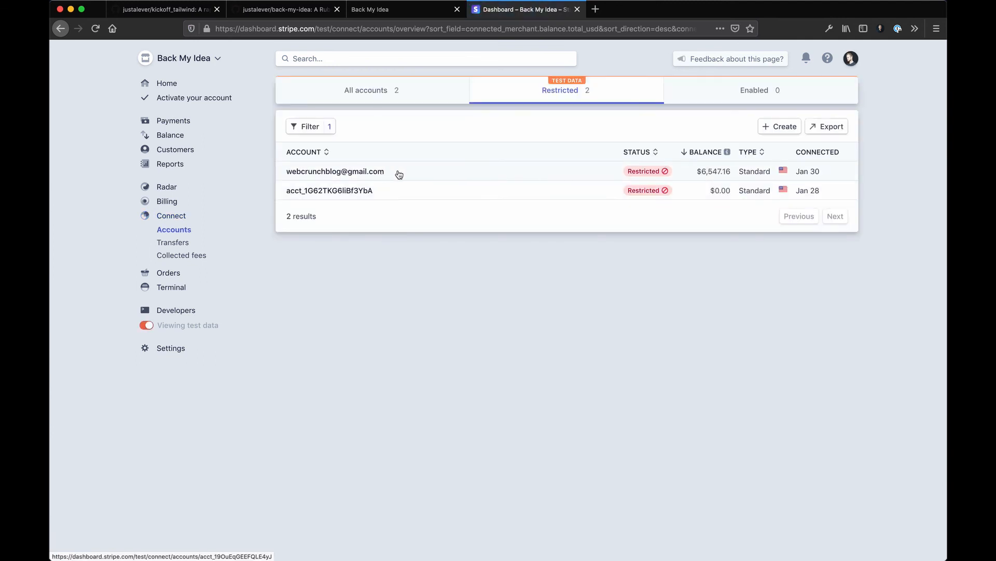
click(335, 171)
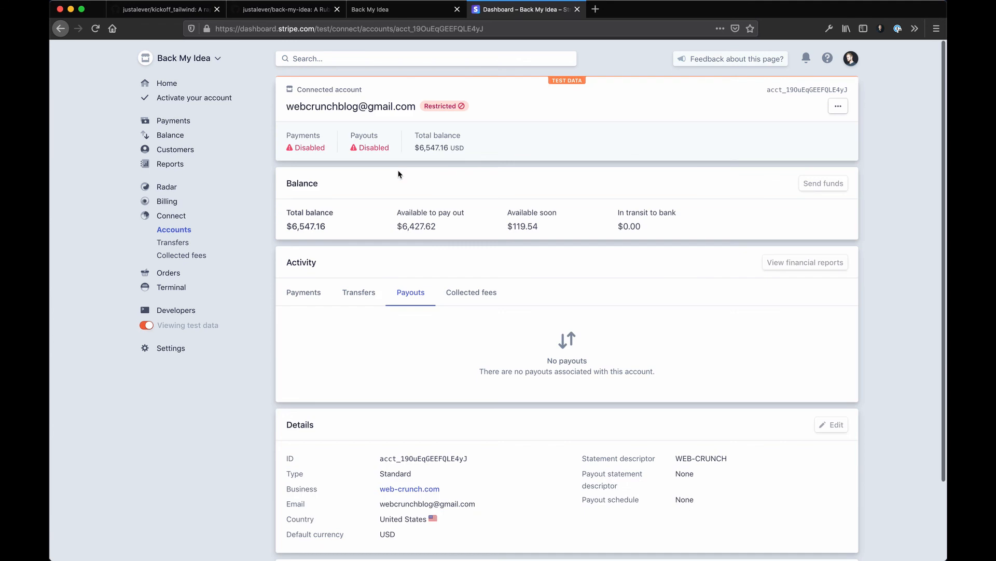
scroll(down, 3)
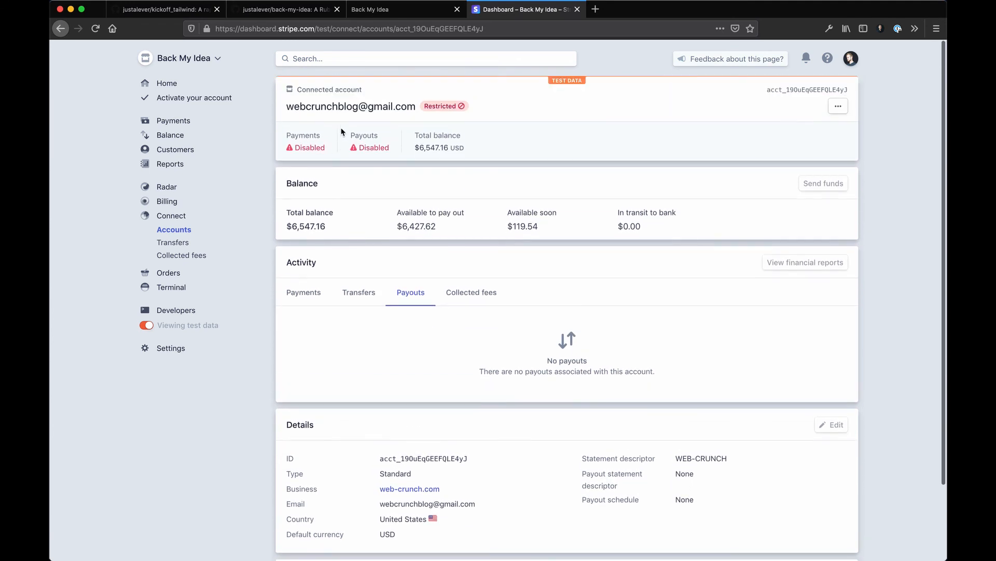
double_click(351, 106)
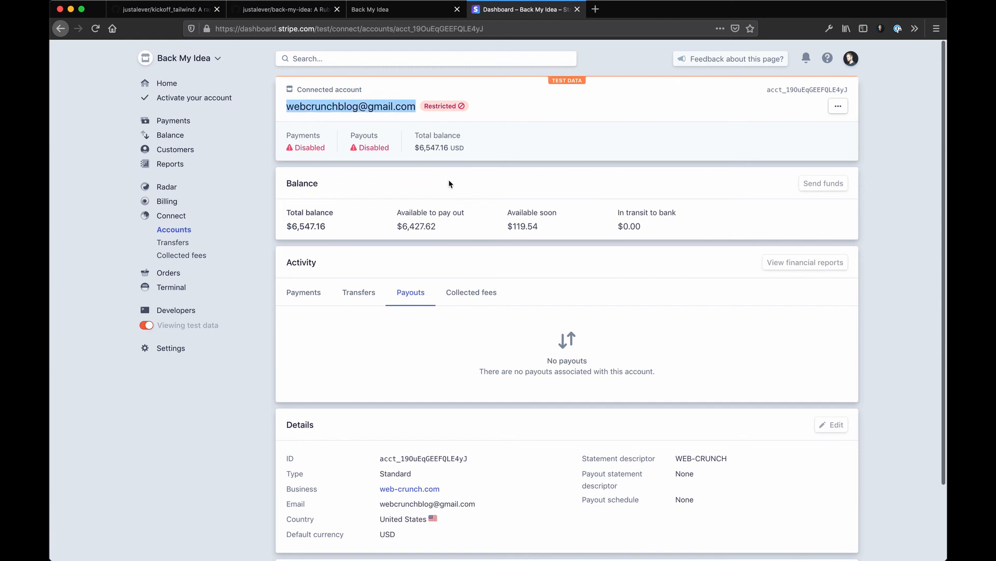
scroll(down, 3)
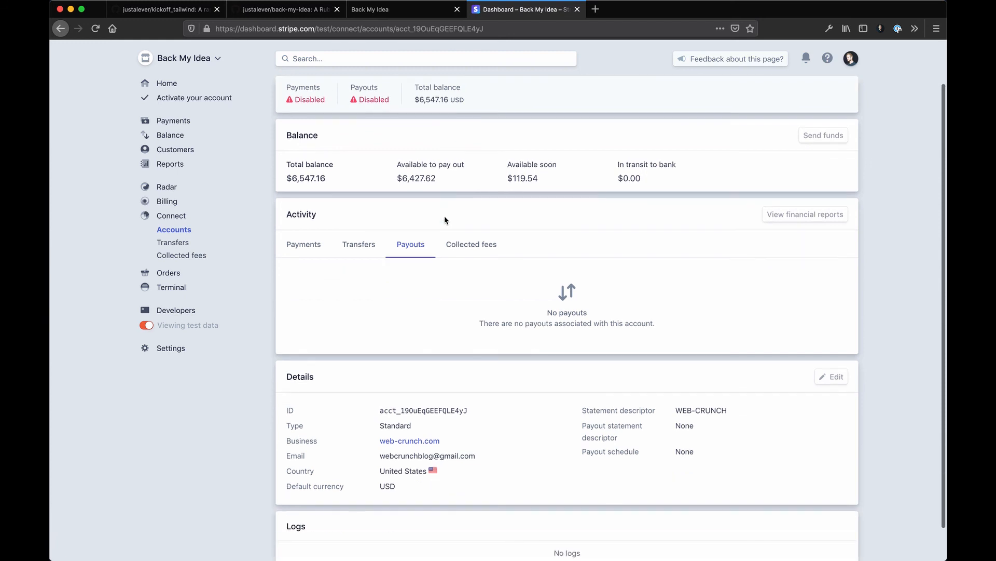
Check the account's $10 payment showing $8.41 net, then close it and return to Back My Idea
click(303, 244)
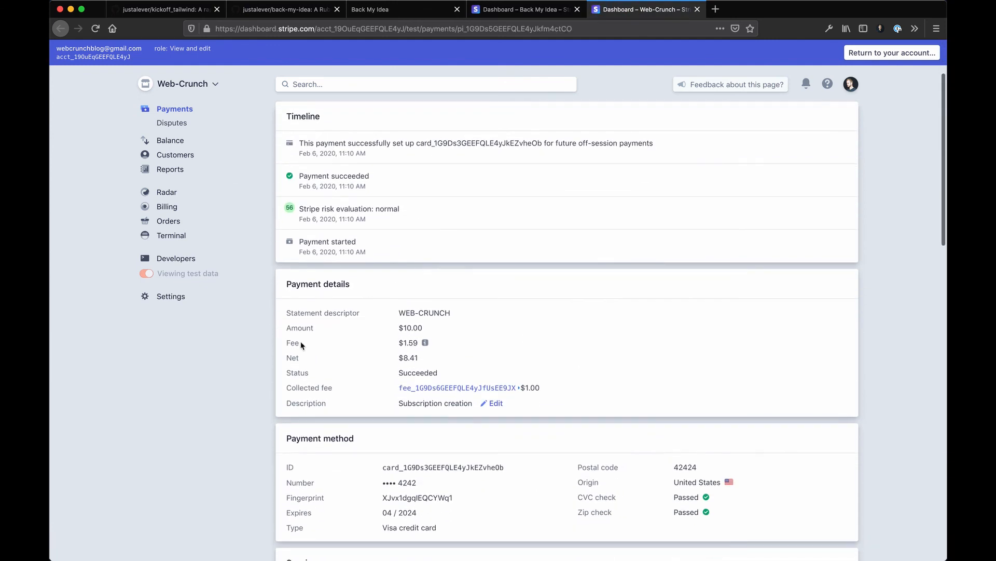
mouse_move(424, 343)
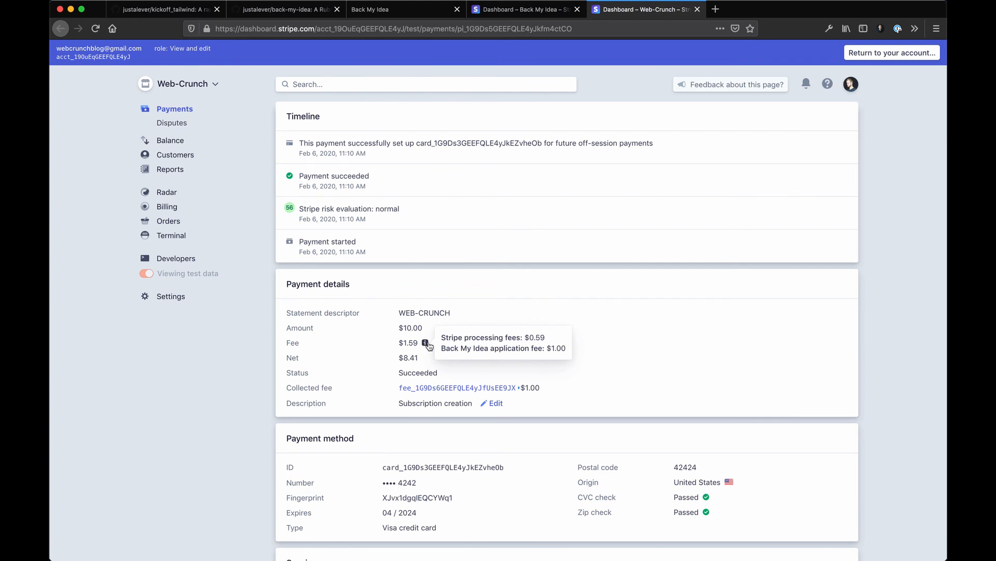
double_click(408, 357)
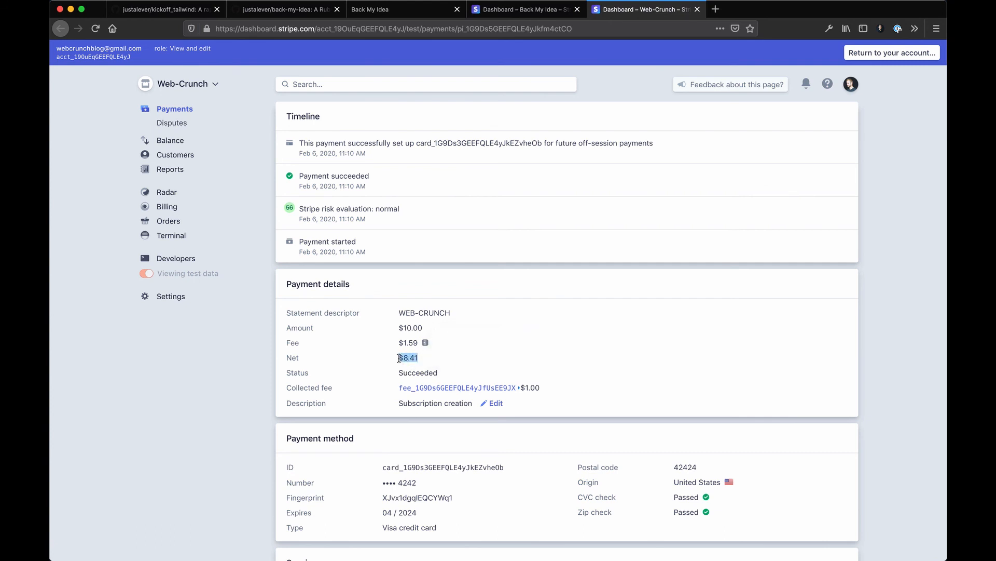
scroll(down, 3)
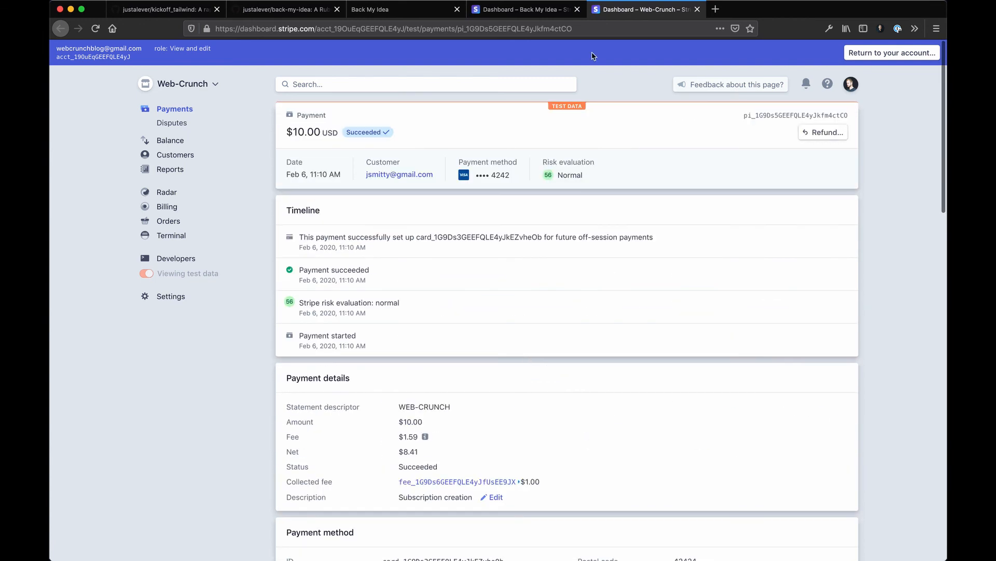
mouse_move(697, 9)
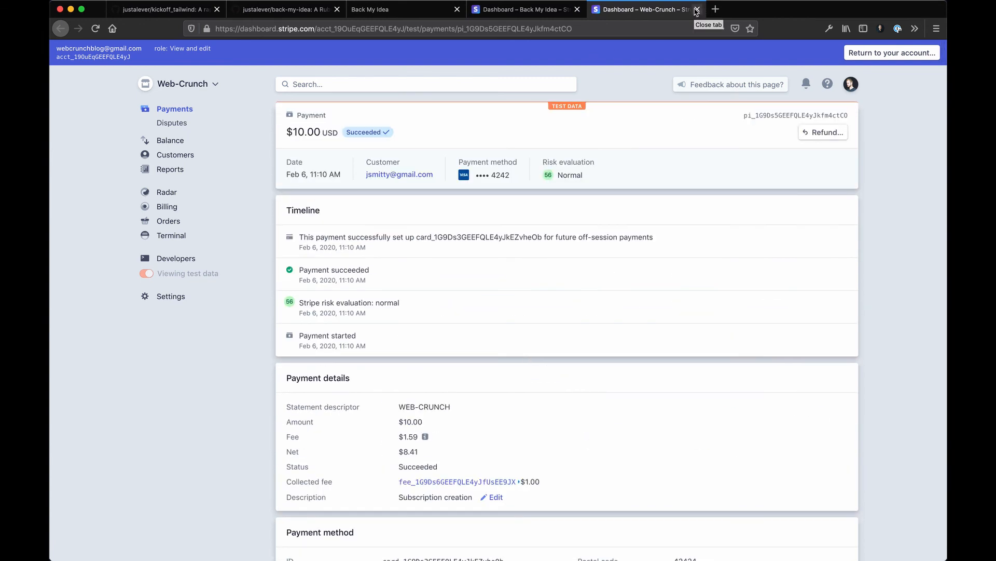
click(696, 9)
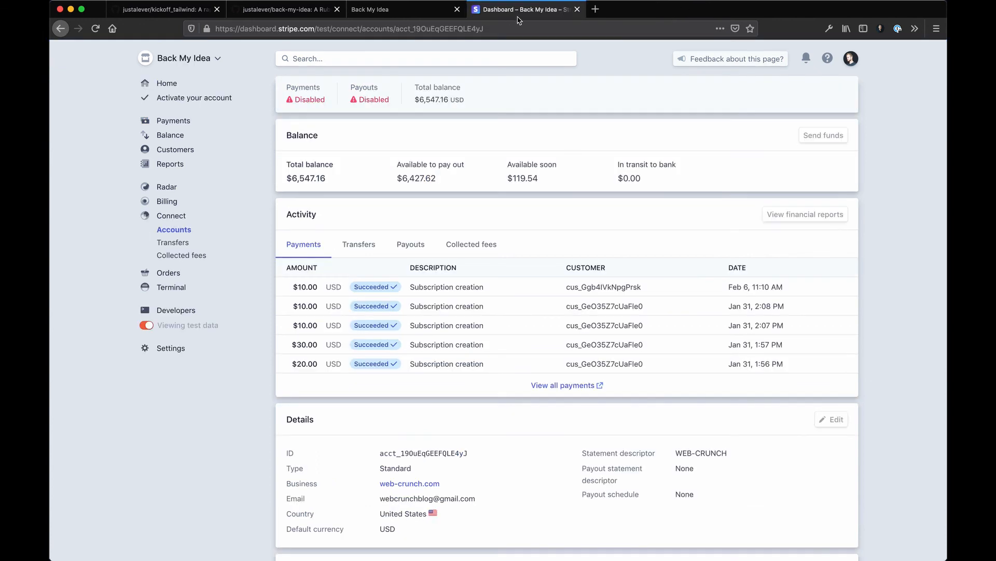
click(405, 9)
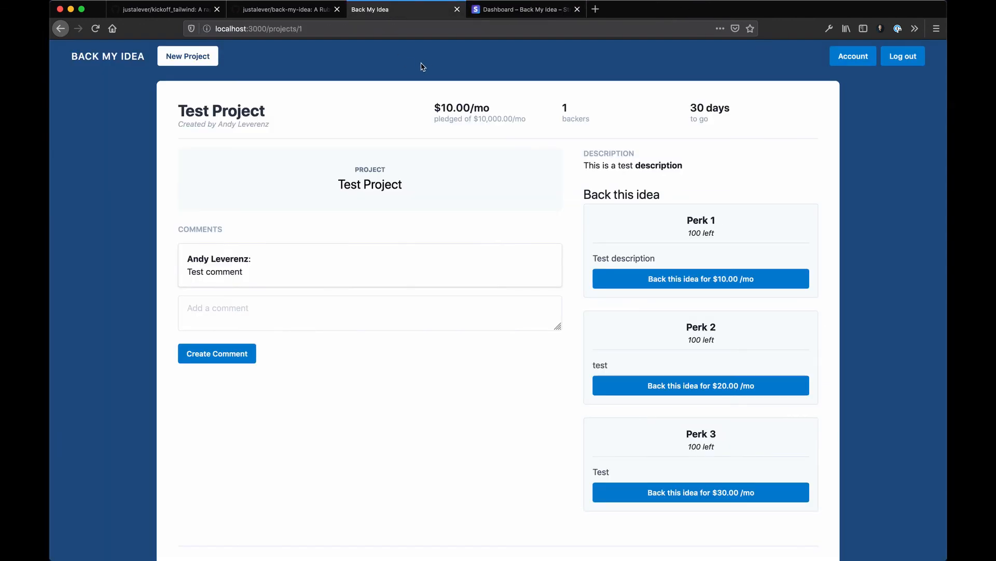